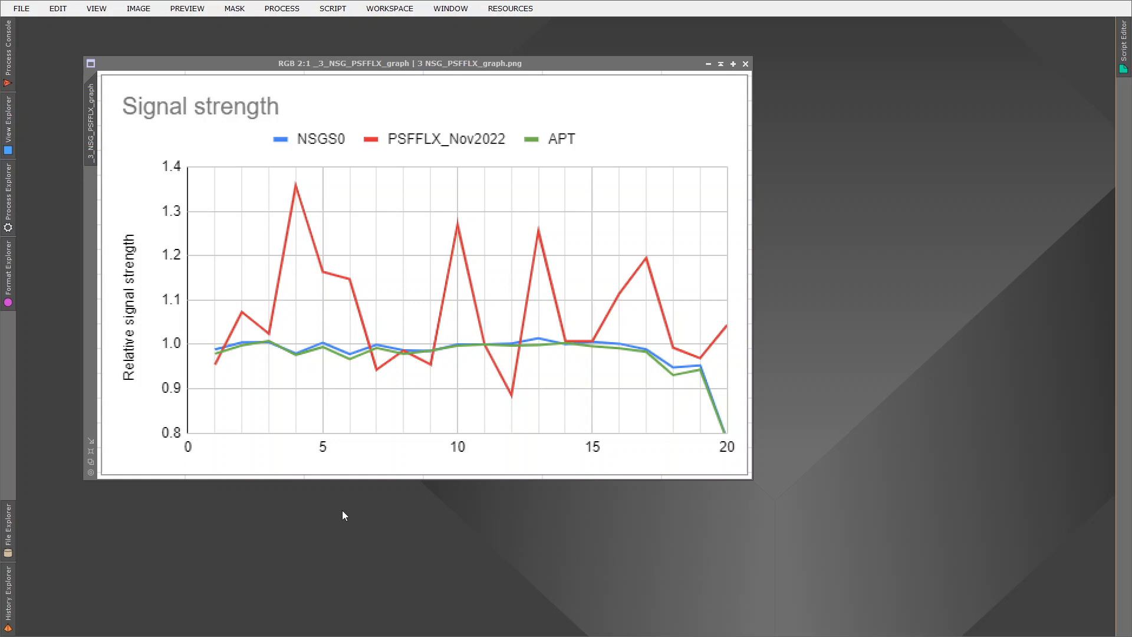
pyautogui.moveTo(225, 371)
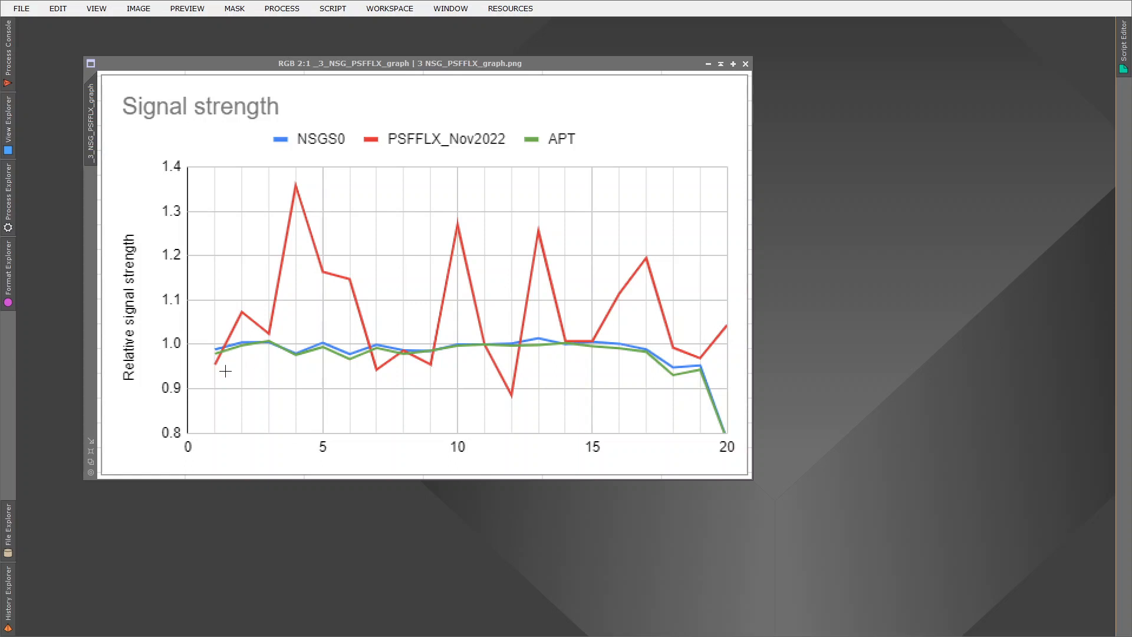
pyautogui.moveTo(237, 312)
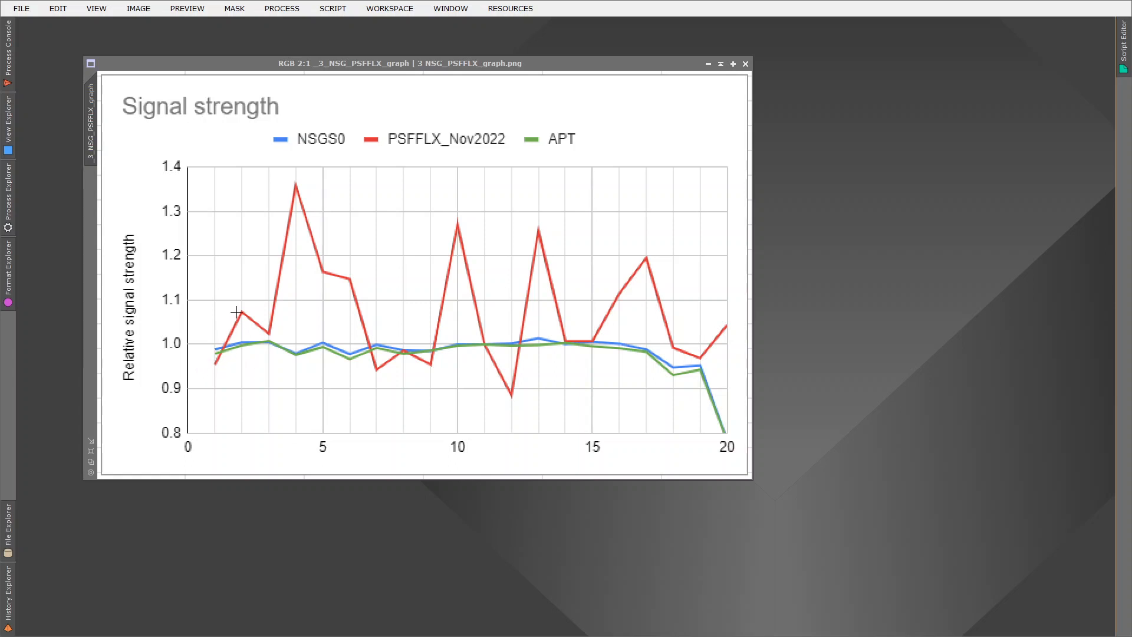
pyautogui.moveTo(293, 224)
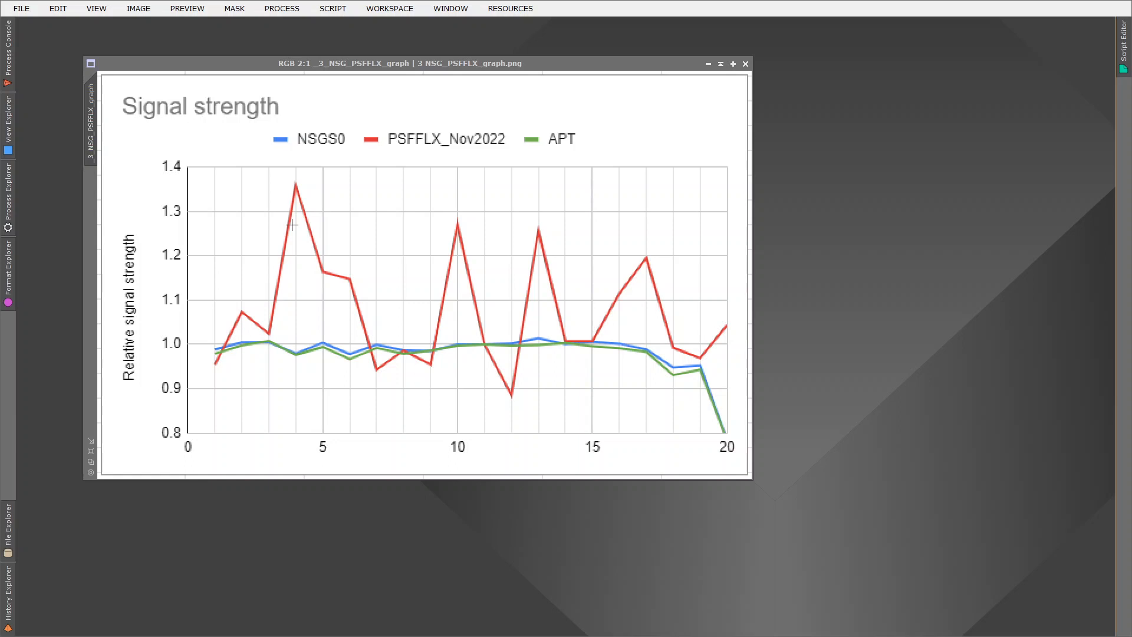
pyautogui.moveTo(295, 184)
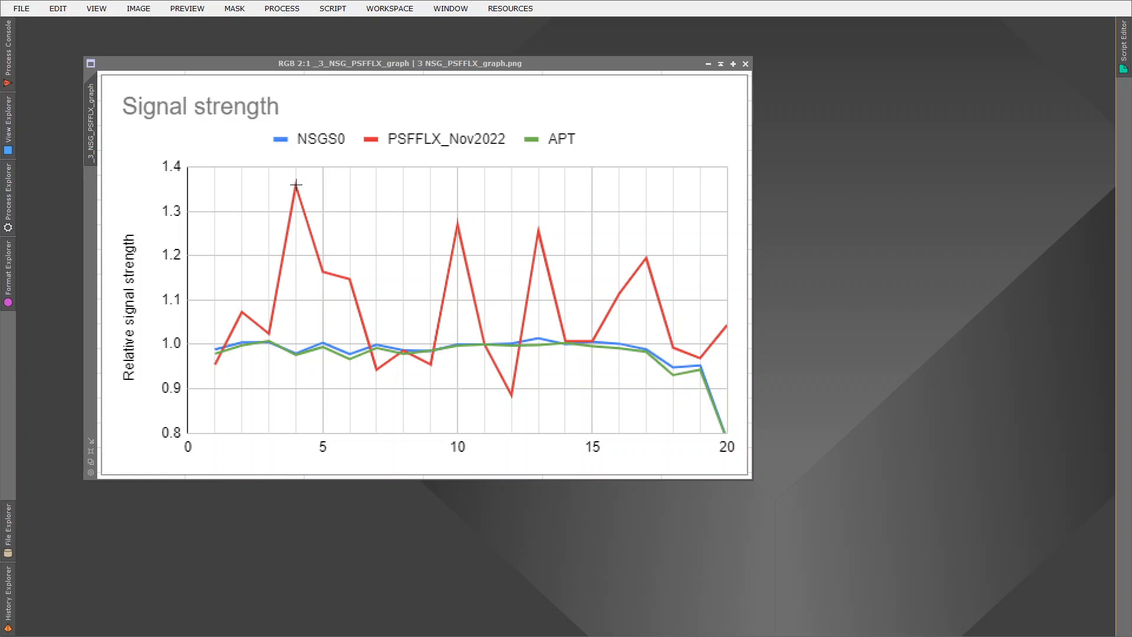
pyautogui.moveTo(227, 338)
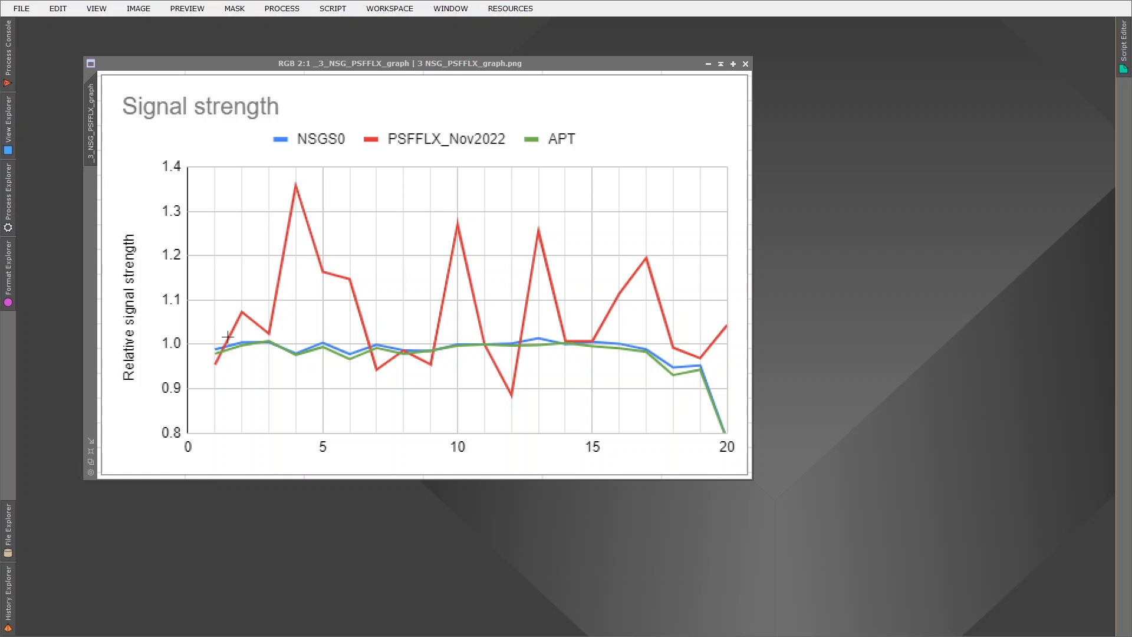
pyautogui.moveTo(209, 357)
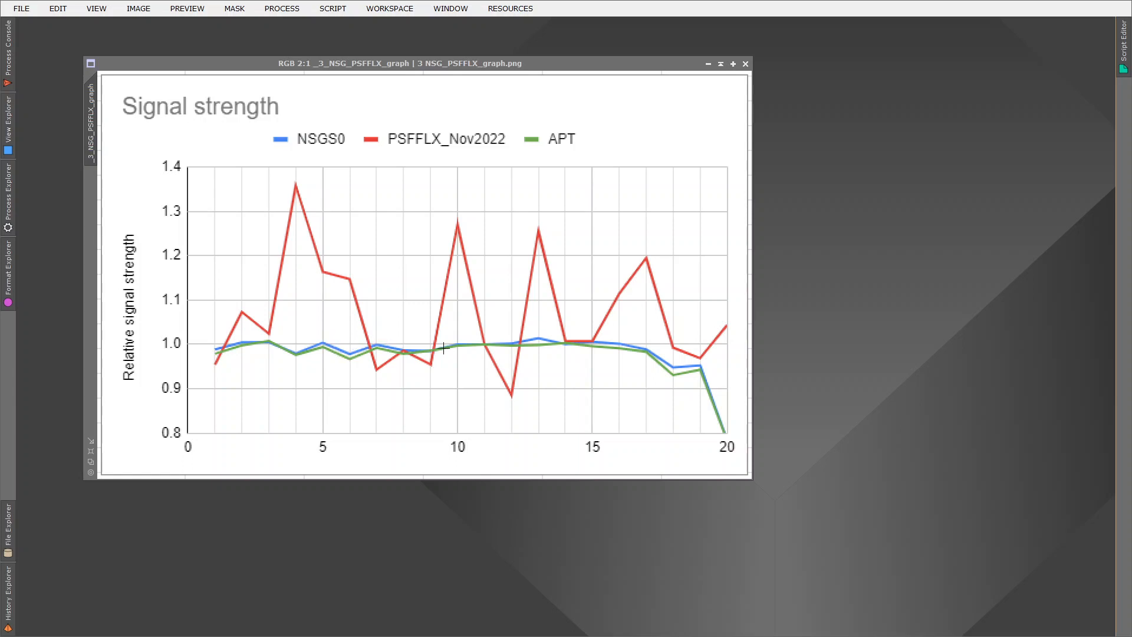
pyautogui.moveTo(589, 348)
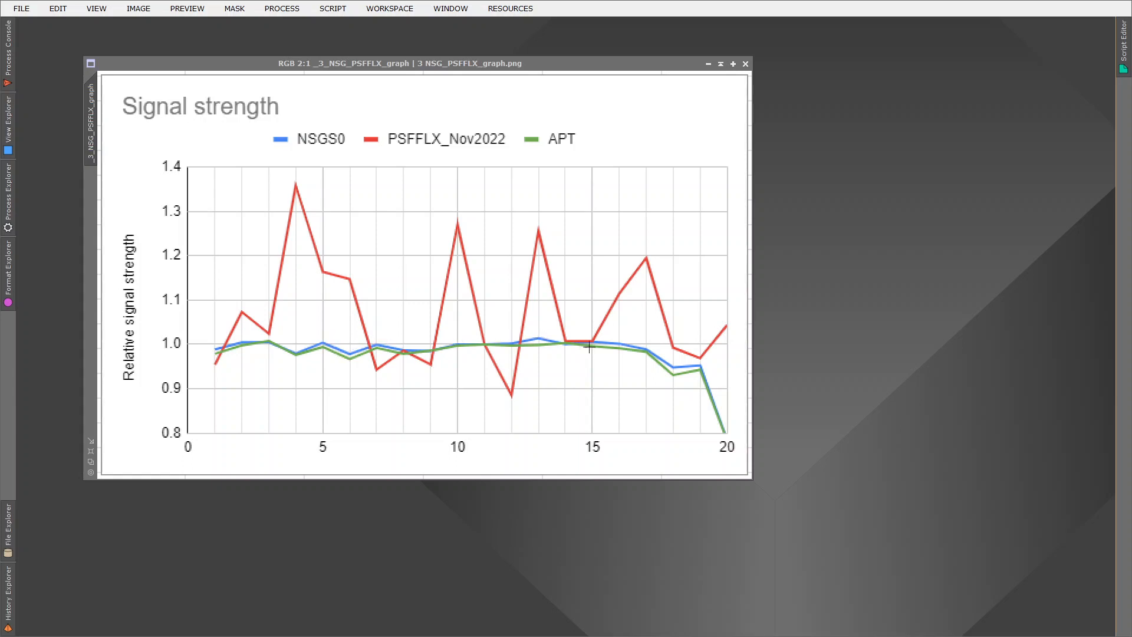
pyautogui.moveTo(565, 369)
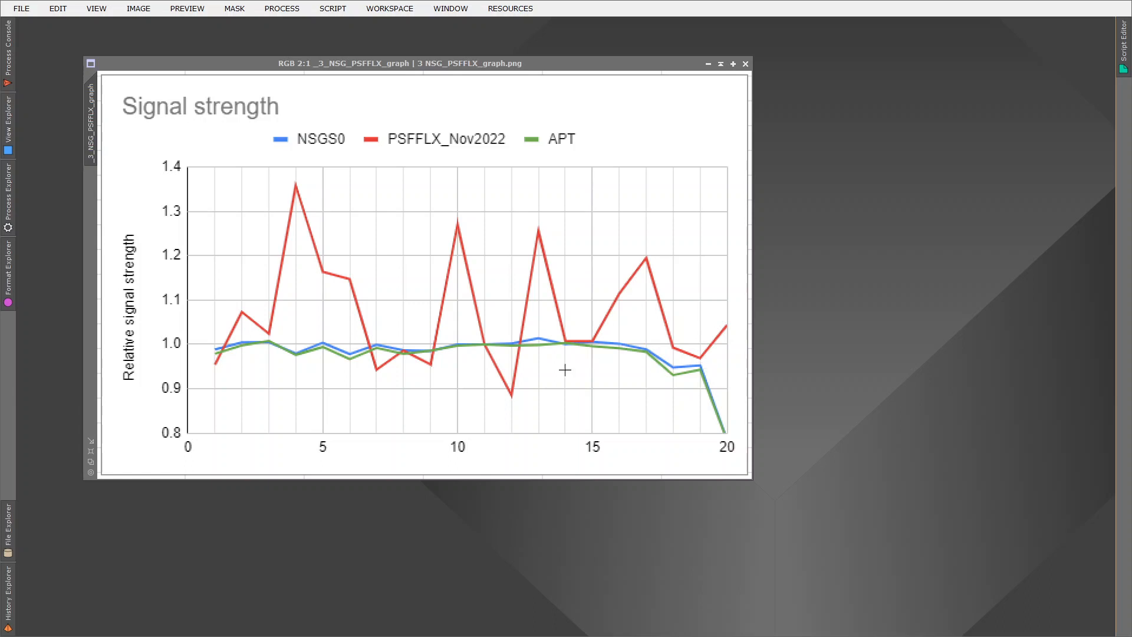
pyautogui.moveTo(318, 334)
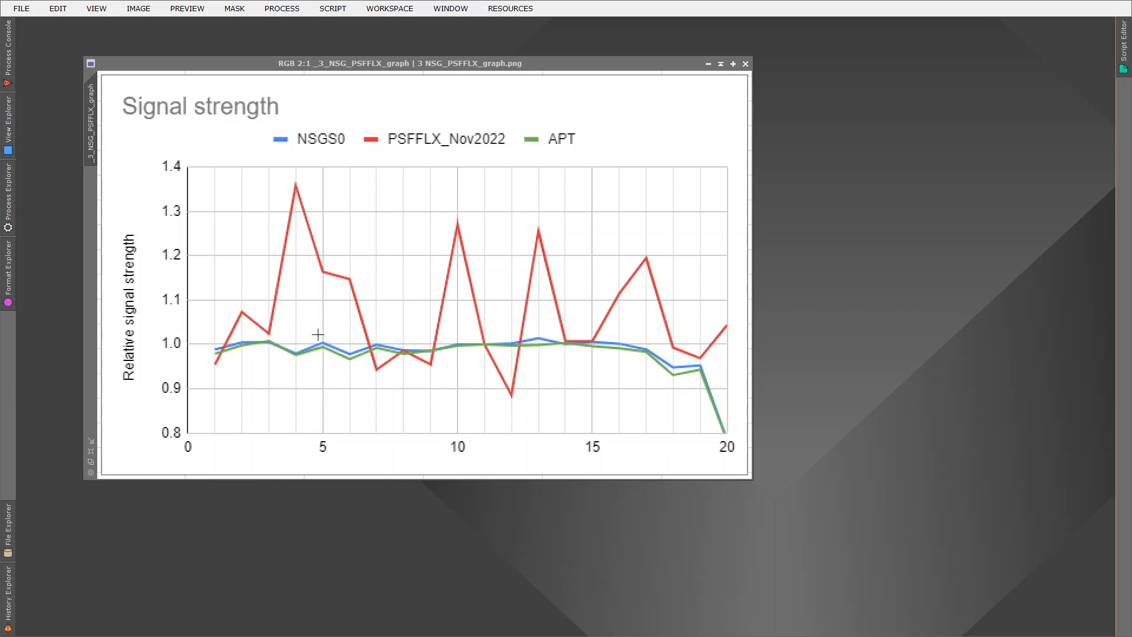
pyautogui.moveTo(315, 332)
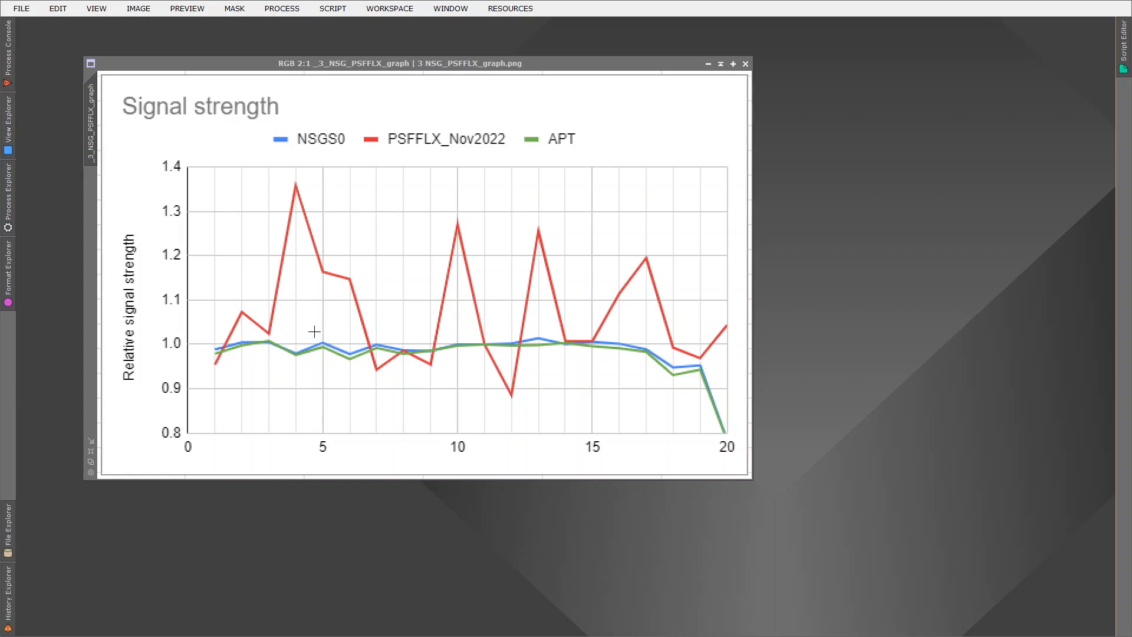
pyautogui.moveTo(322, 335)
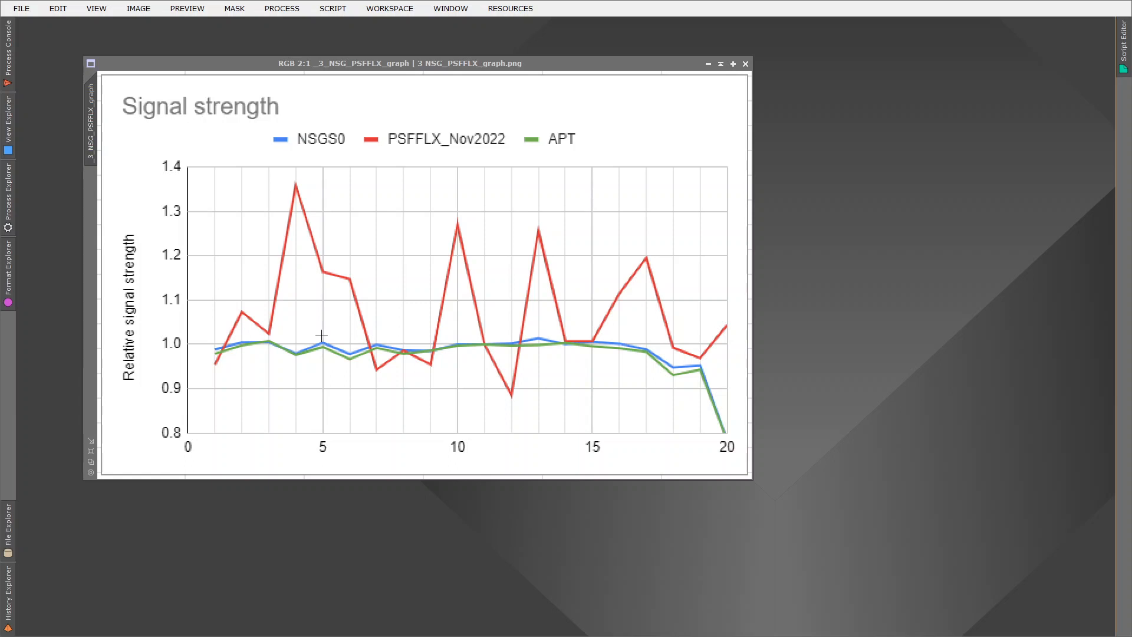
pyautogui.moveTo(536, 151)
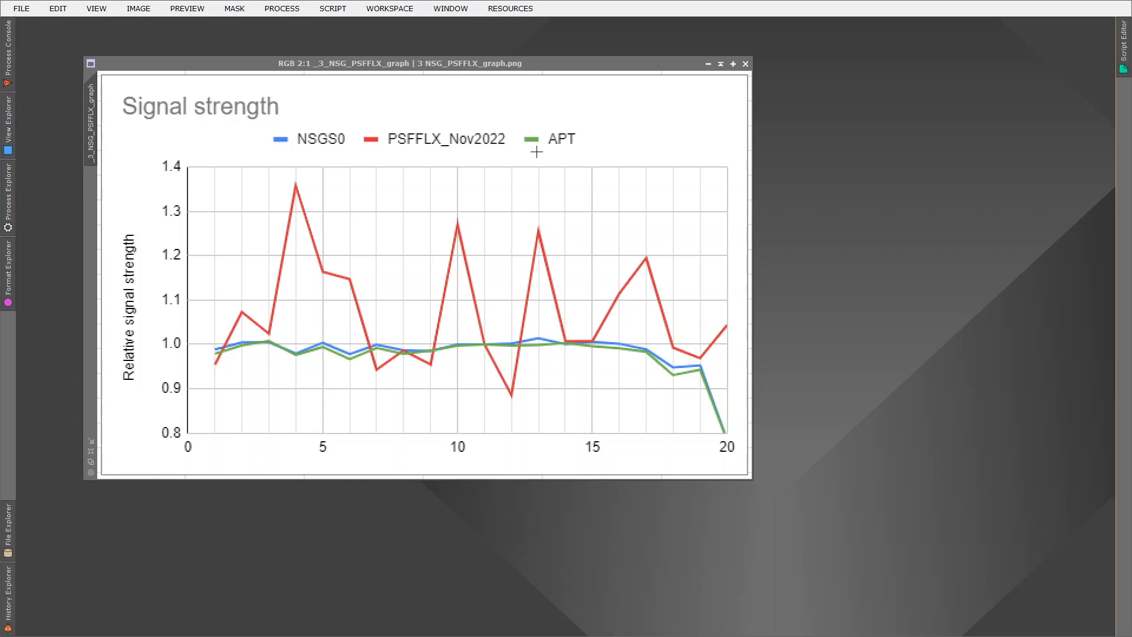
pyautogui.moveTo(596, 129)
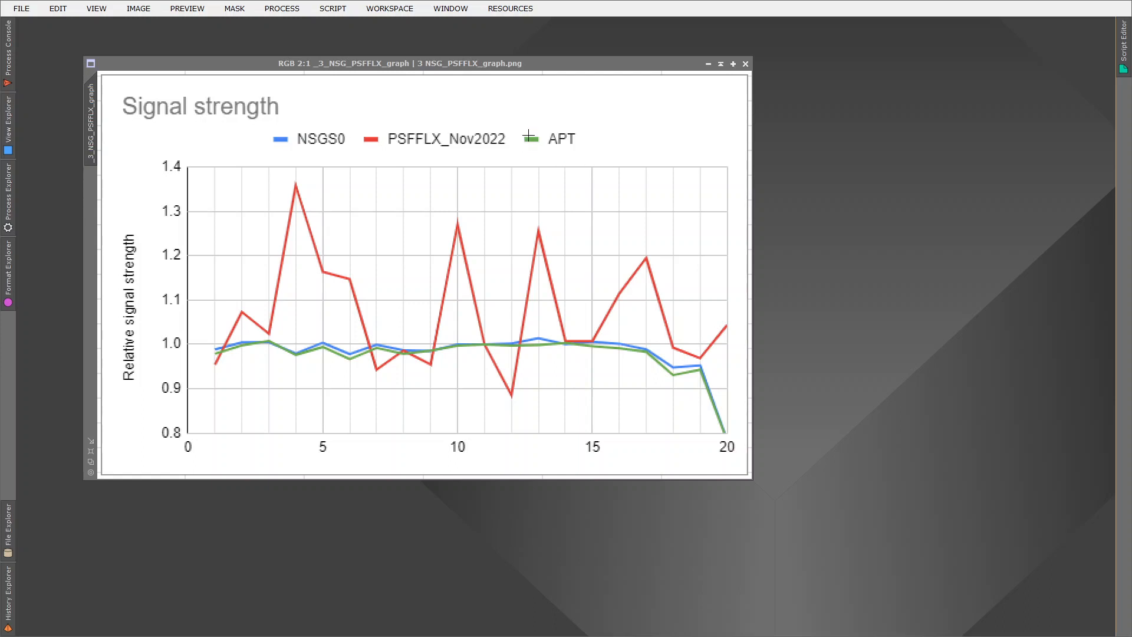
pyautogui.moveTo(600, 124)
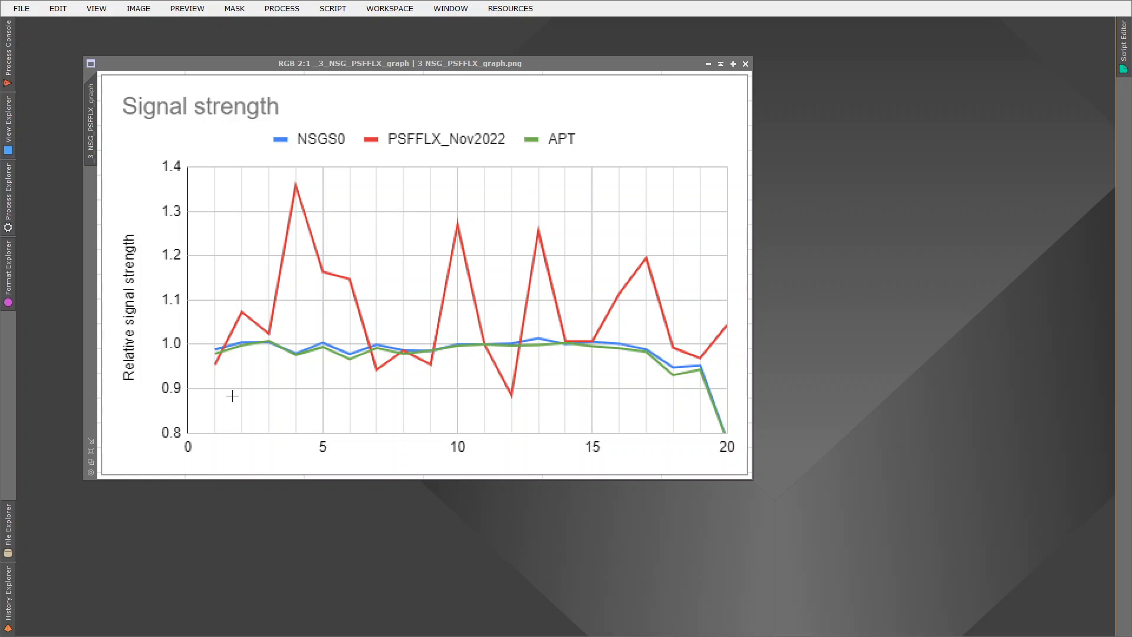
pyautogui.moveTo(214, 356)
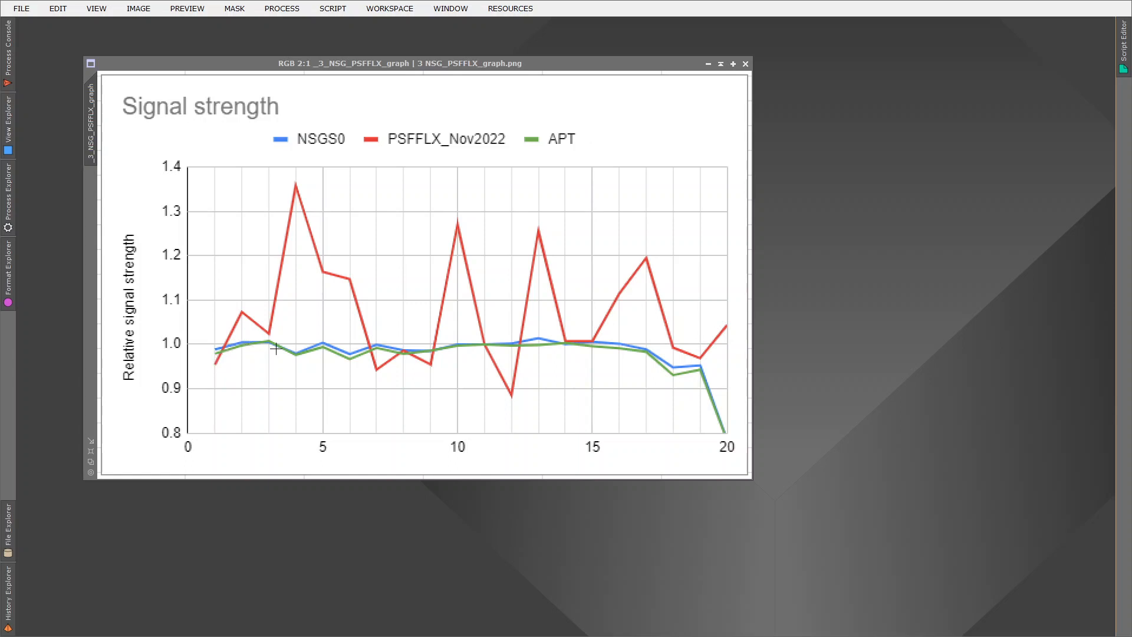
pyautogui.moveTo(366, 354)
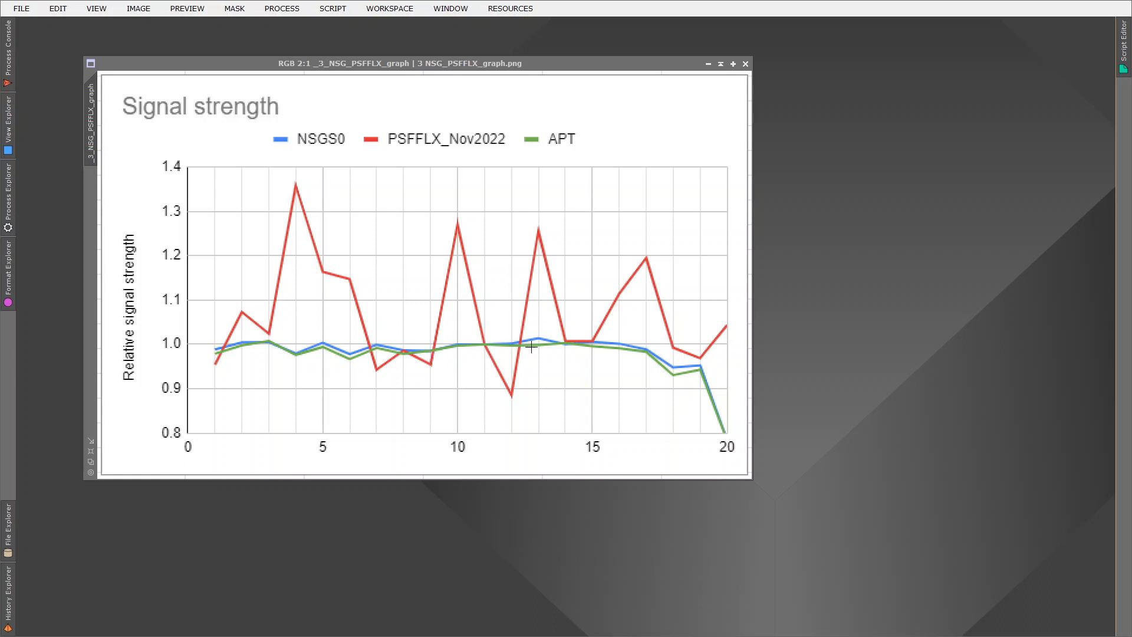
pyautogui.moveTo(538, 347)
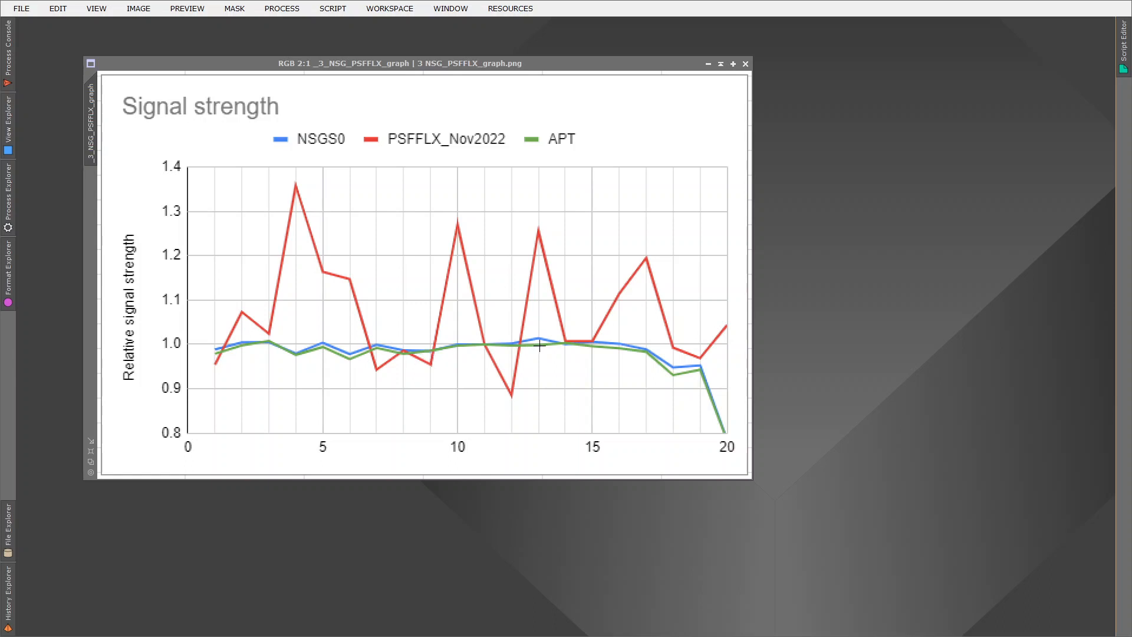
pyautogui.moveTo(550, 373)
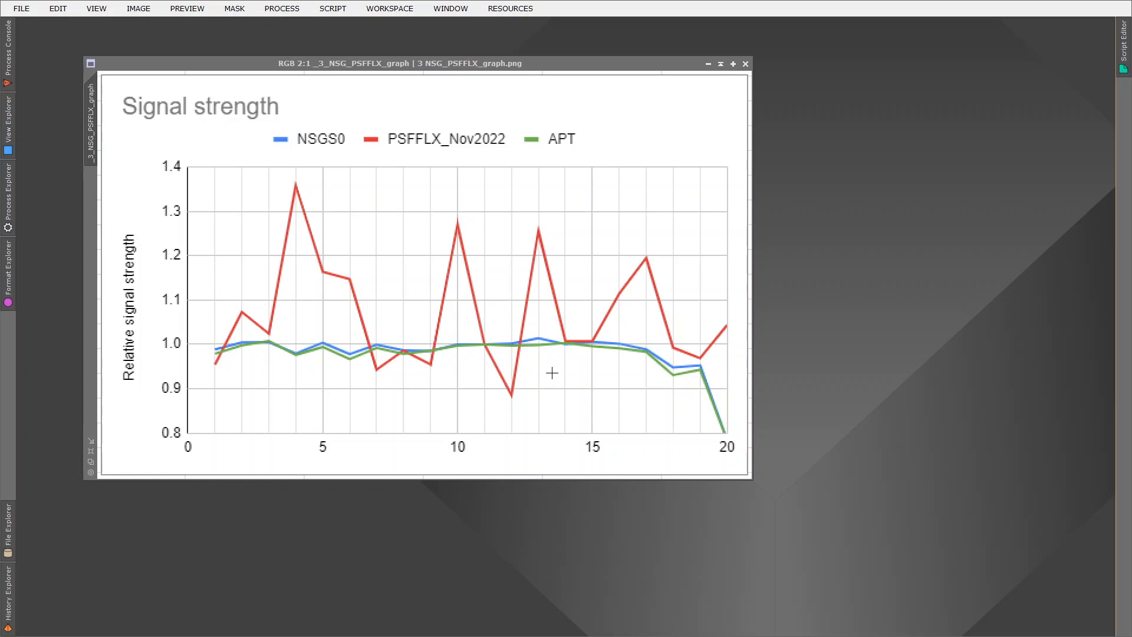
pyautogui.moveTo(537, 91)
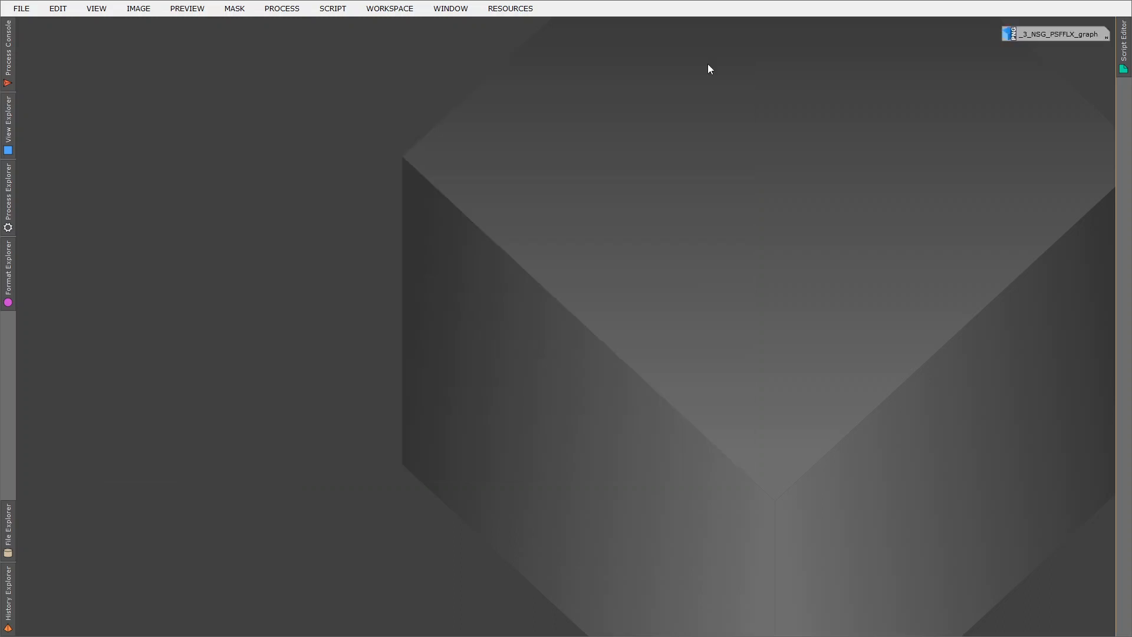
pyautogui.moveTo(348, 75)
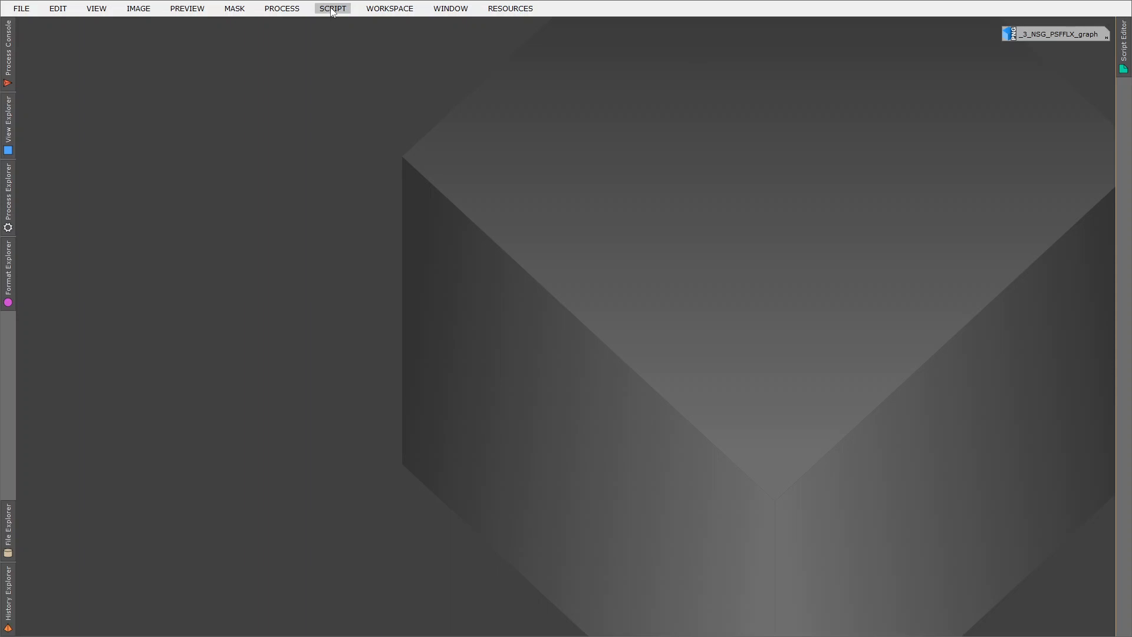
# Launch the WeightedBatchPreprocessing script, which lists five 600-second Ha light frames
pyautogui.click(332, 7)
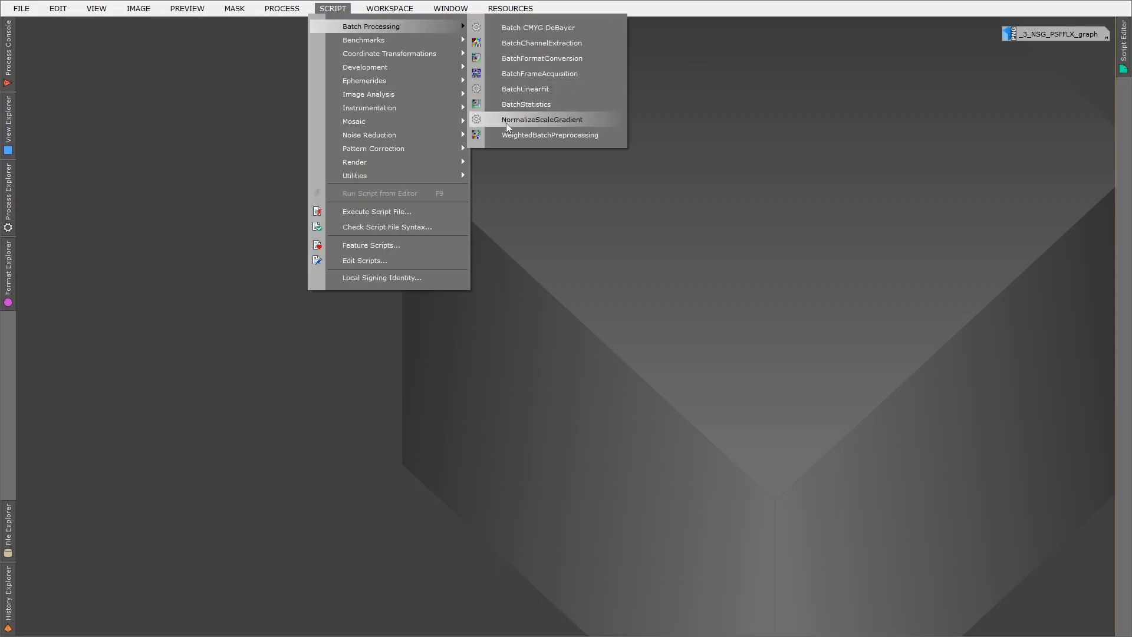
pyautogui.moveTo(550, 135)
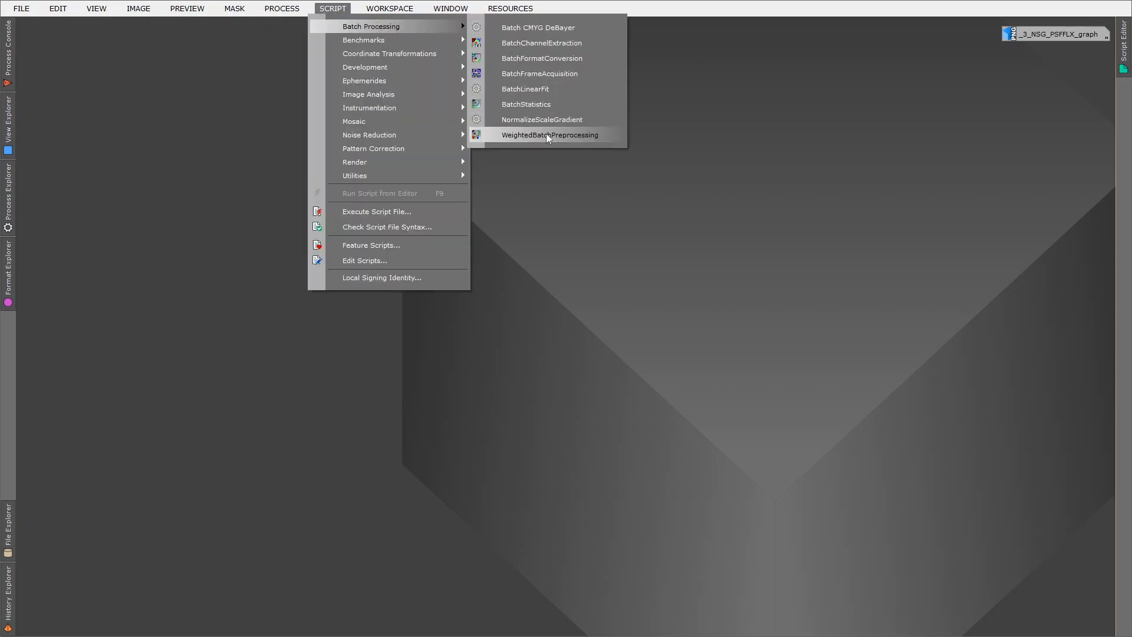
pyautogui.click(550, 135)
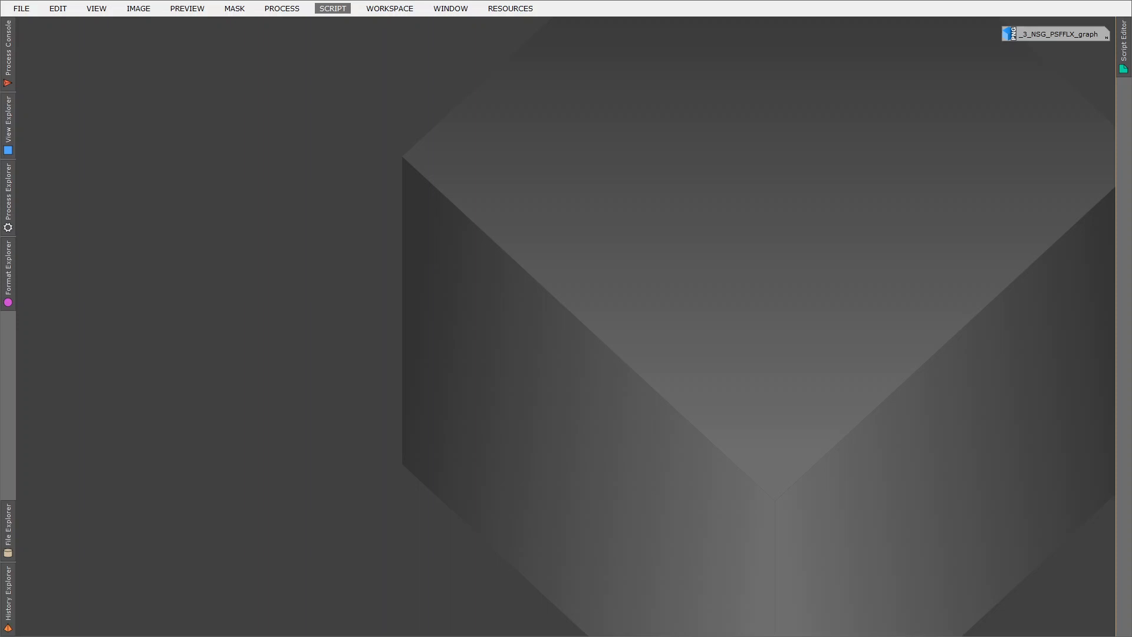
pyautogui.click(332, 8)
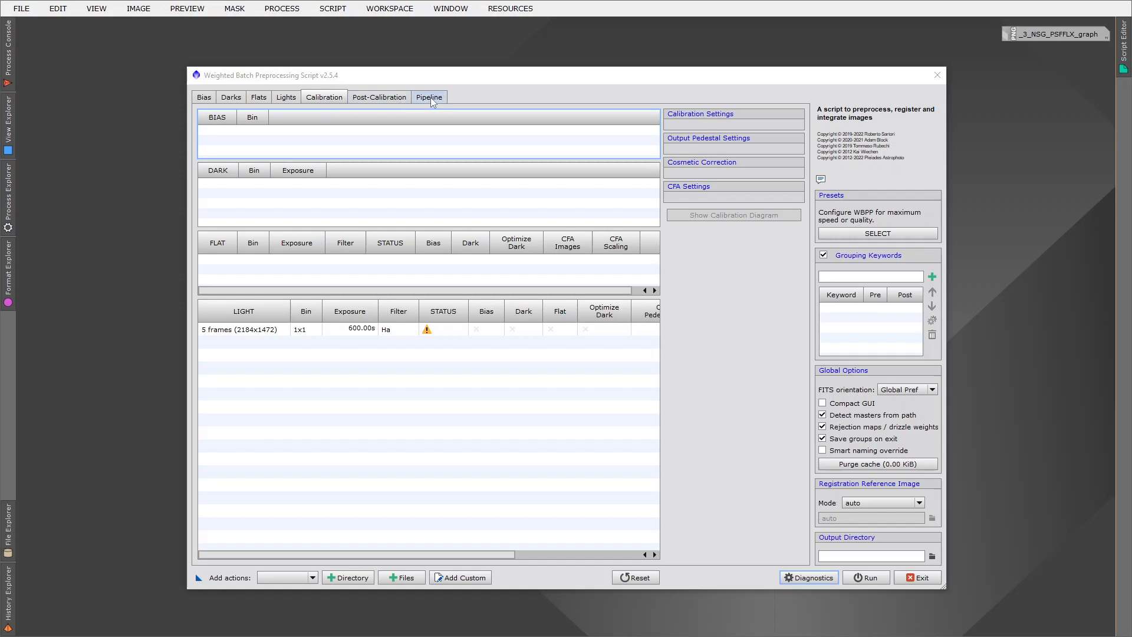
# Disable Local Normalization and Image Integration in WBPP, then launch NormalizeScaleGradient
pyautogui.click(429, 97)
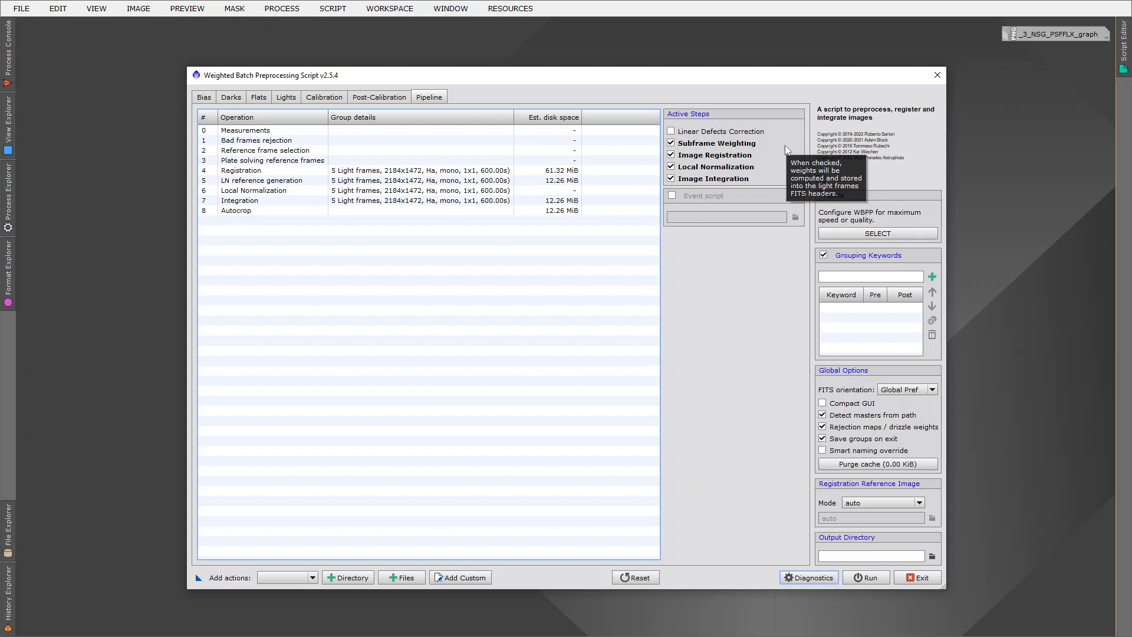
pyautogui.moveTo(760, 152)
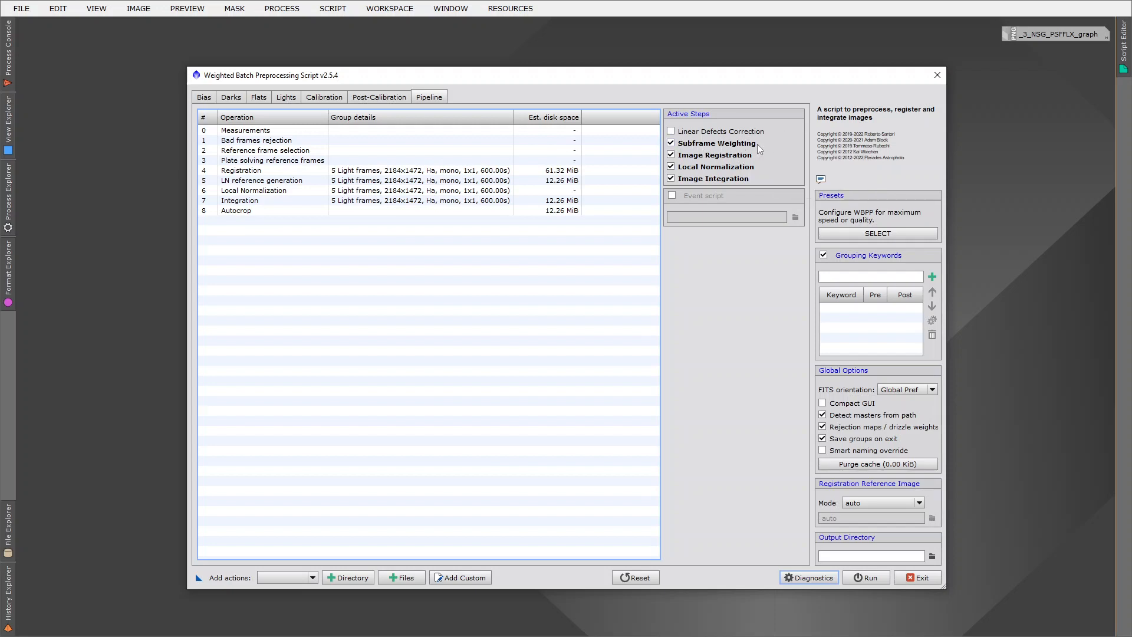
pyautogui.moveTo(784, 147)
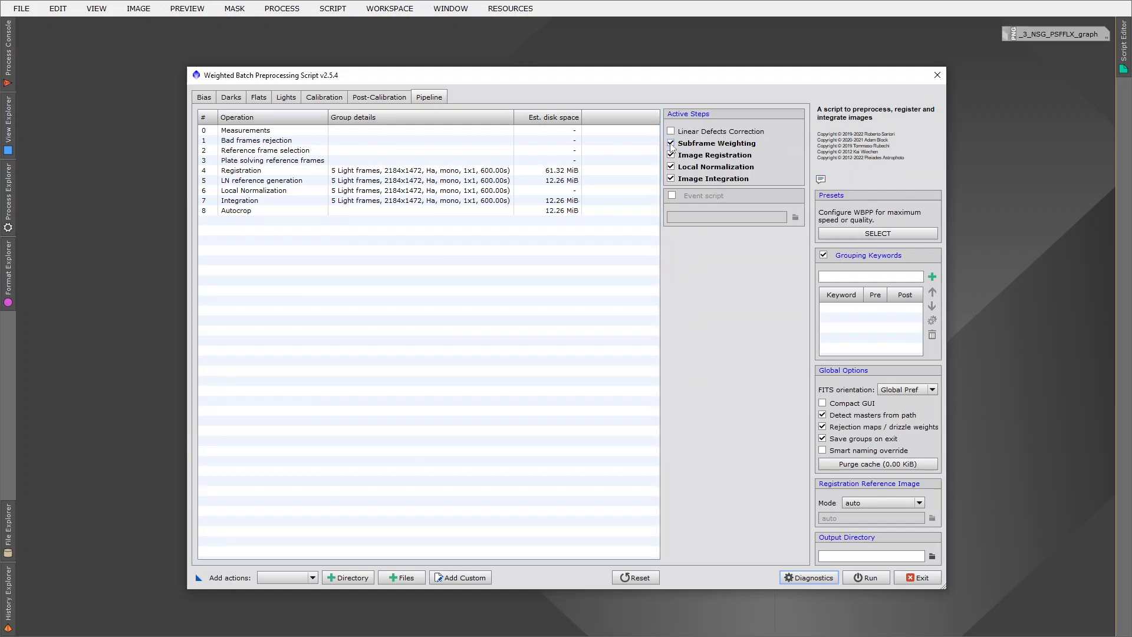
pyautogui.click(671, 143)
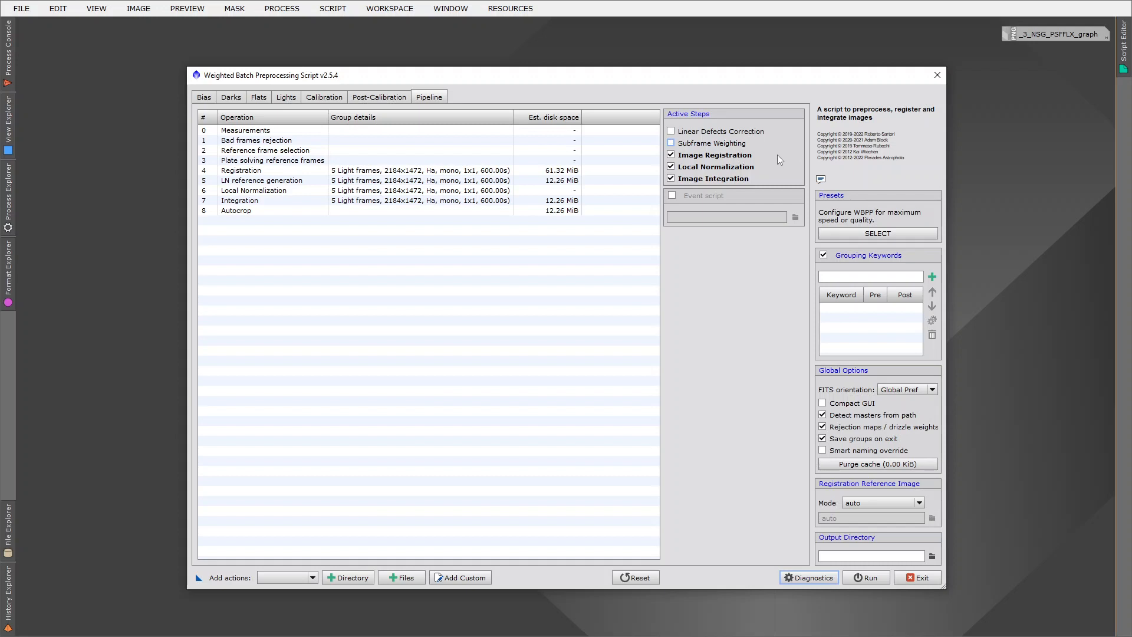
pyautogui.moveTo(717, 166)
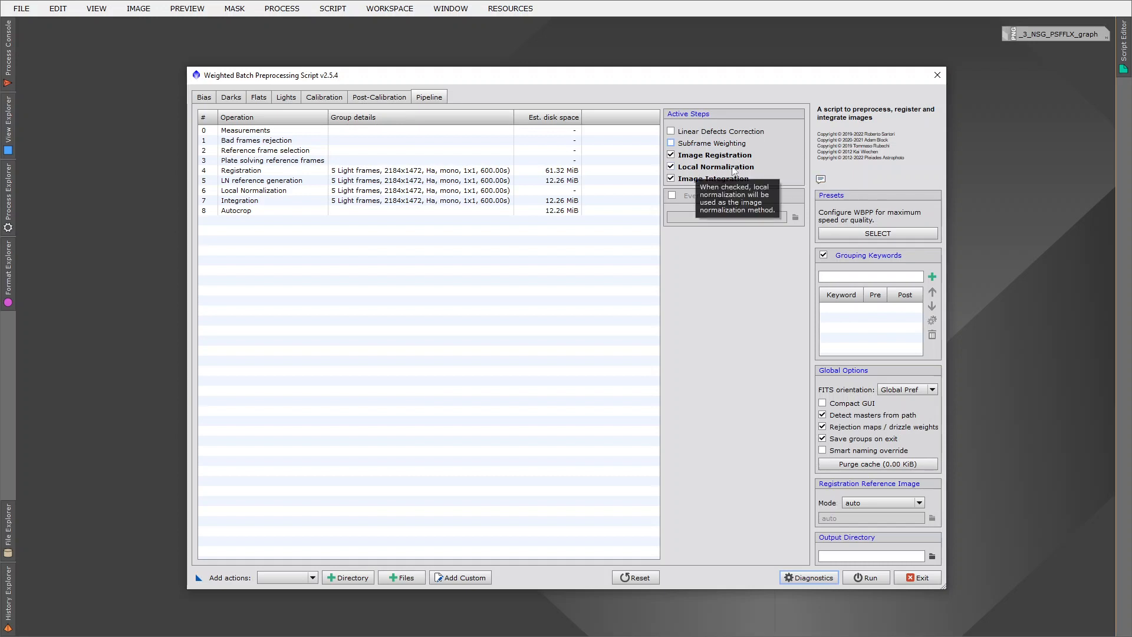
pyautogui.moveTo(768, 170)
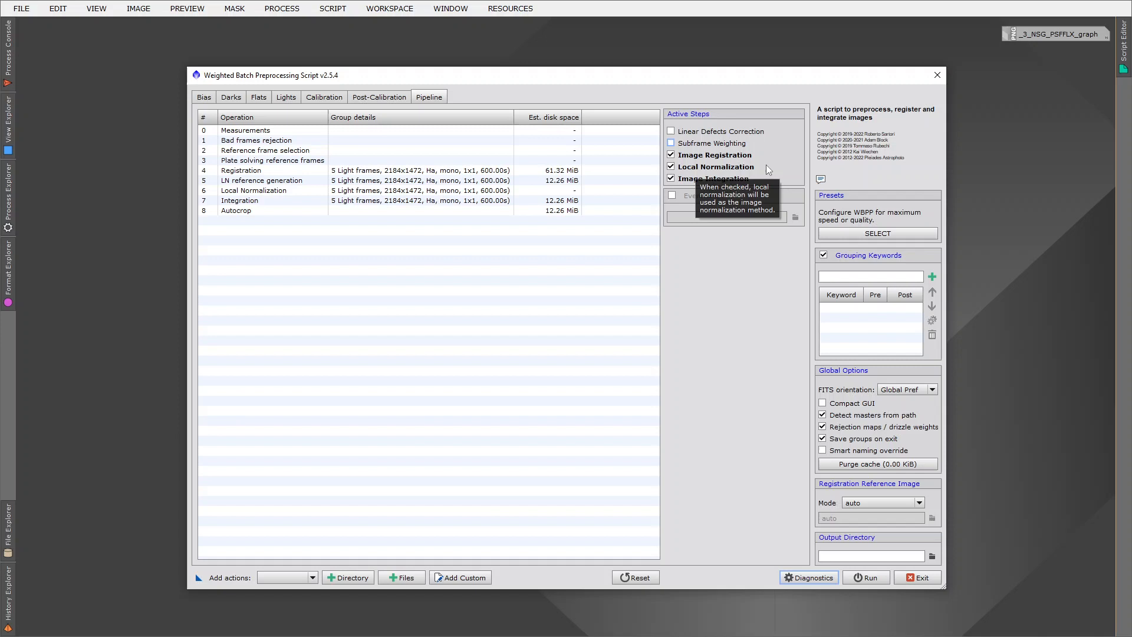
pyautogui.click(671, 167)
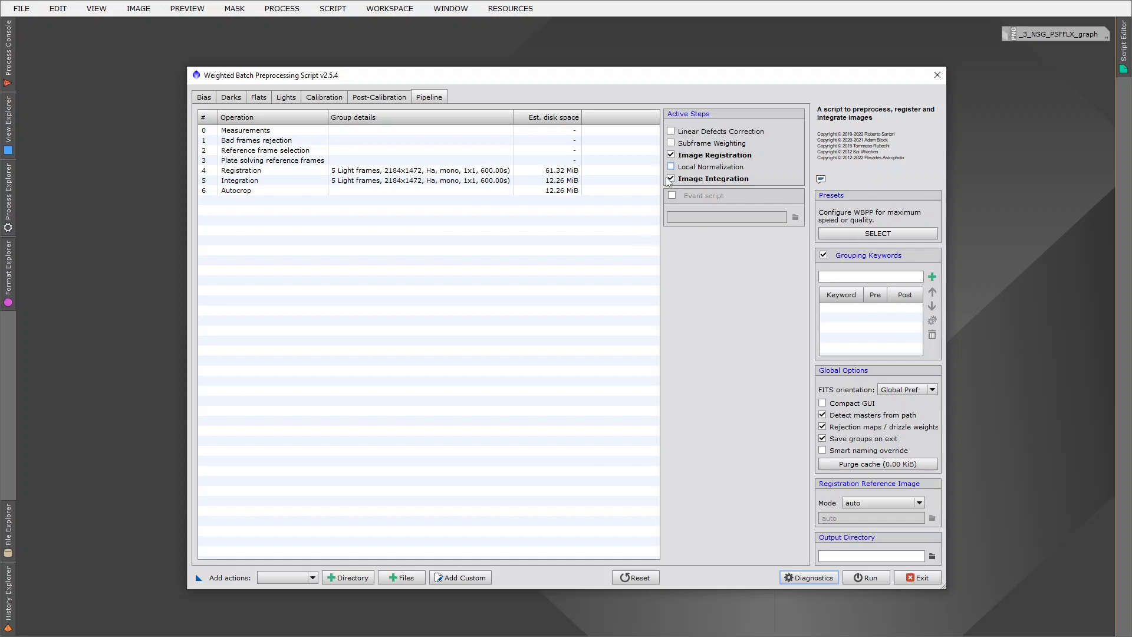
pyautogui.click(671, 178)
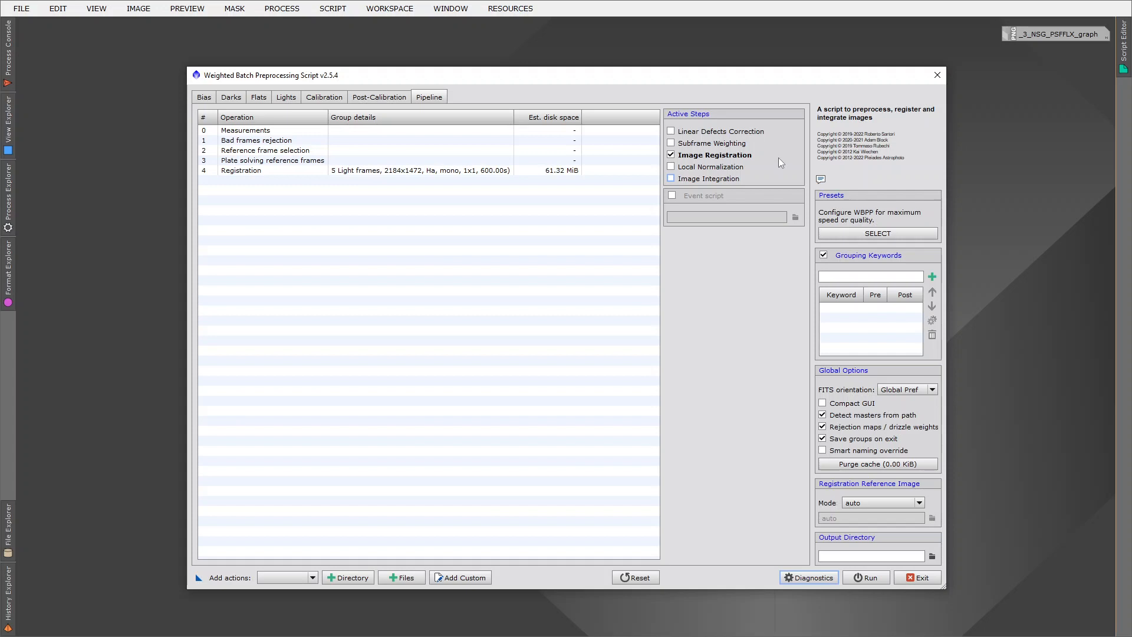
pyautogui.moveTo(713, 155)
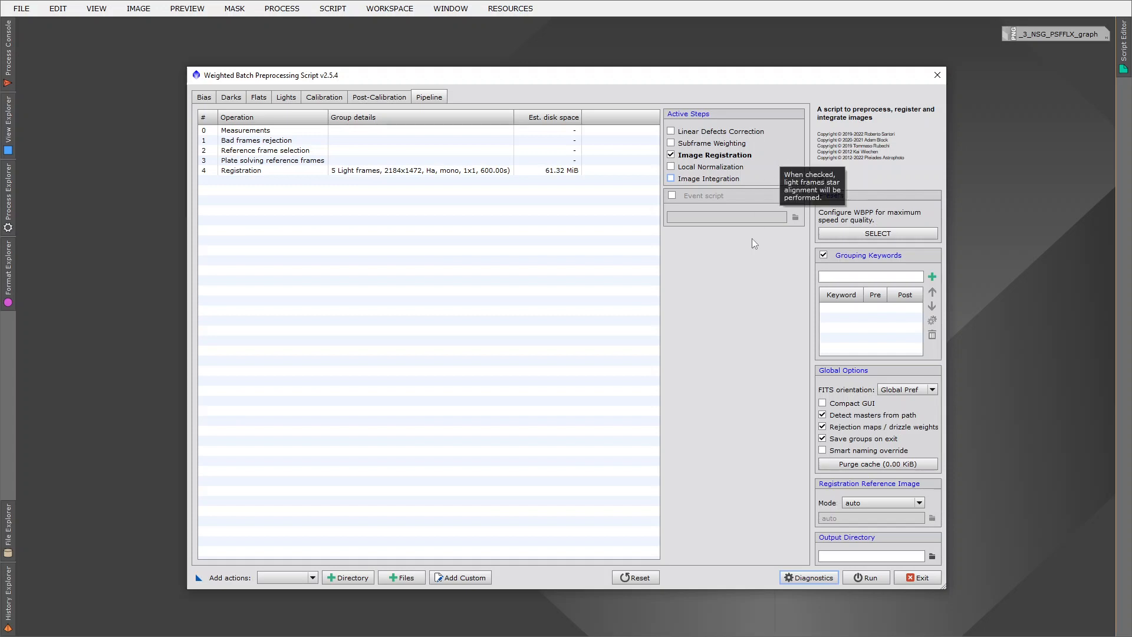
pyautogui.moveTo(745, 293)
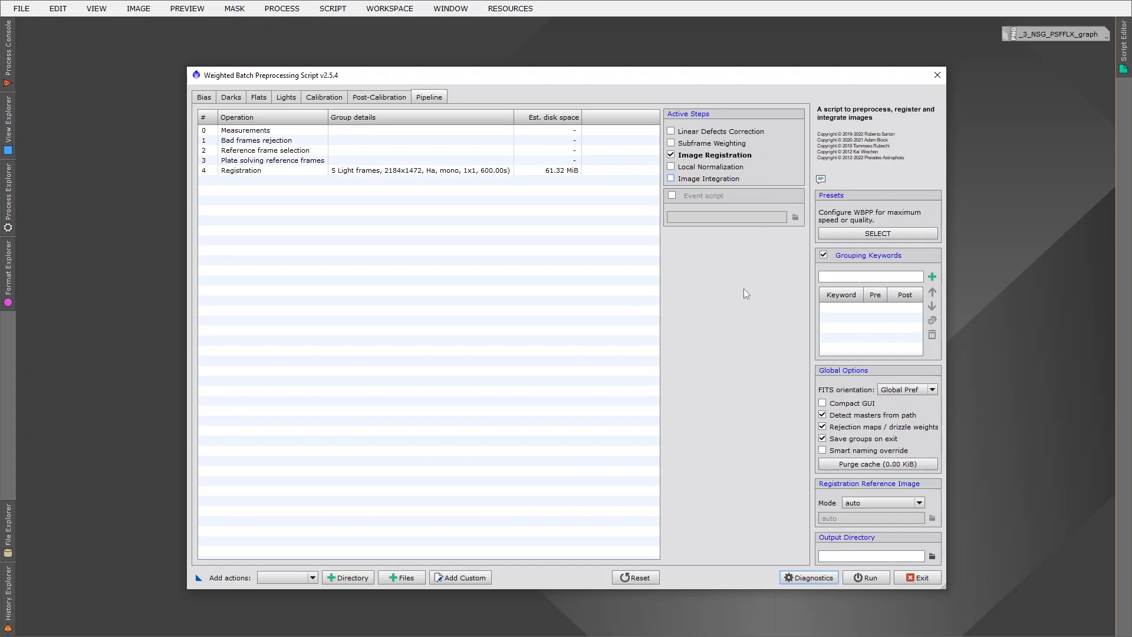
pyautogui.moveTo(905, 543)
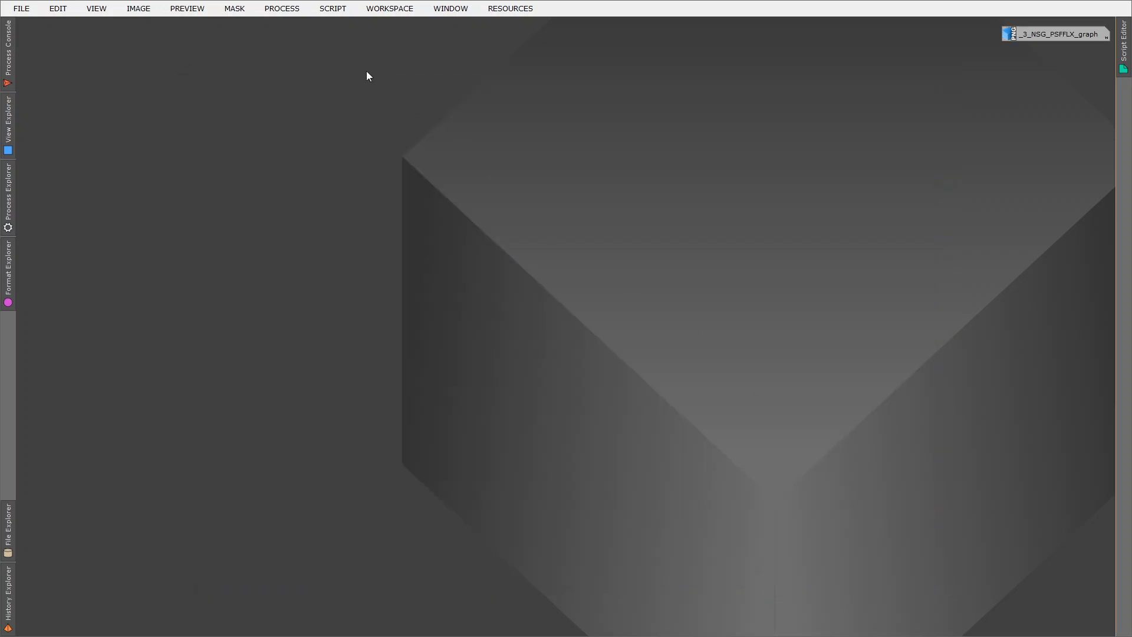
pyautogui.click(332, 8)
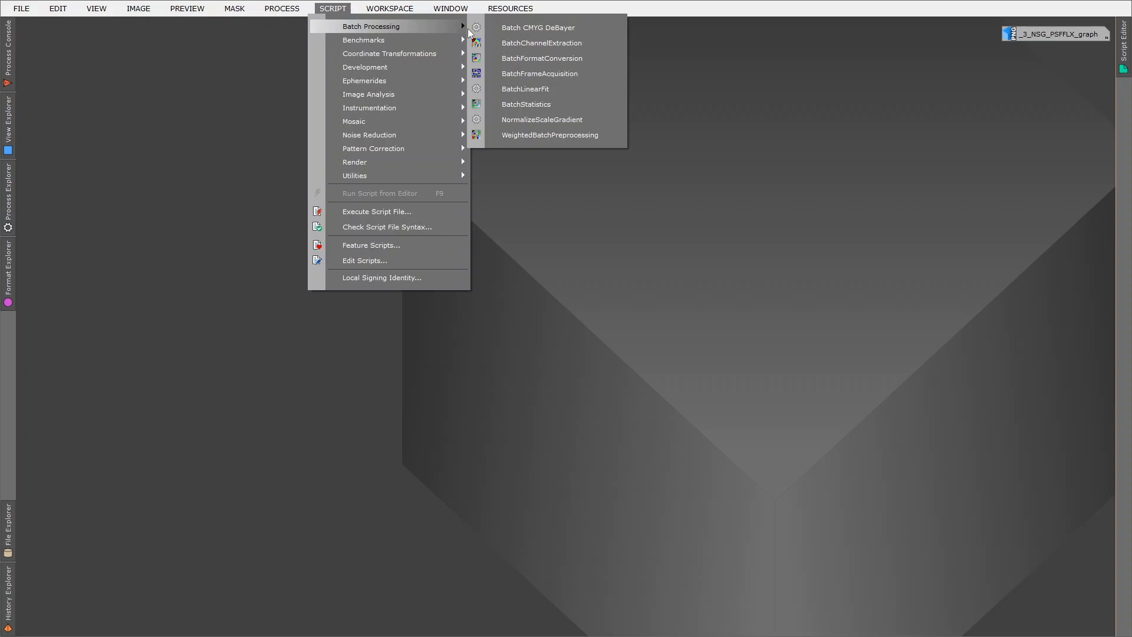
pyautogui.click(544, 125)
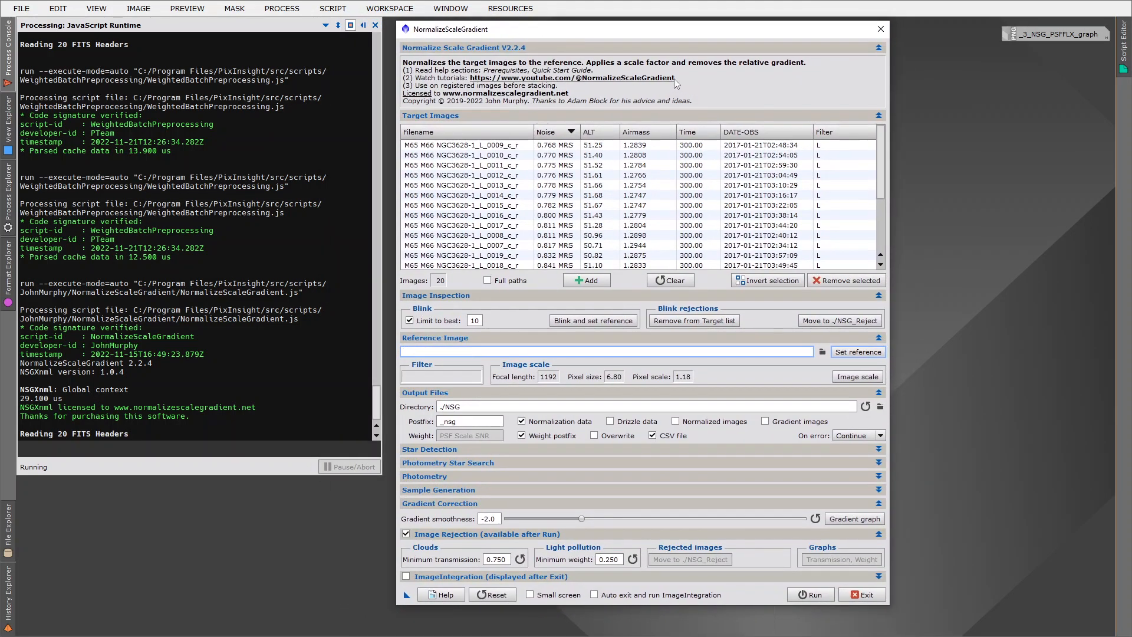
pyautogui.moveTo(621, 84)
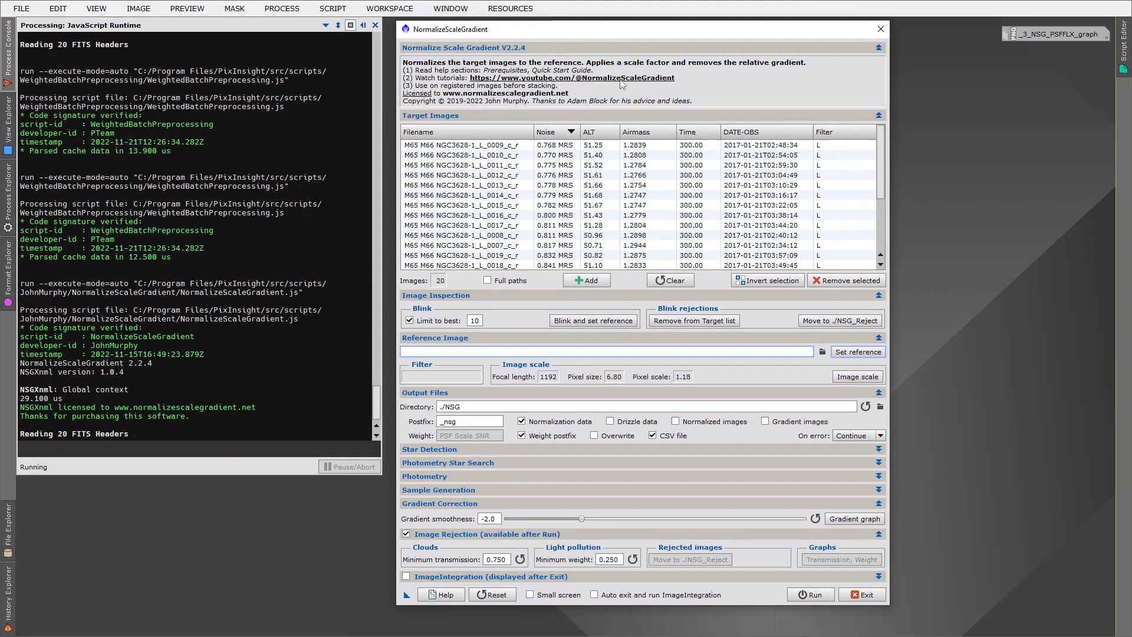
pyautogui.moveTo(620, 83)
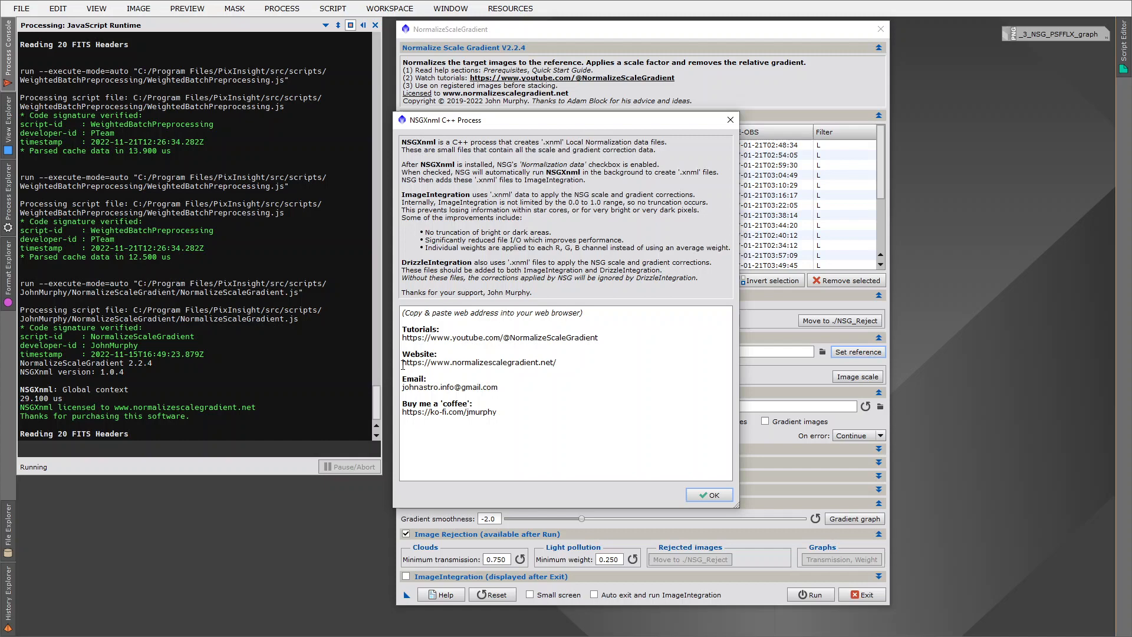
# Select the NSG website URL, then dismiss the NSGXnml information window with OK
pyautogui.doubleClick(479, 363)
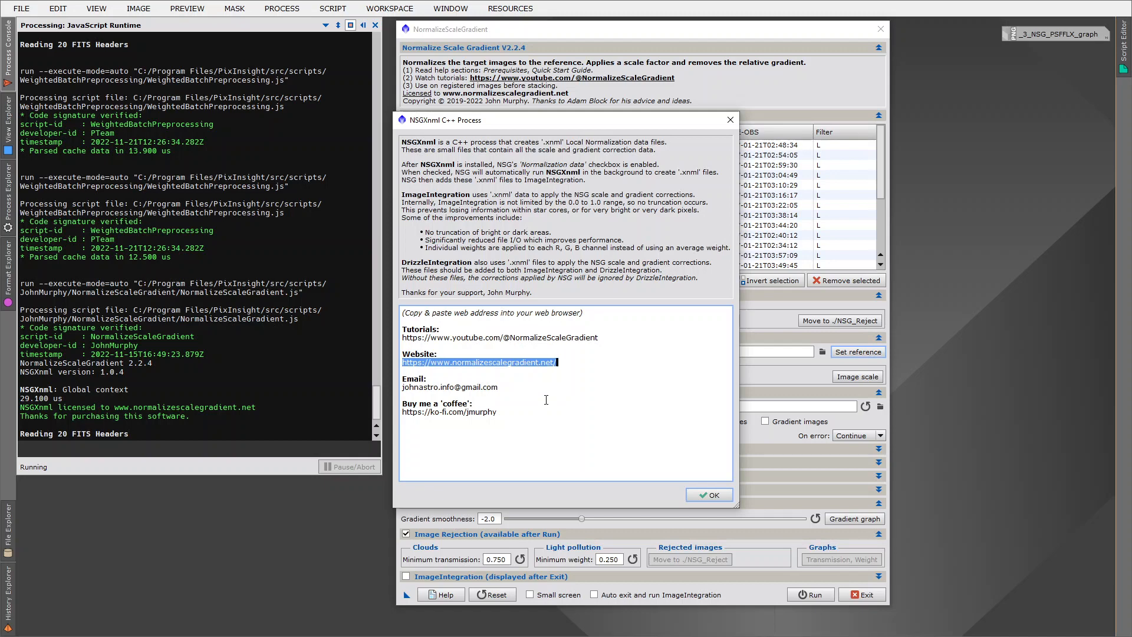
pyautogui.moveTo(590, 419)
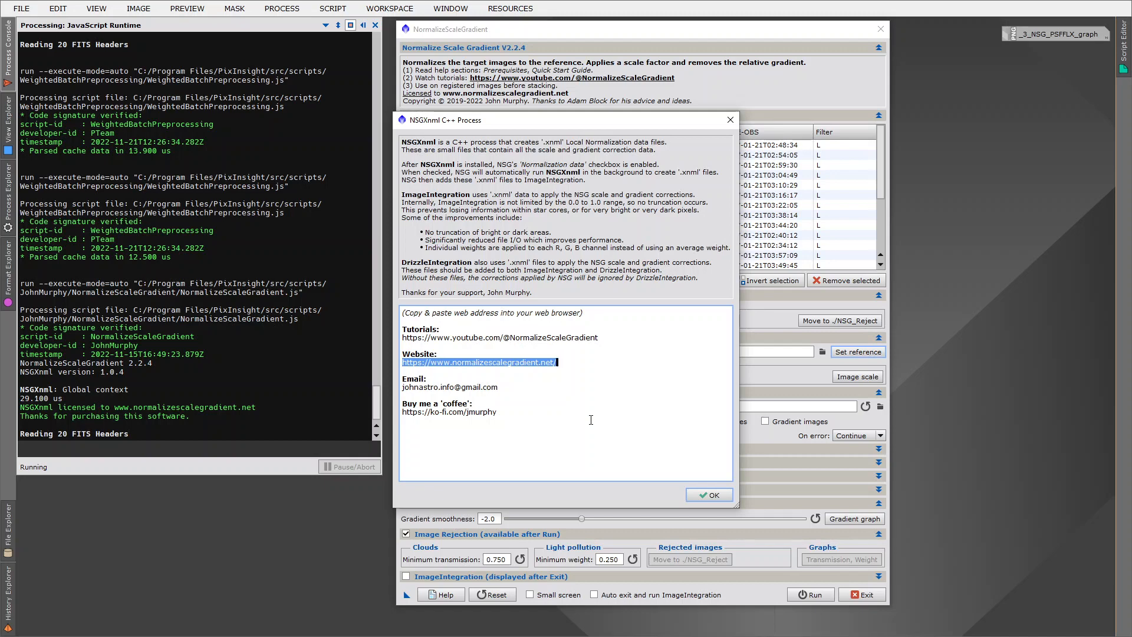
pyautogui.click(709, 495)
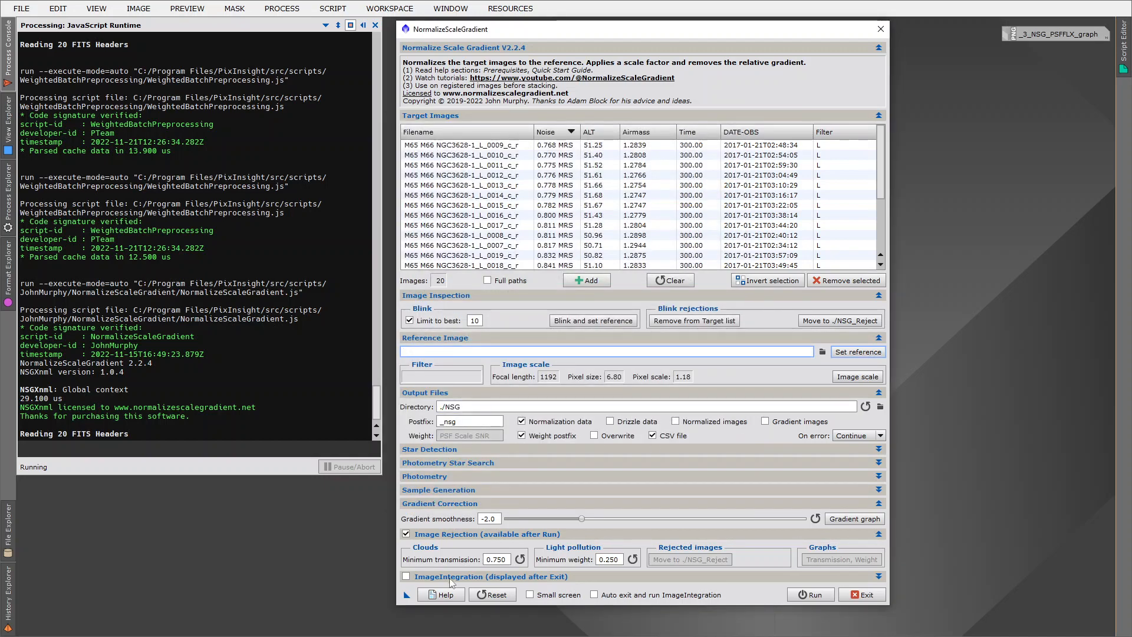
pyautogui.moveTo(441, 595)
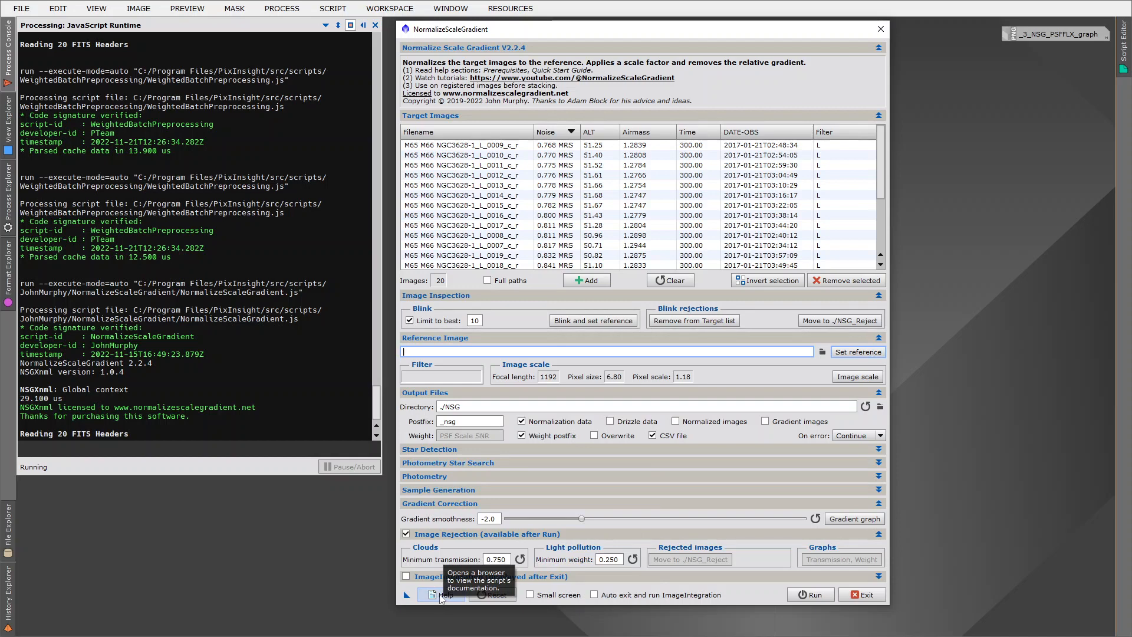
# Open the NormalizeScaleGradient reference documentation from the Help button
pyautogui.click(432, 595)
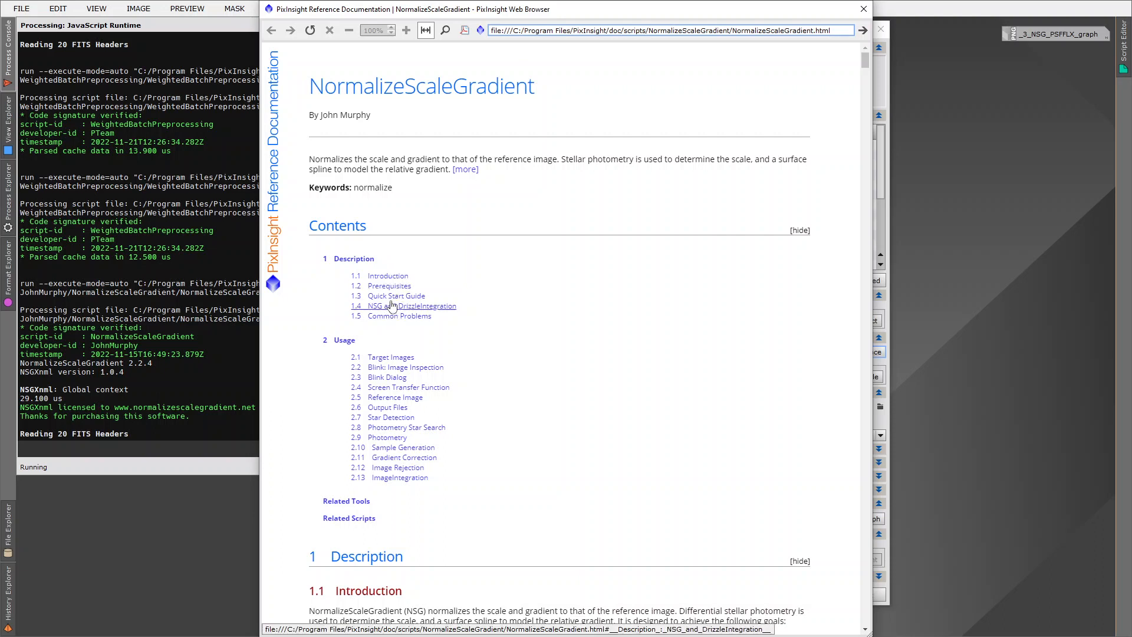
pyautogui.moveTo(395, 296)
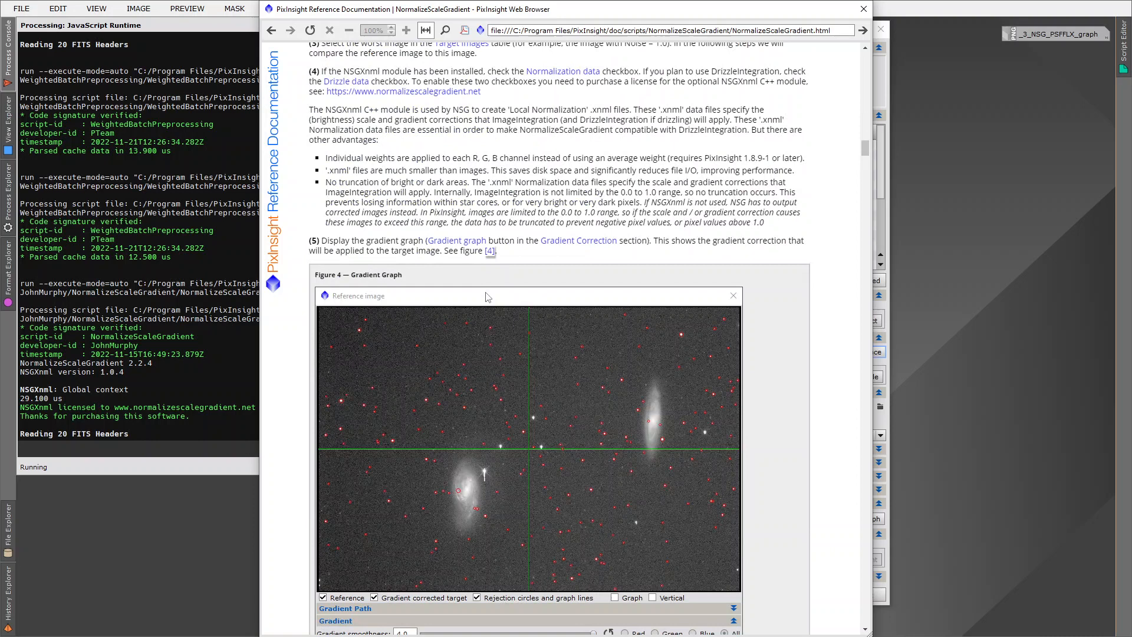
# Scroll the documentation down to the Gradient Graph figure with rejection circles
pyautogui.scroll(-3)
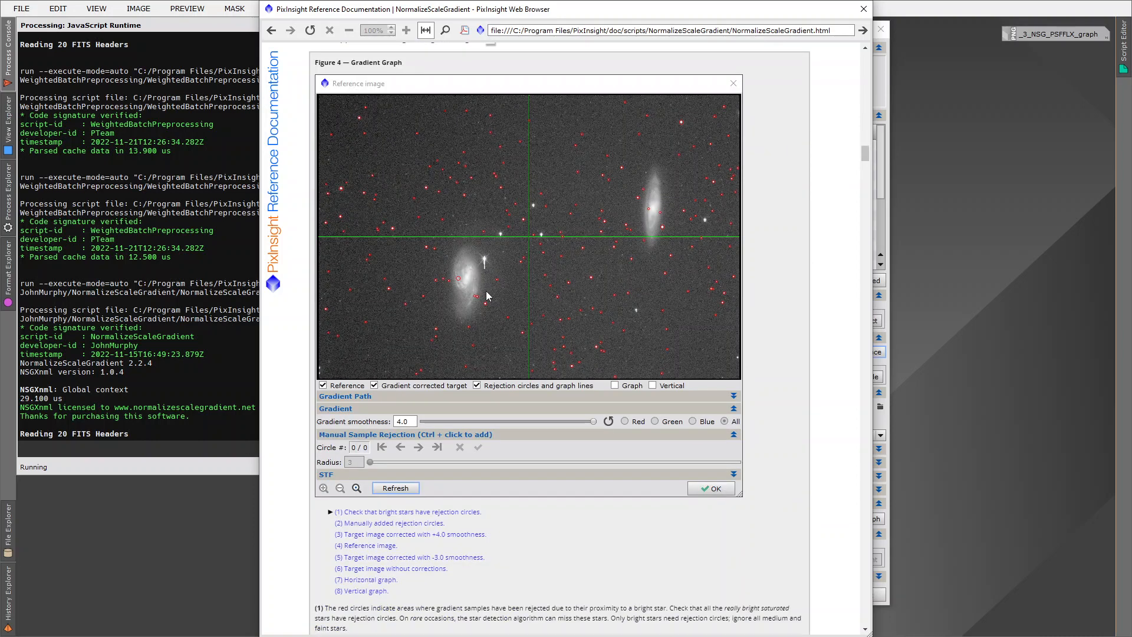
pyautogui.moveTo(780, 377)
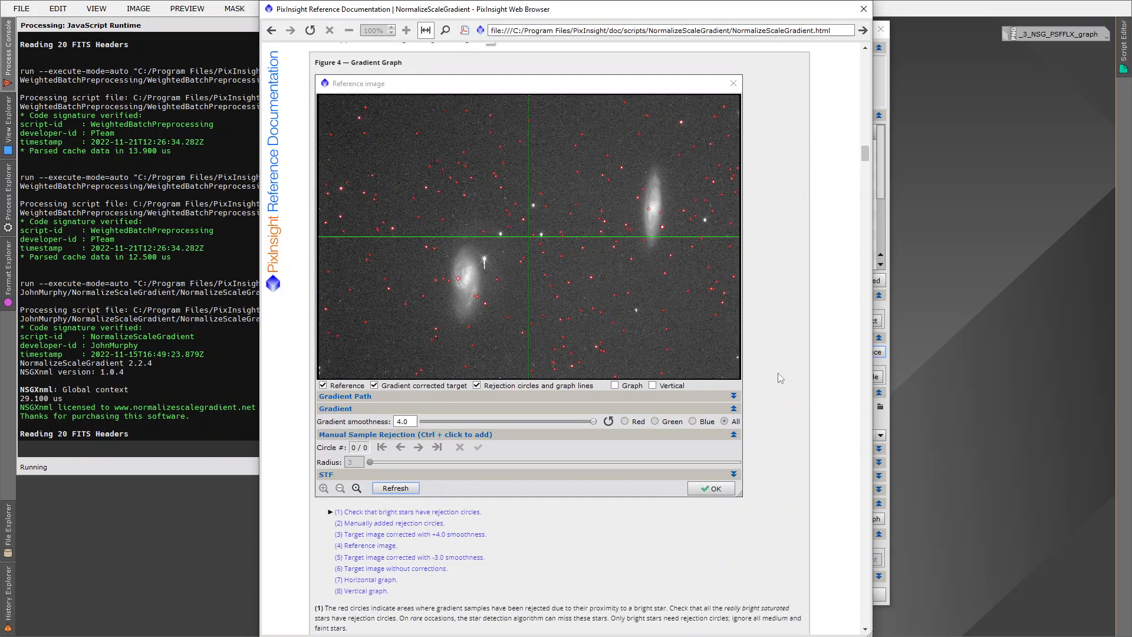
pyautogui.moveTo(563, 232)
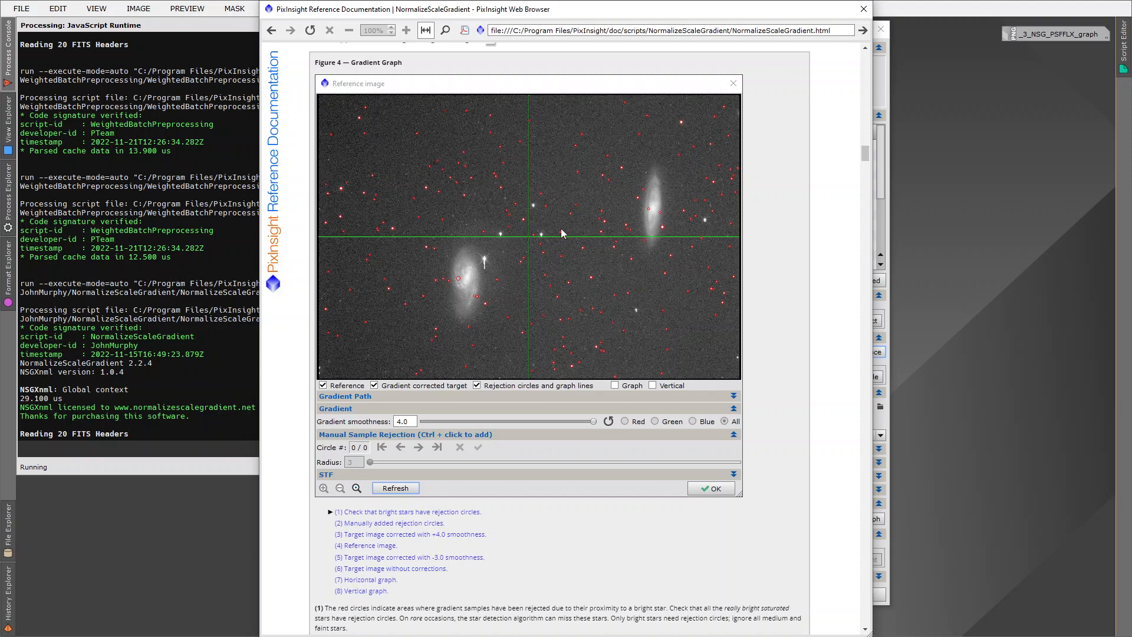
pyautogui.moveTo(416, 448)
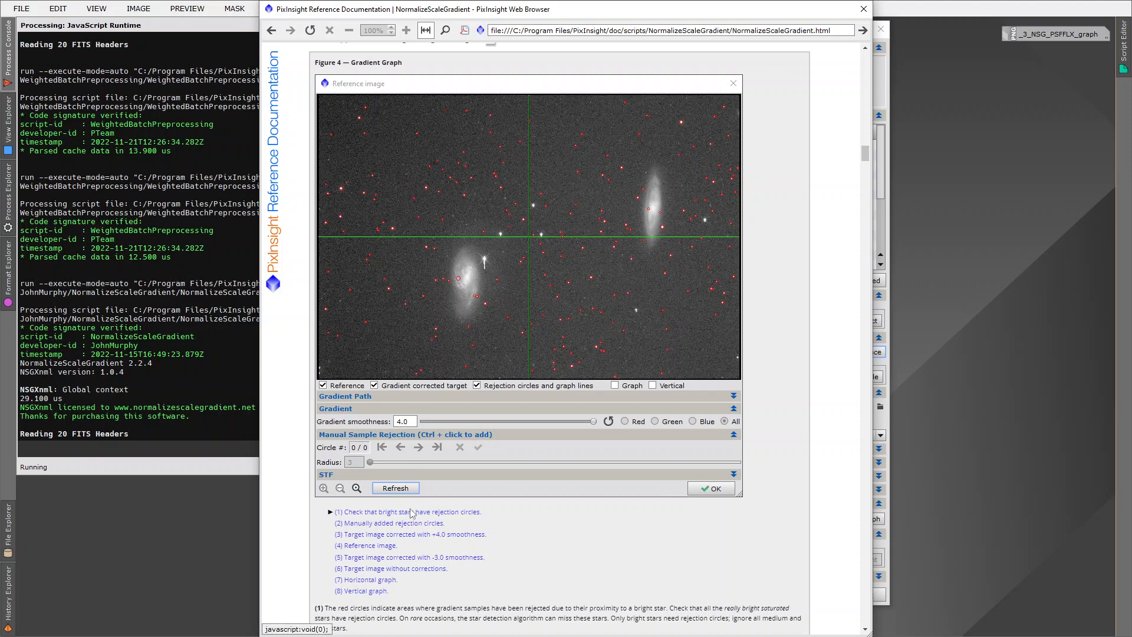
pyautogui.moveTo(412, 515)
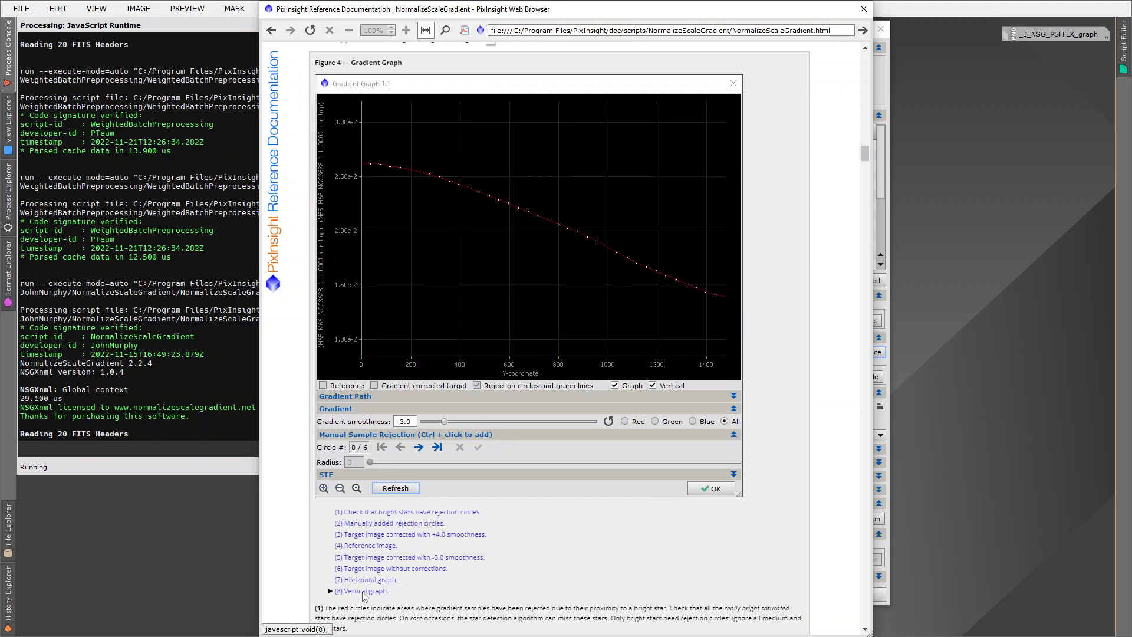
pyautogui.moveTo(537, 562)
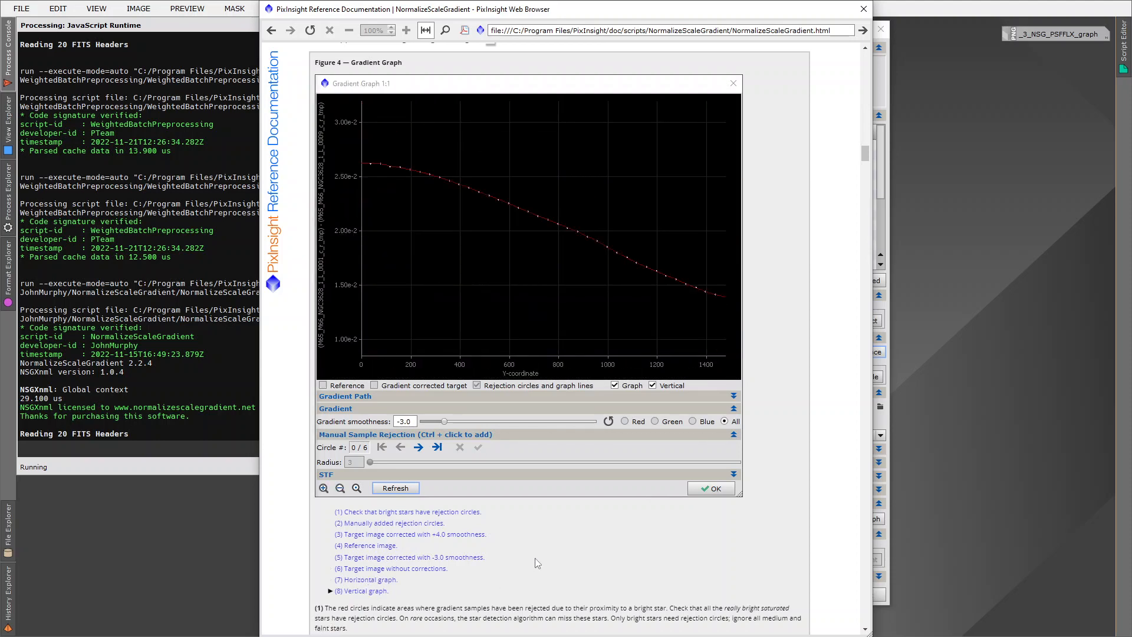
pyautogui.moveTo(554, 555)
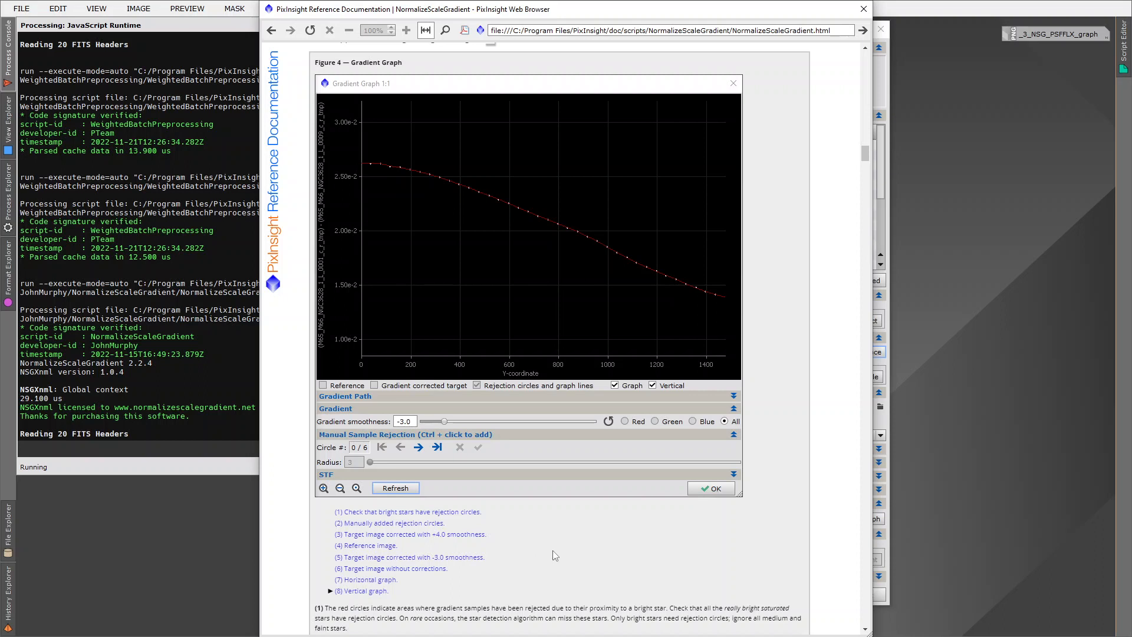
pyautogui.moveTo(714, 232)
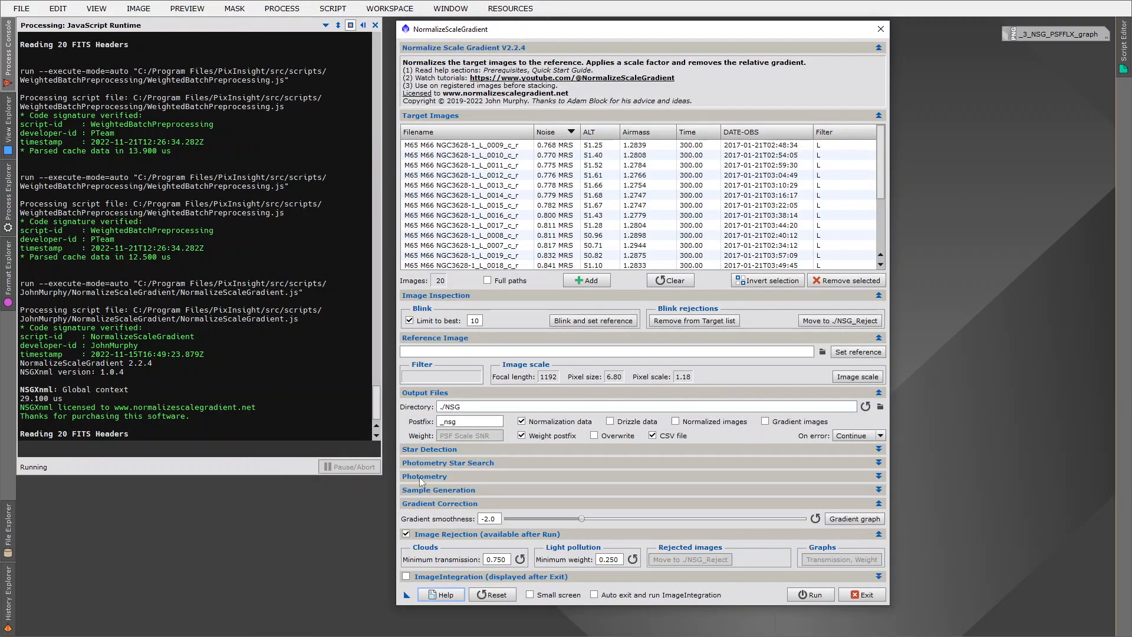
pyautogui.click(463, 245)
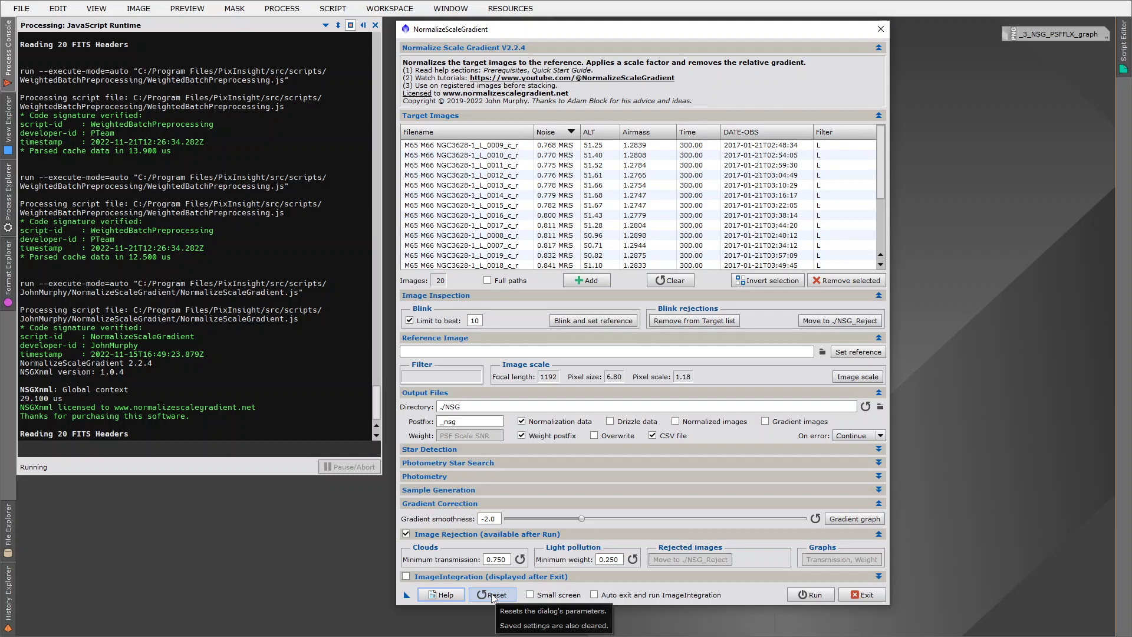
# Reset NormalizeScaleGradient to defaults, restoring gradient smoothness -2.0 and clearing the targets
pyautogui.click(493, 594)
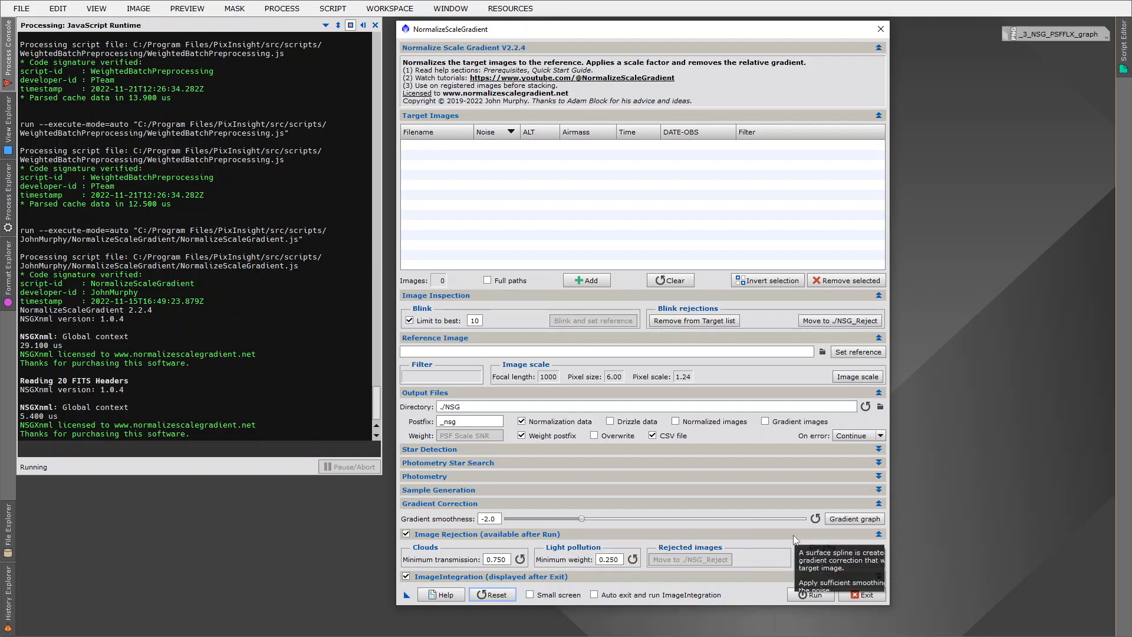
pyautogui.moveTo(816, 519)
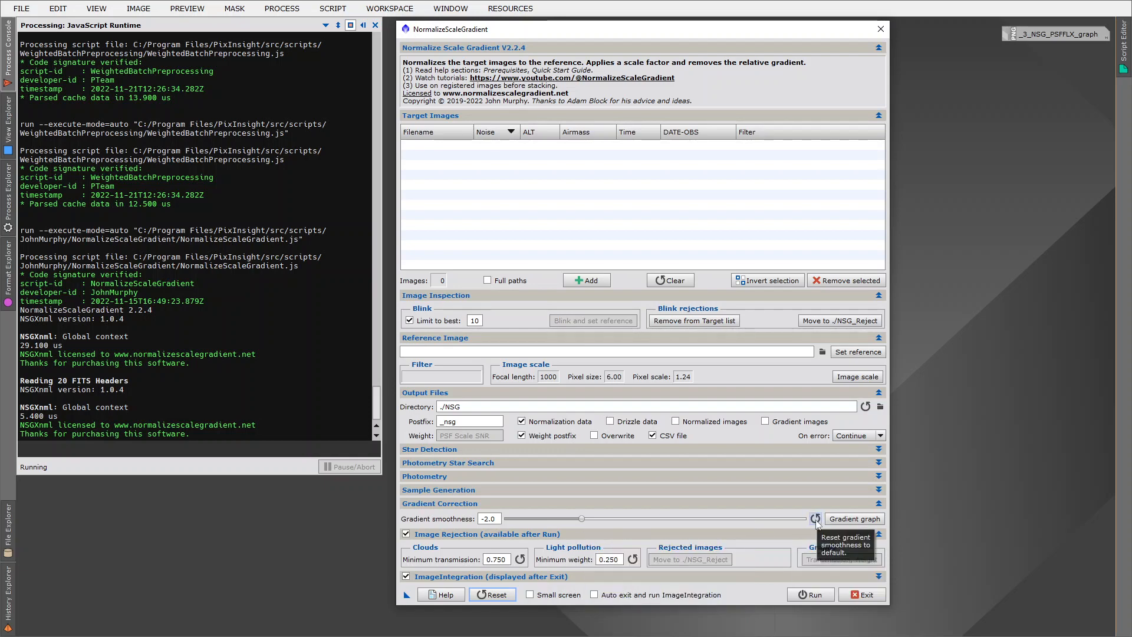
pyautogui.moveTo(582, 518); pyautogui.dragTo(600, 519)
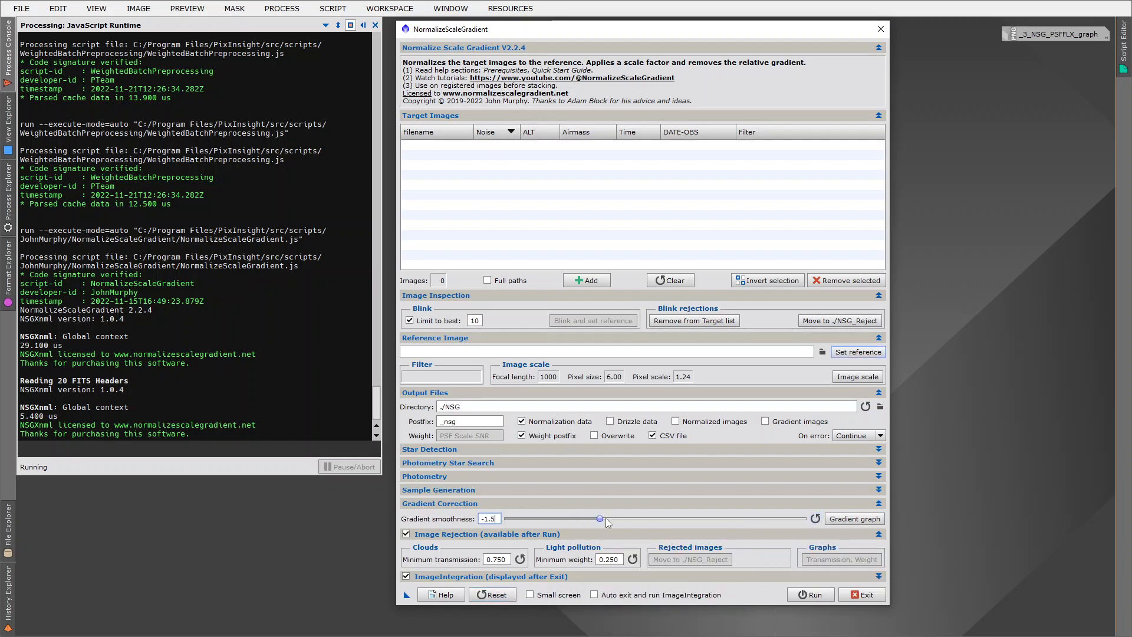
pyautogui.moveTo(599, 518); pyautogui.dragTo(717, 518)
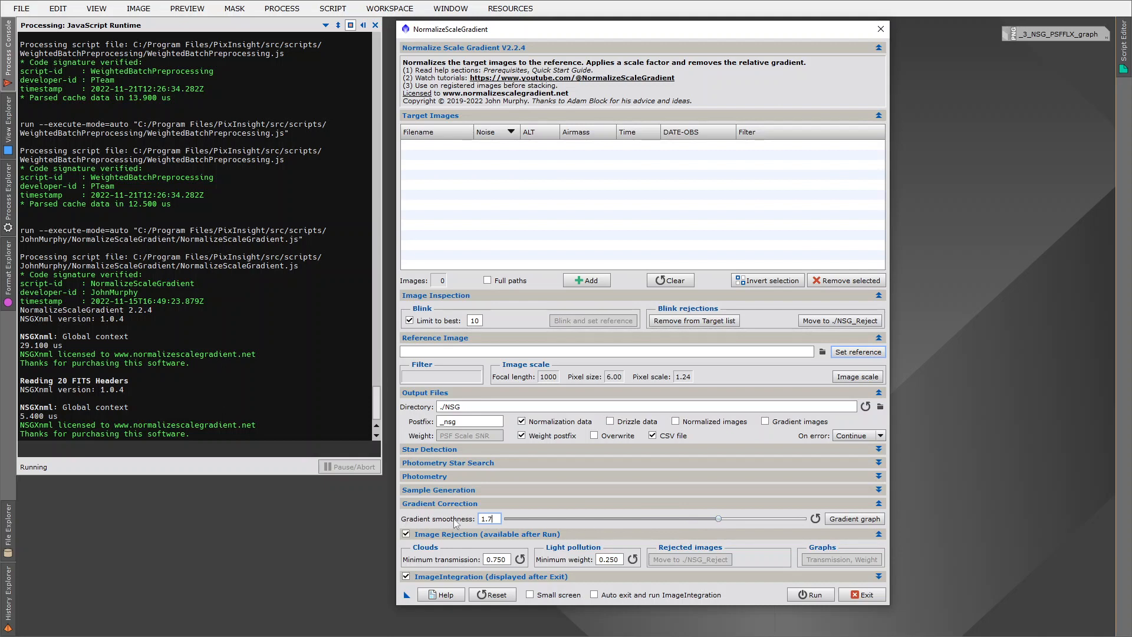
pyautogui.moveTo(607, 525)
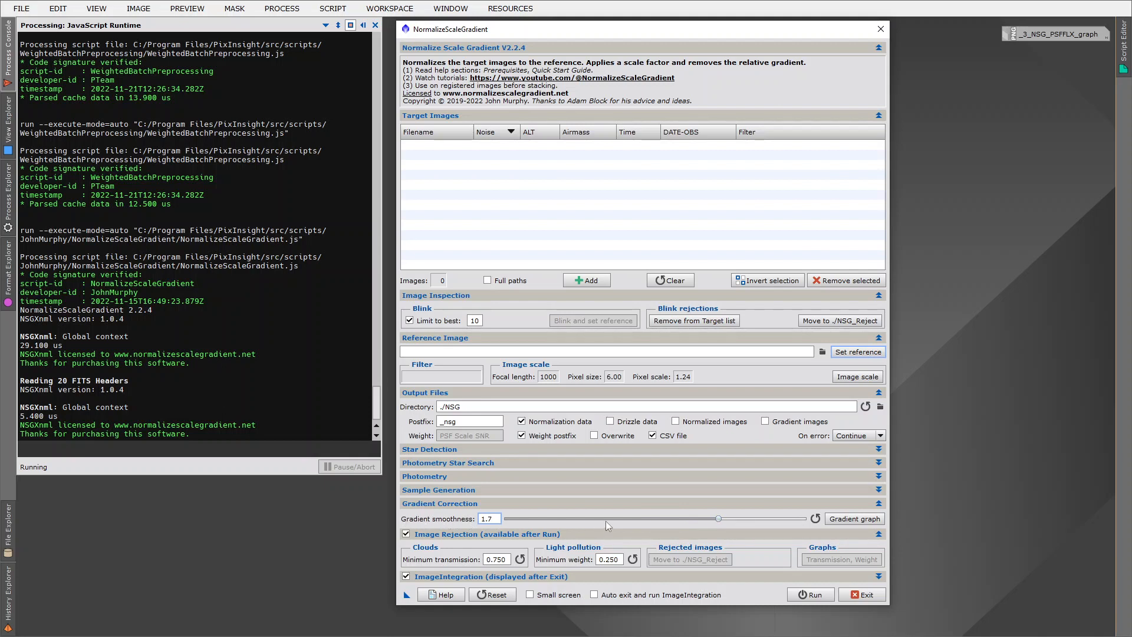
pyautogui.moveTo(604, 528)
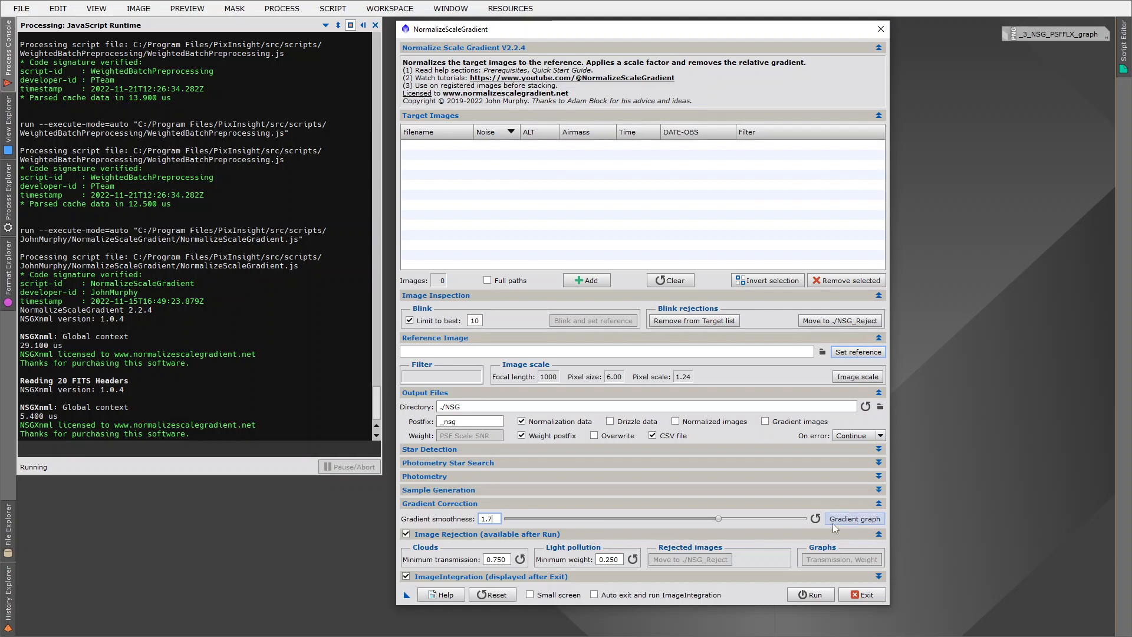
pyautogui.moveTo(854, 518)
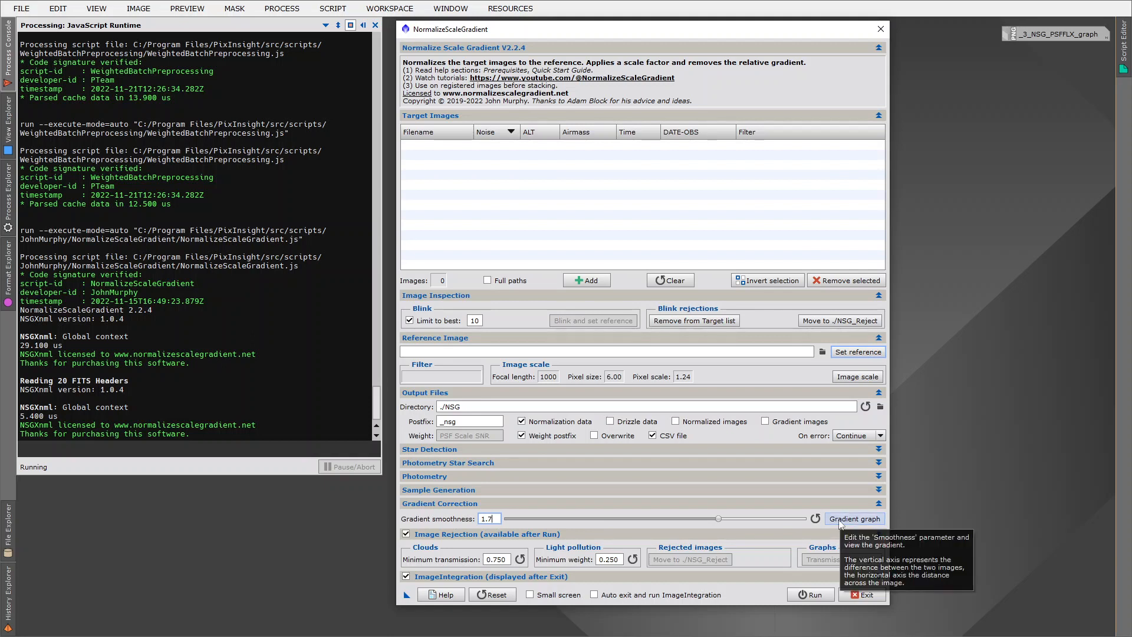
pyautogui.moveTo(832, 524)
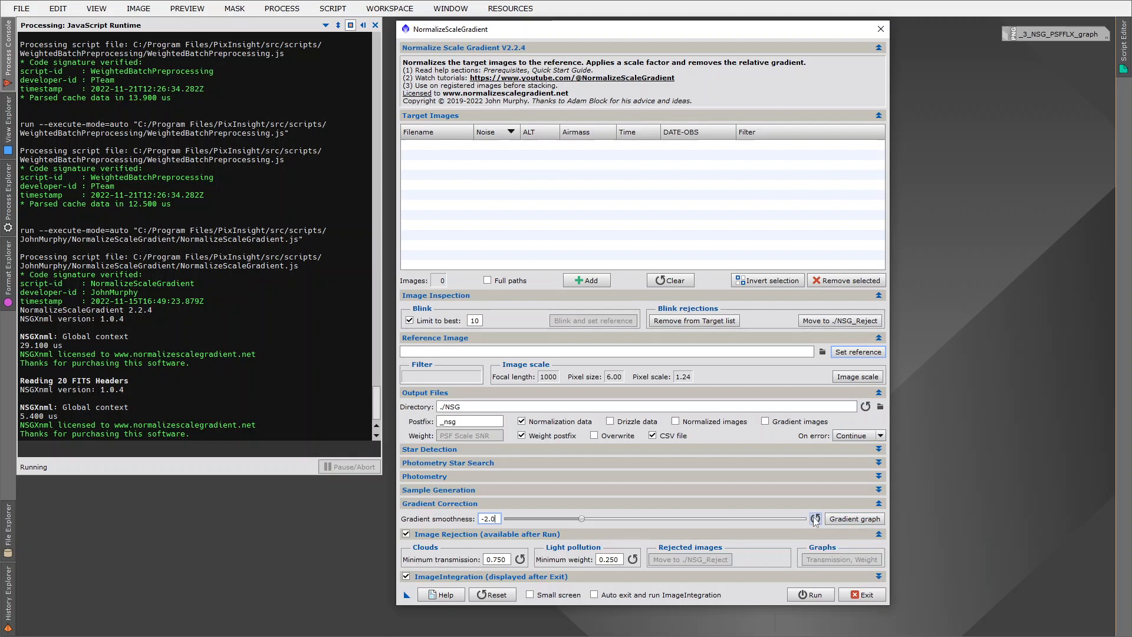
pyautogui.moveTo(815, 519)
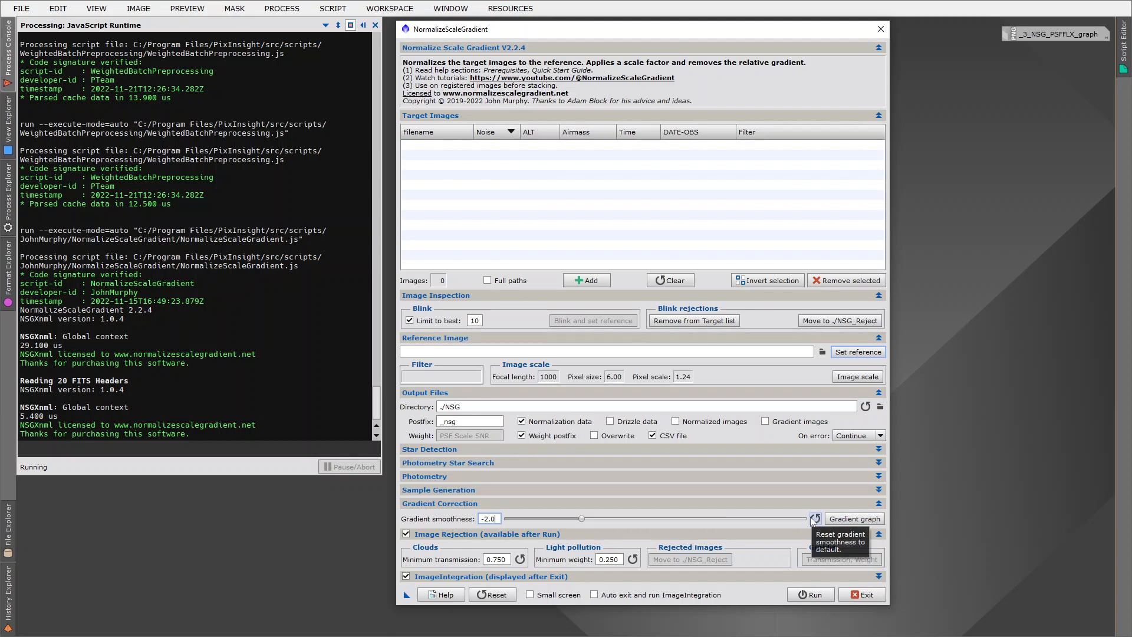
pyautogui.moveTo(656, 88)
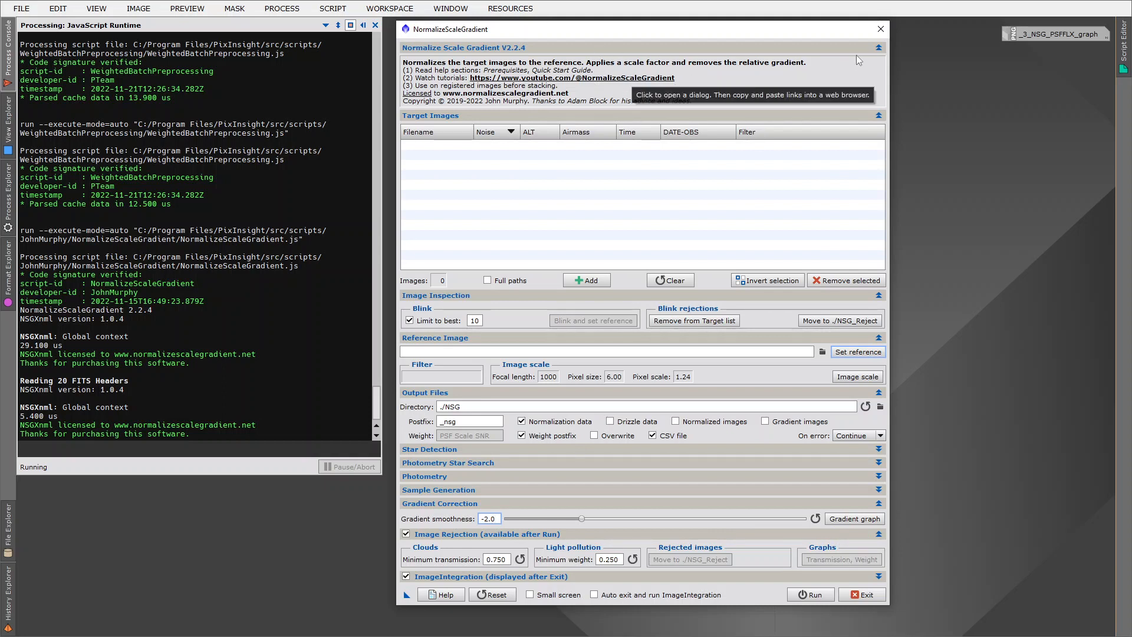
pyautogui.moveTo(878, 49)
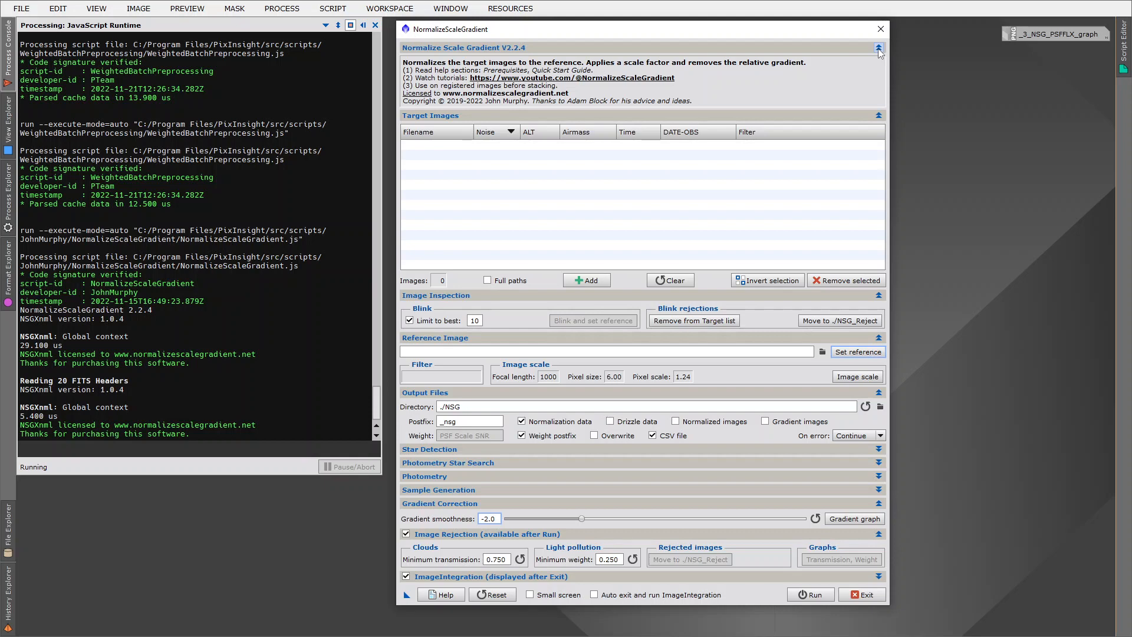
# Collapse the Normalize Scale Gradient V2.2.4 description header
pyautogui.click(878, 47)
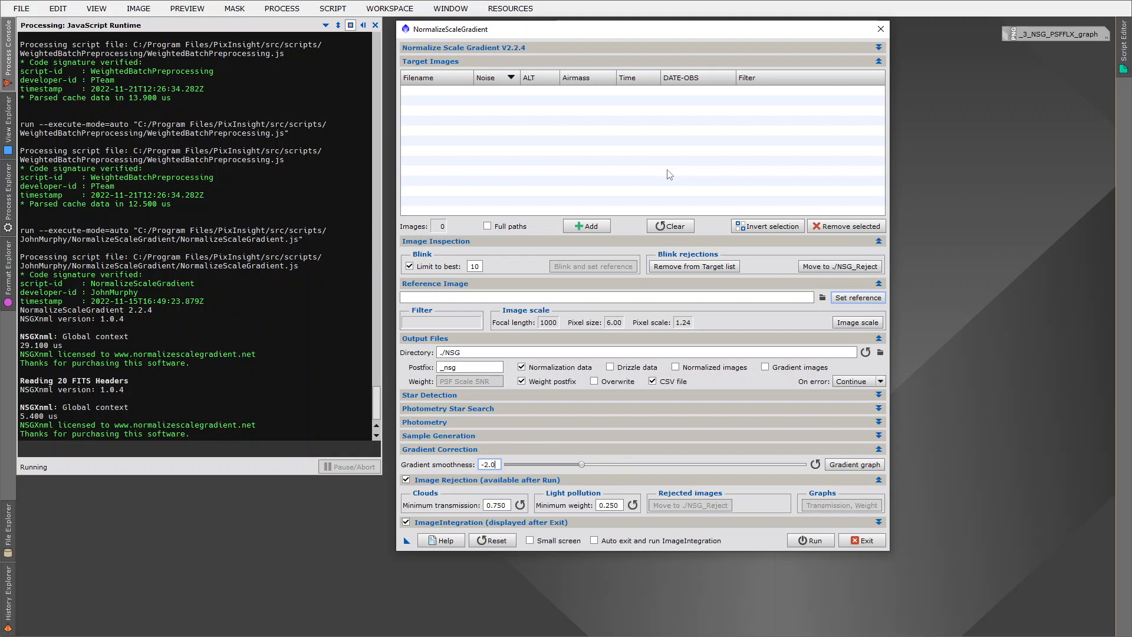
pyautogui.moveTo(636, 245)
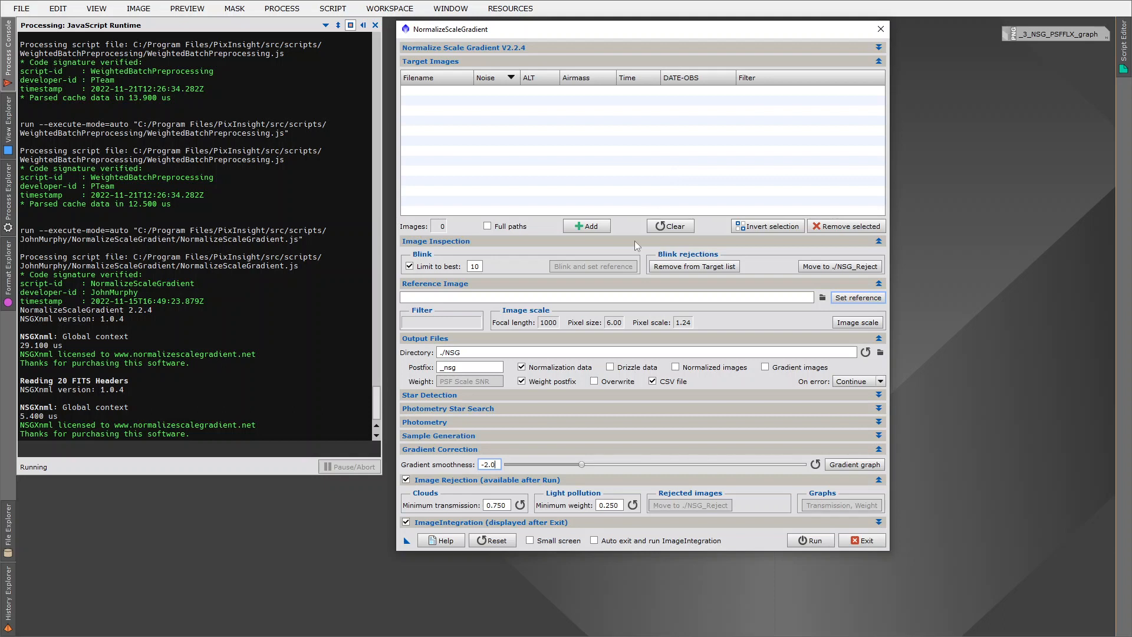
pyautogui.moveTo(462, 442)
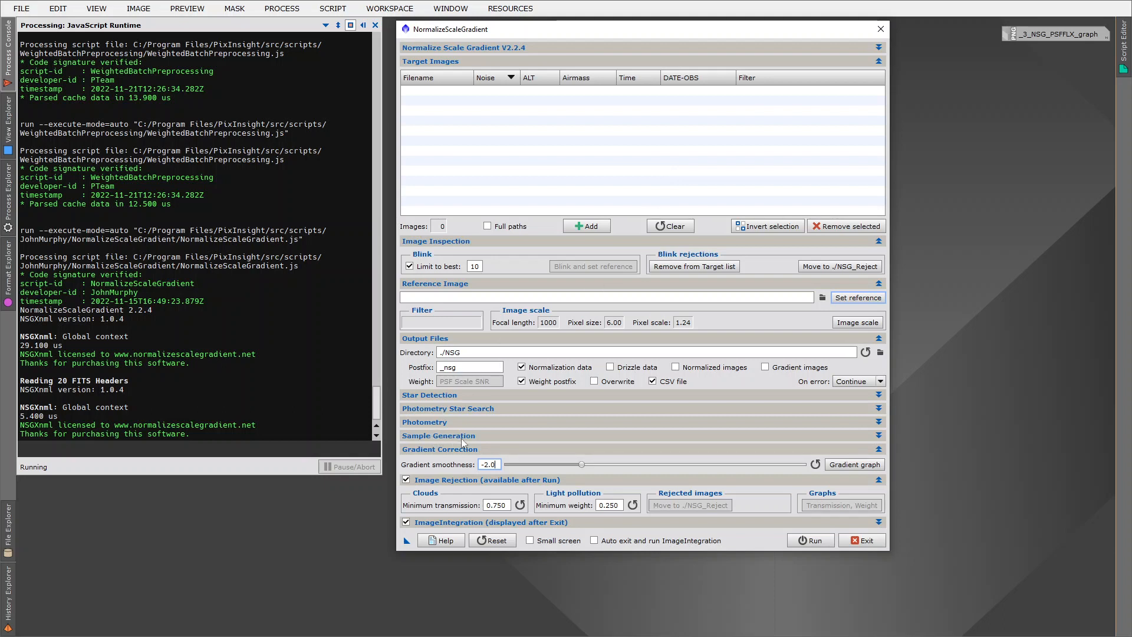
# Turn off Auto sample generation, set sample size to 30, and exit NormalizeScaleGradient
pyautogui.click(438, 435)
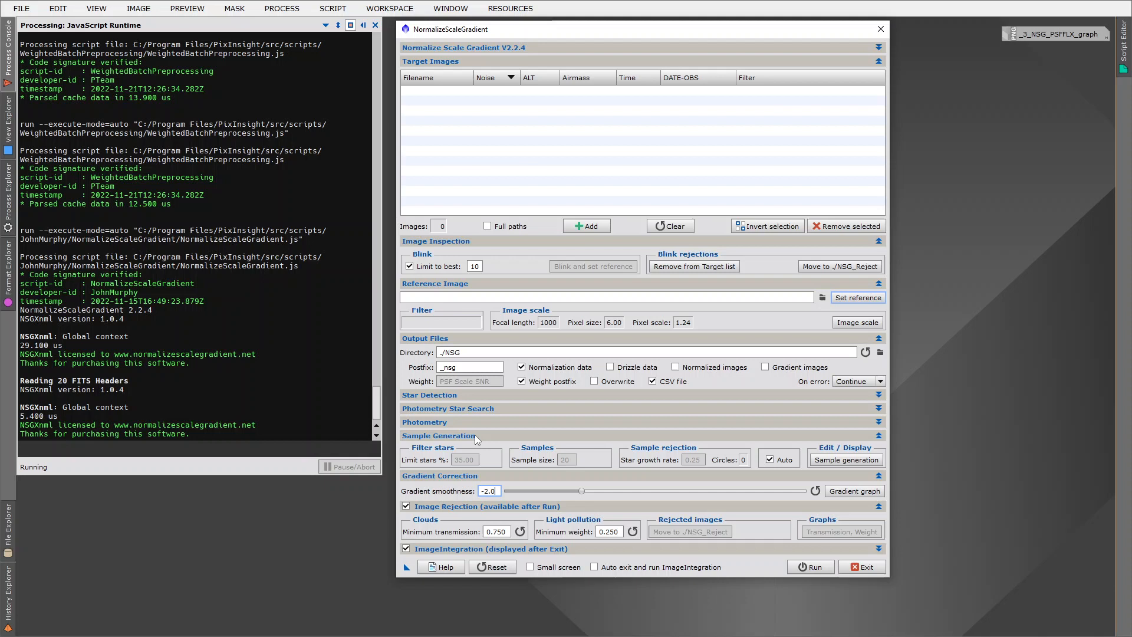
pyautogui.click(768, 459)
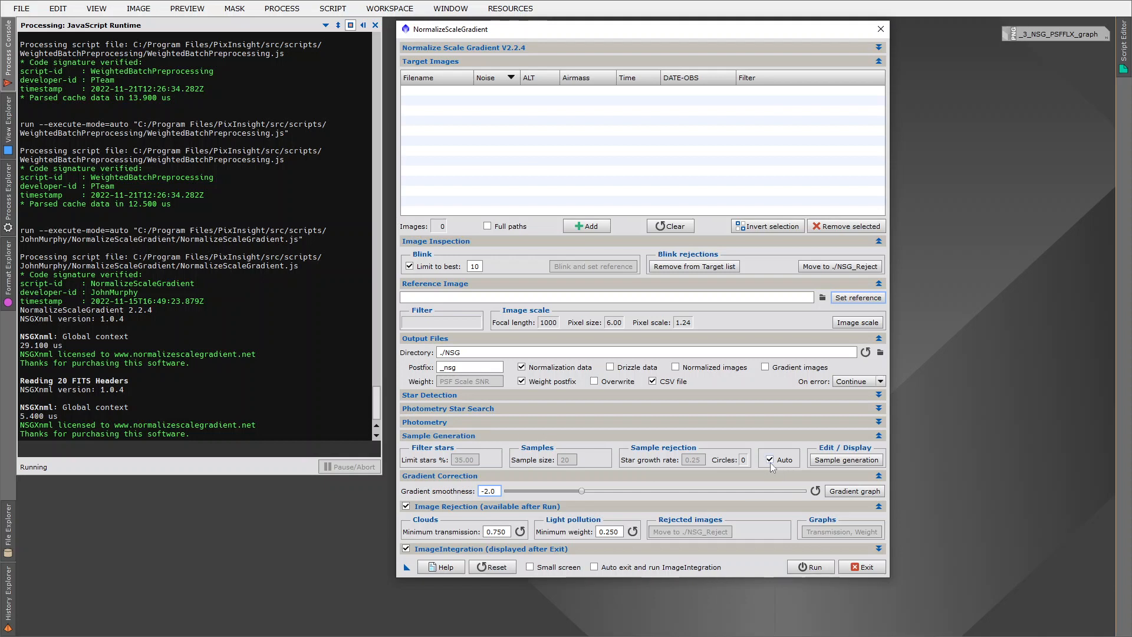
pyautogui.click(769, 459)
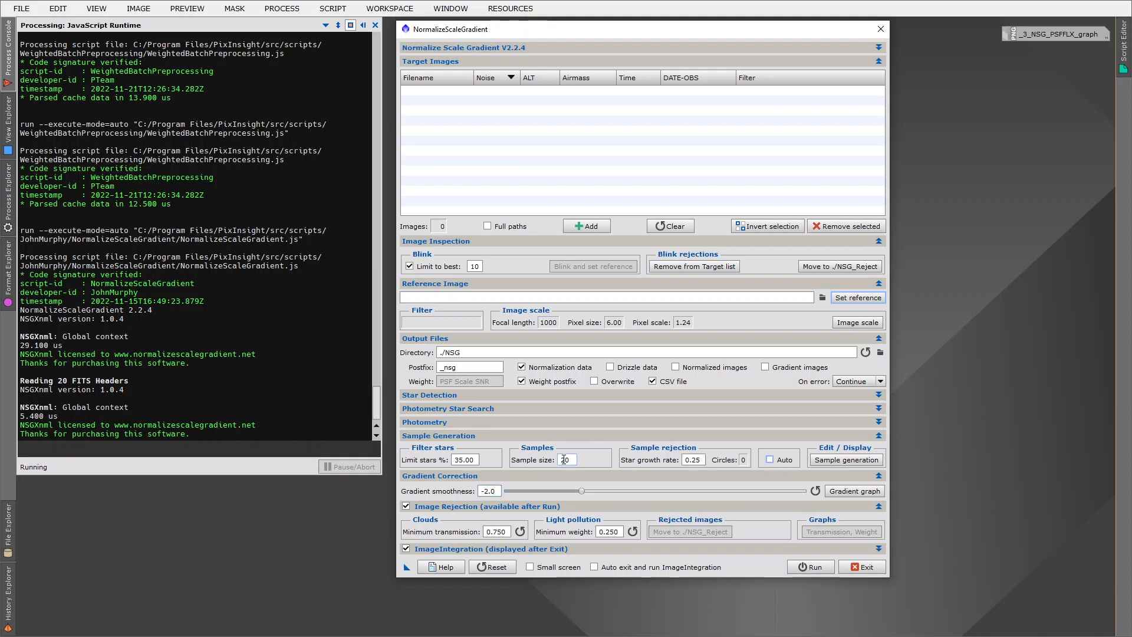
pyautogui.moveTo(567, 460)
pyautogui.write('30')
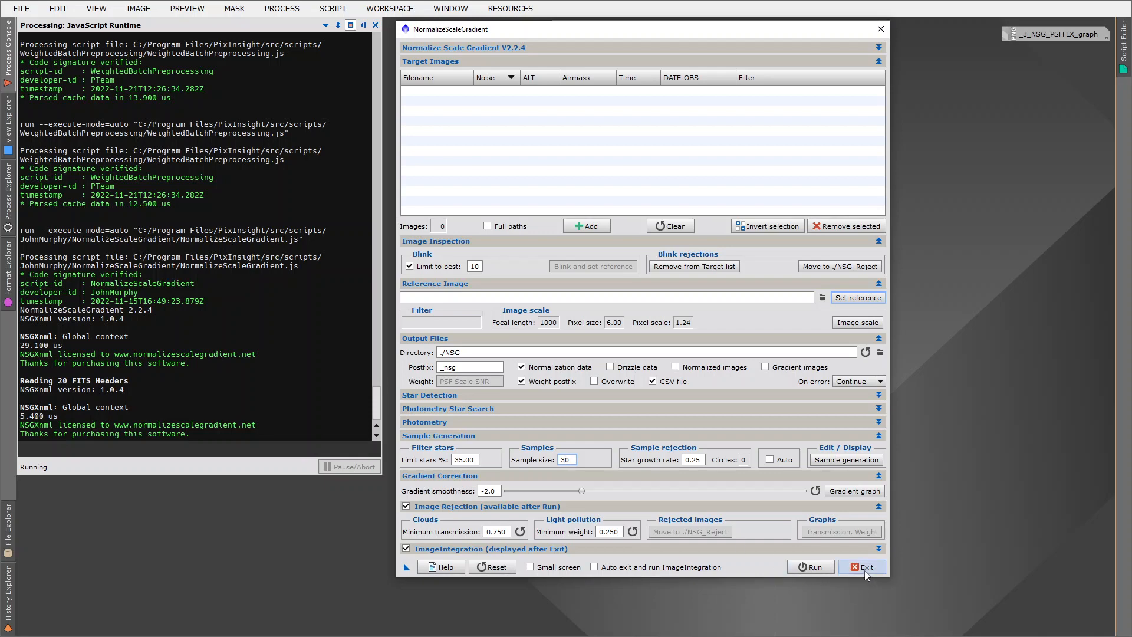
pyautogui.click(862, 566)
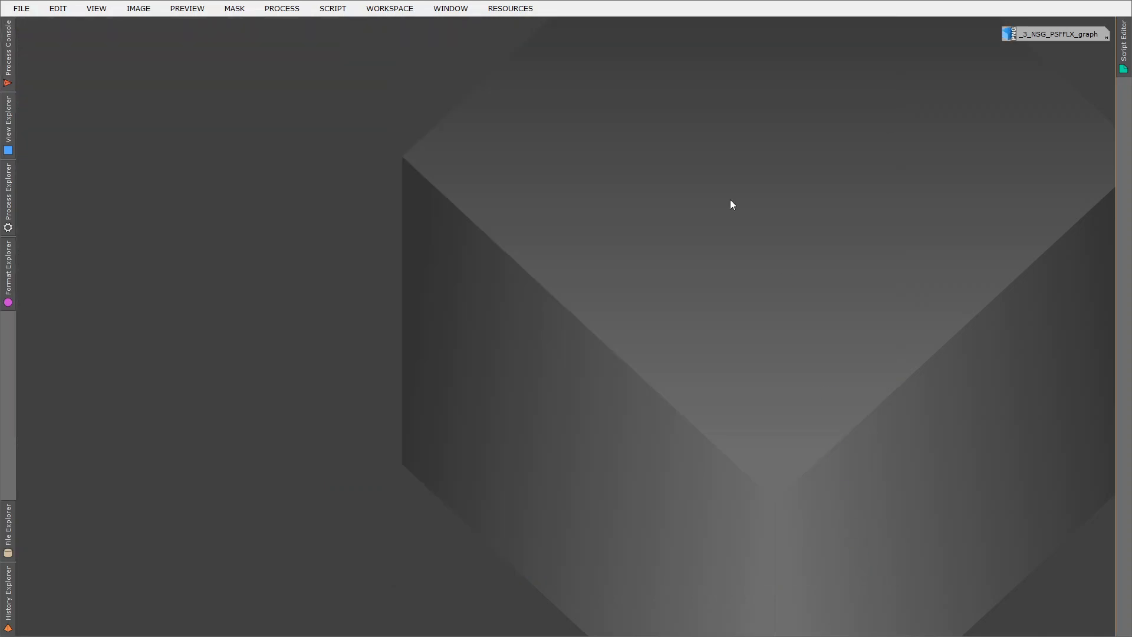
pyautogui.click(332, 8)
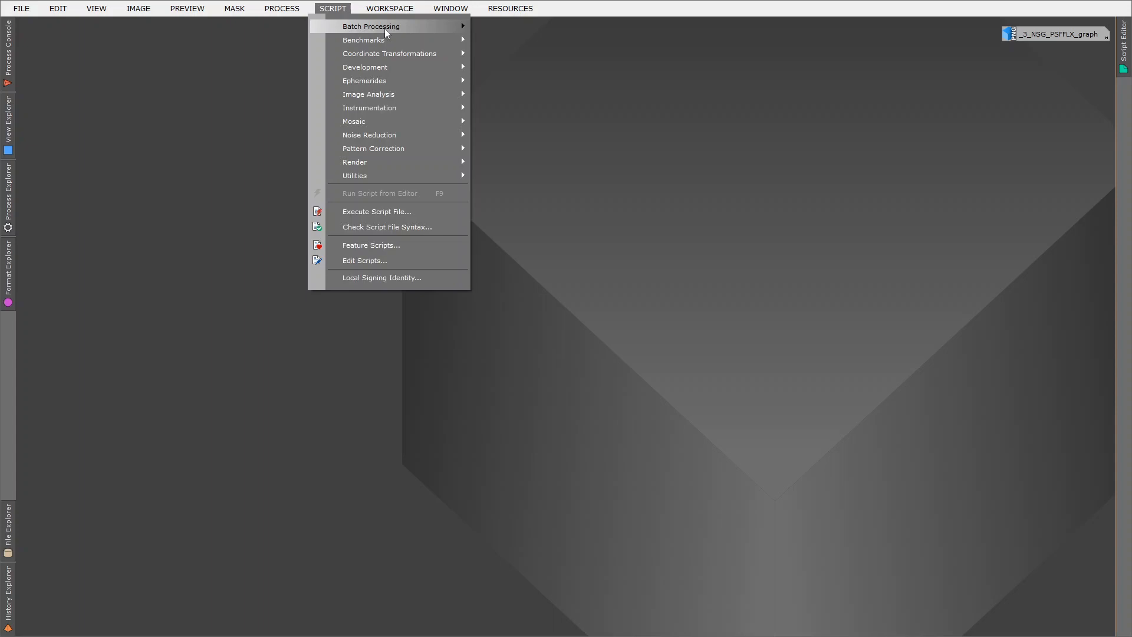
# Relaunch NormalizeScaleGradient and re-enable Auto sample generation, keeping sample size 30
pyautogui.click(541, 165)
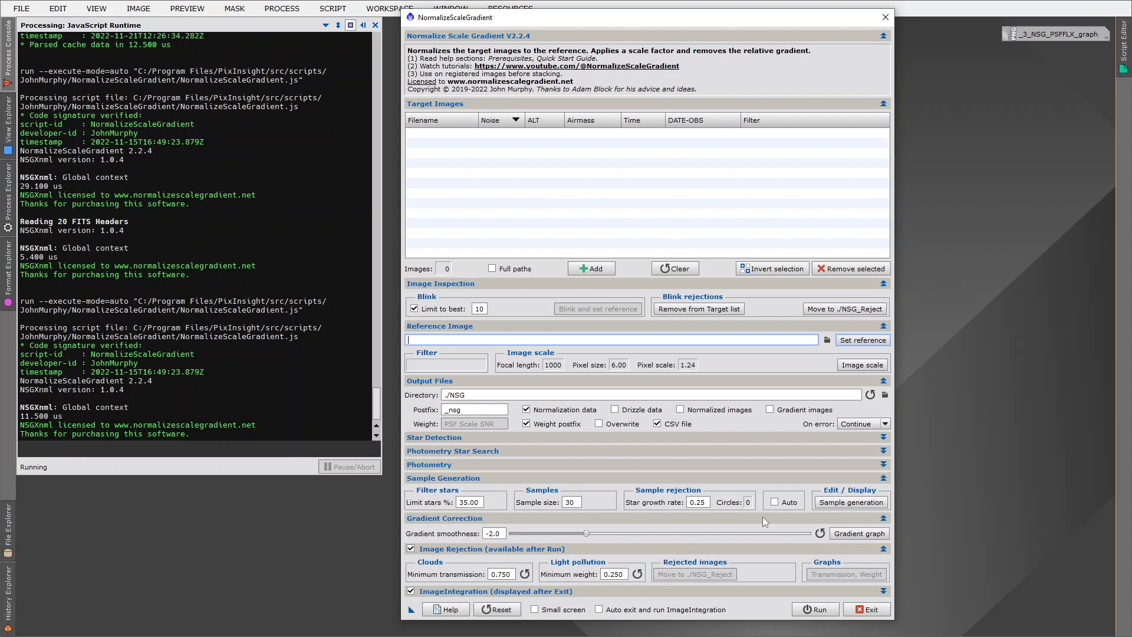
pyautogui.click(773, 501)
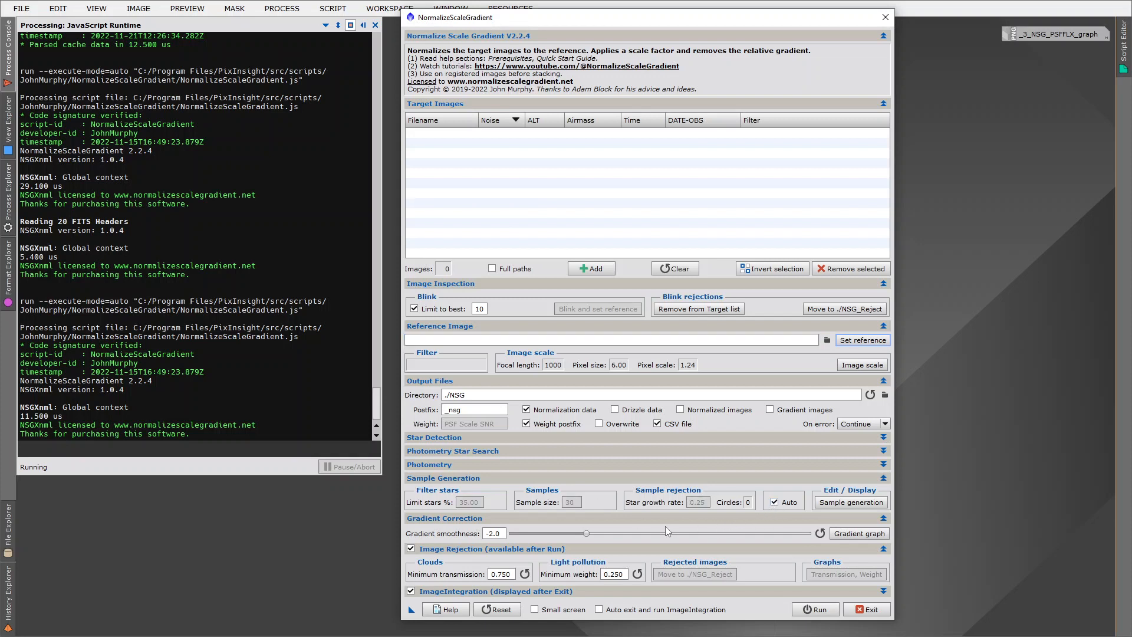
# Collapse the Sample Generation section and expand the Photometry settings
pyautogui.click(443, 478)
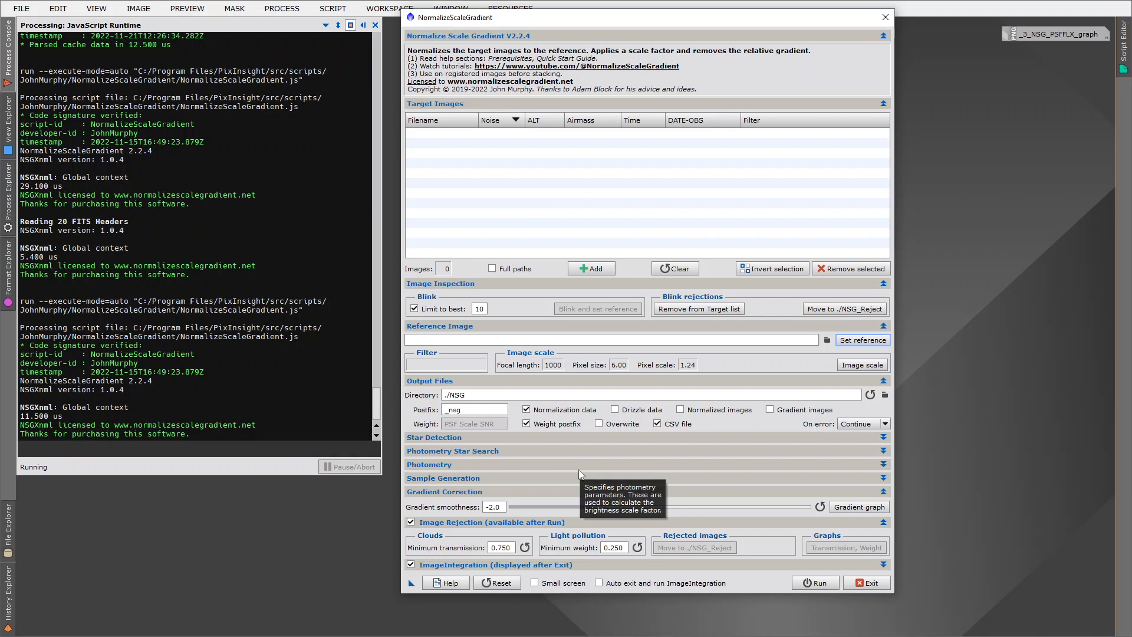
pyautogui.moveTo(597, 441)
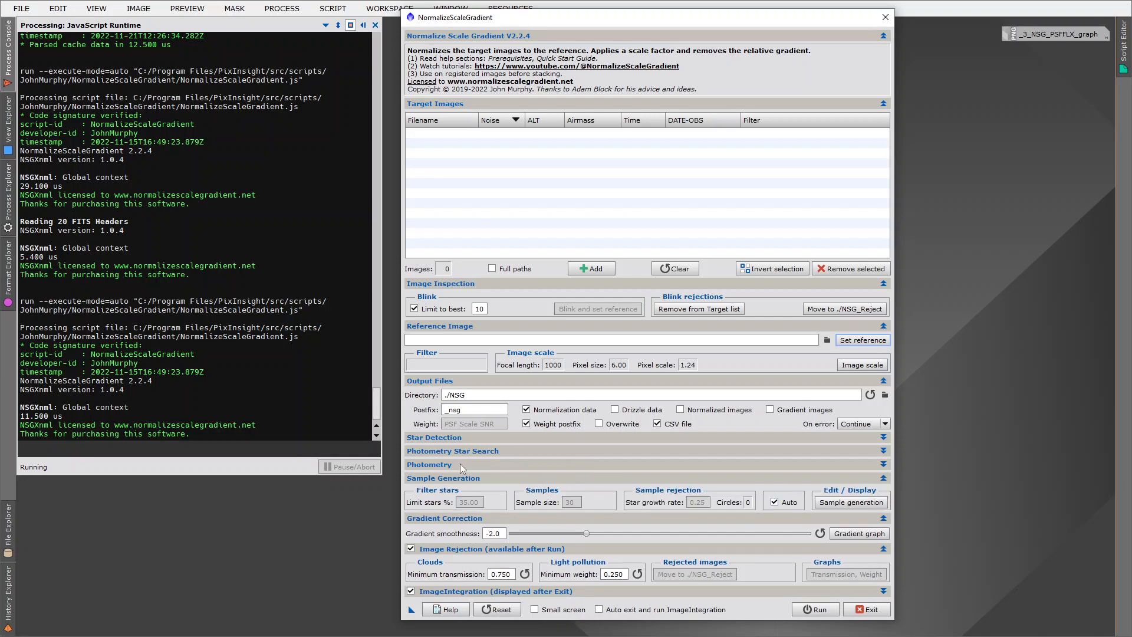
pyautogui.click(429, 464)
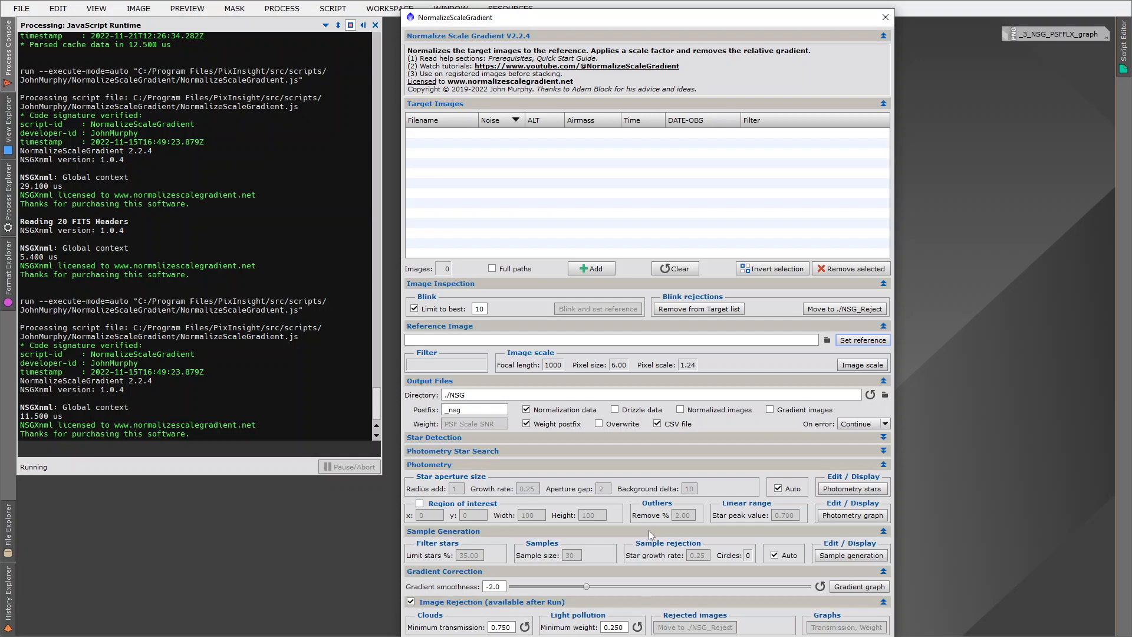
pyautogui.moveTo(516, 370)
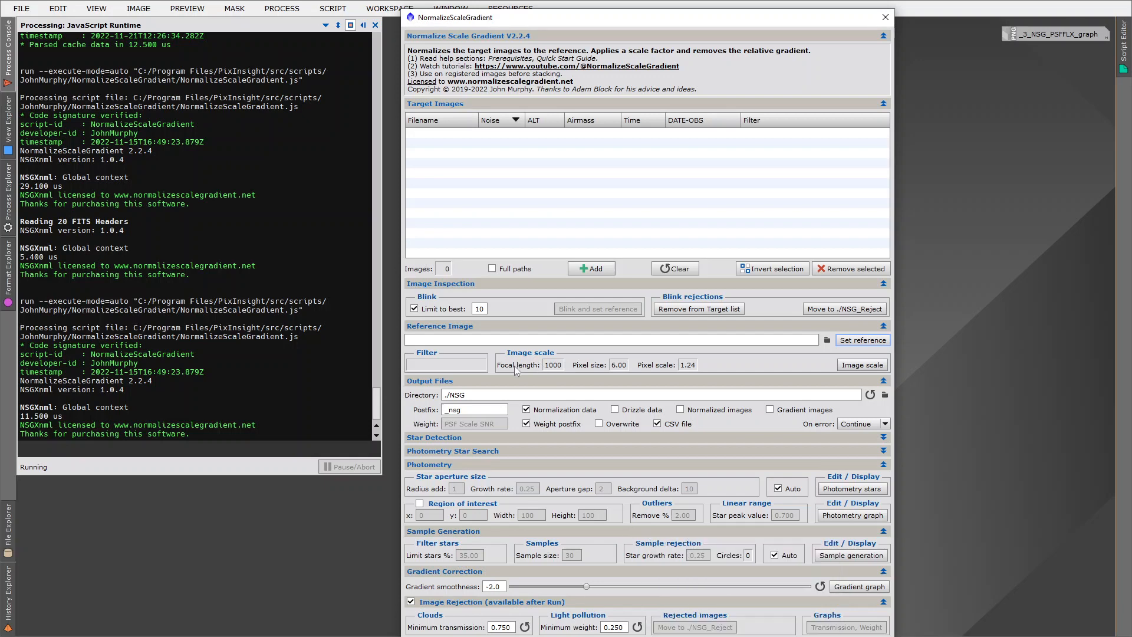
pyautogui.moveTo(631, 359)
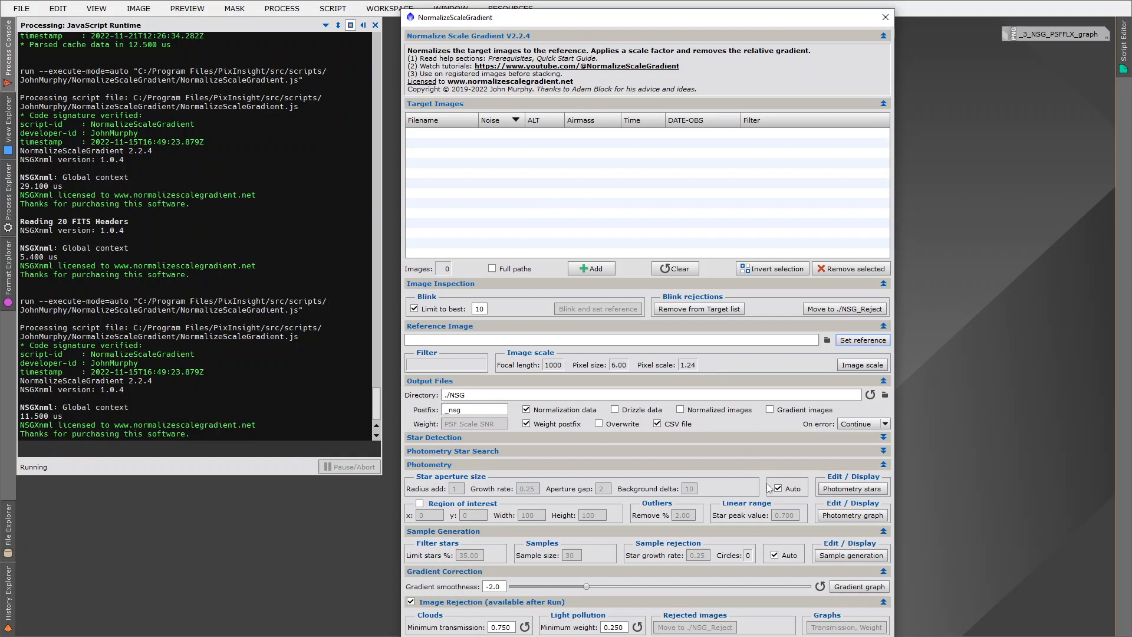
pyautogui.moveTo(722, 366)
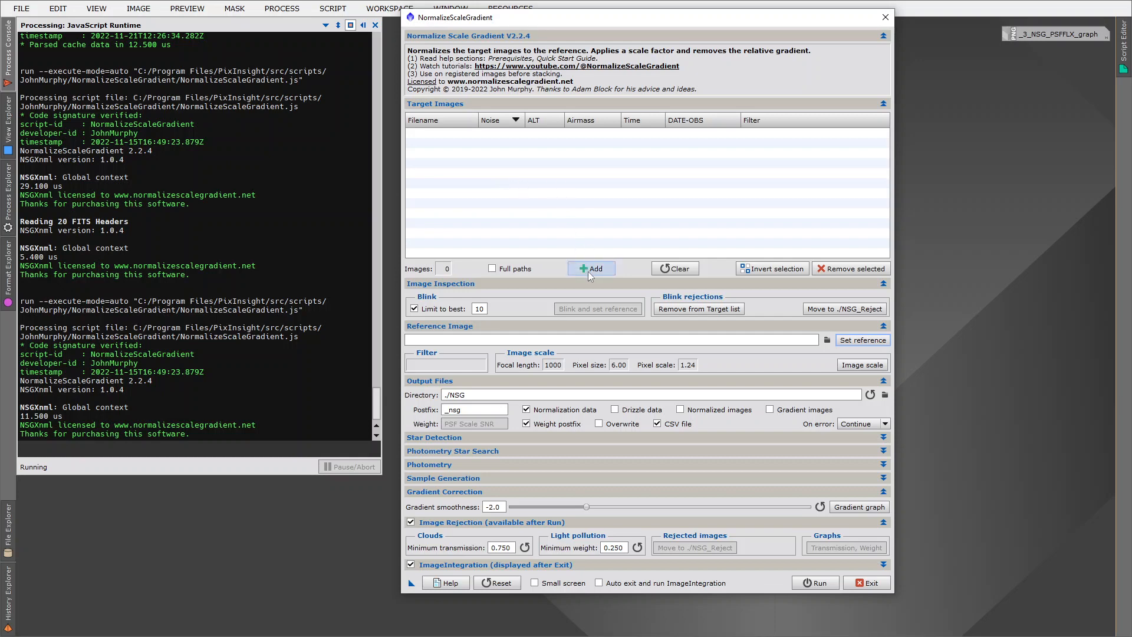
# Start adding target images to the NormalizeScaleGradient list
pyautogui.click(591, 268)
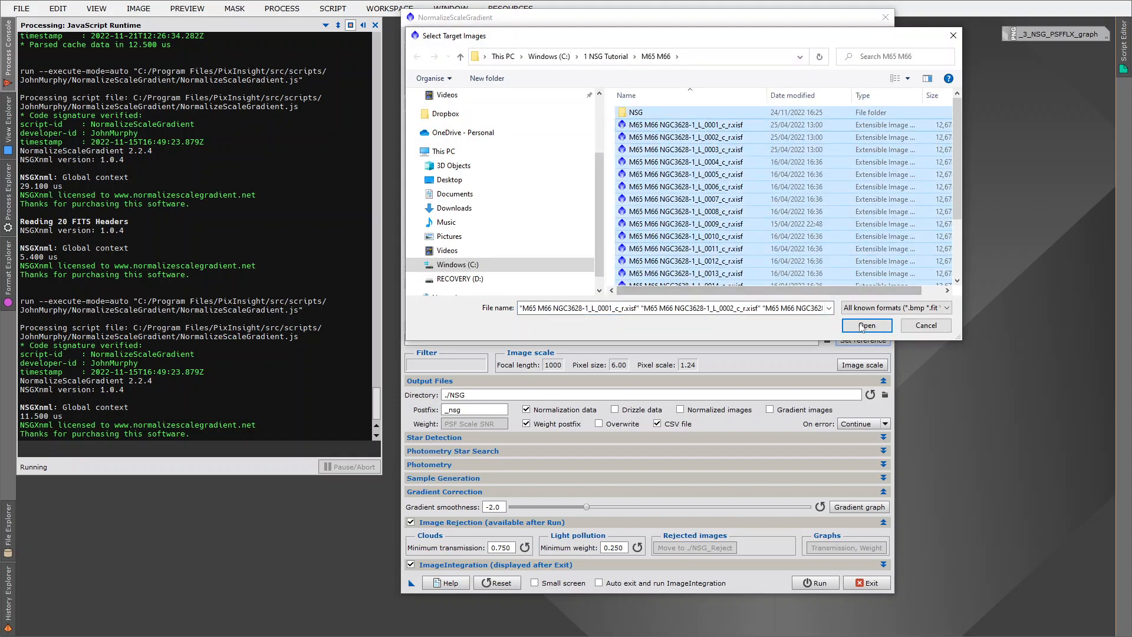
# Load the 20 M65 M66 light frames as targets and sort them by file name
pyautogui.click(866, 325)
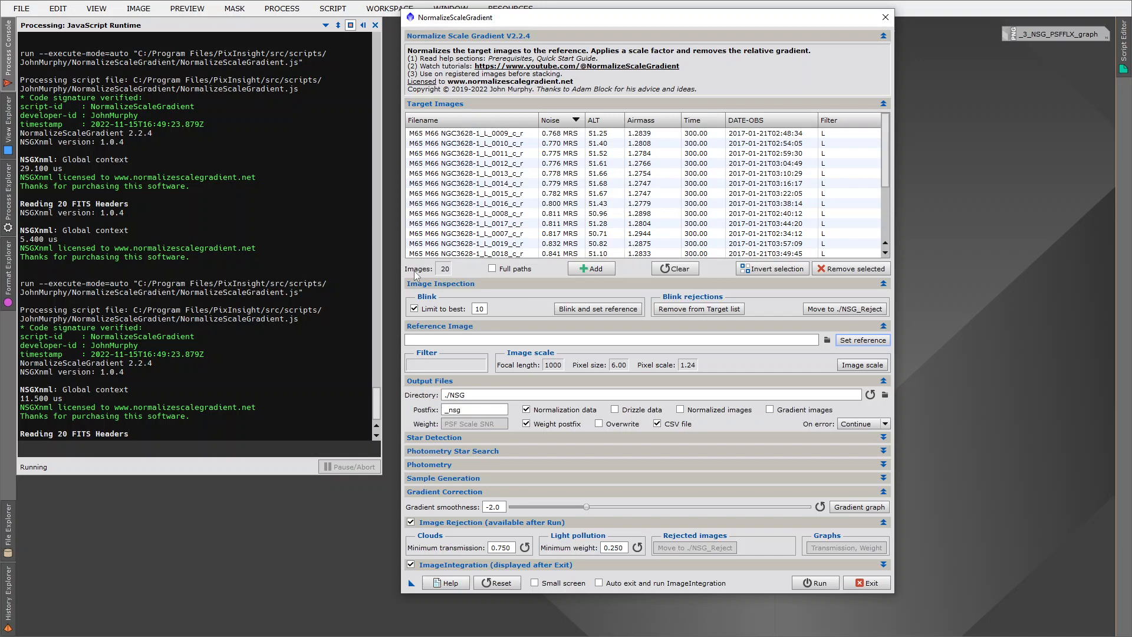
pyautogui.moveTo(460, 267)
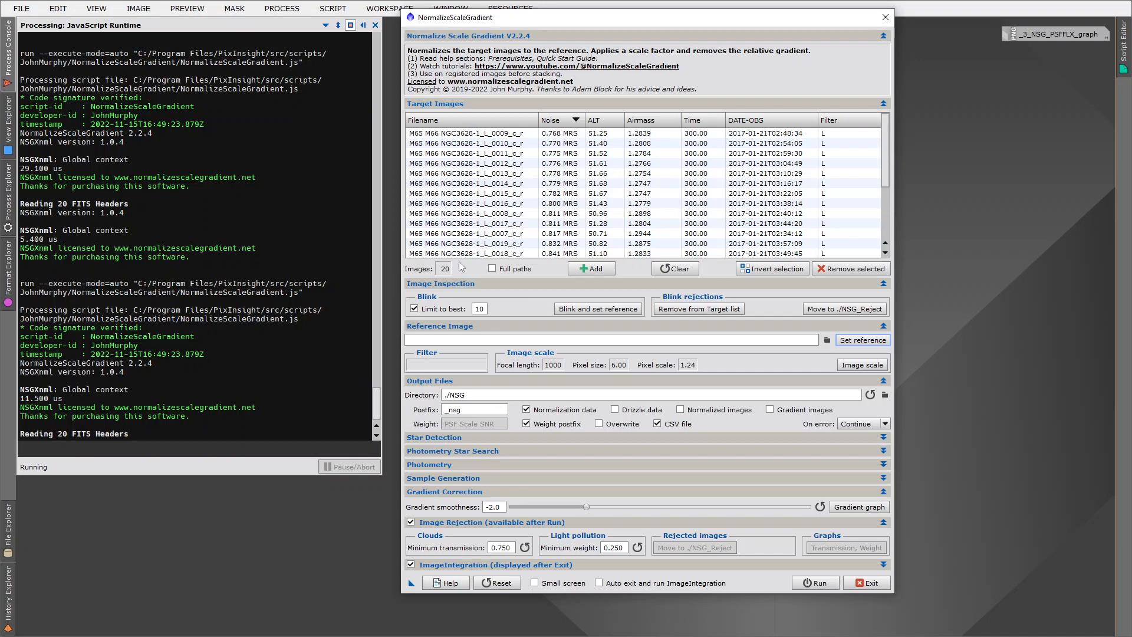
pyautogui.click(469, 213)
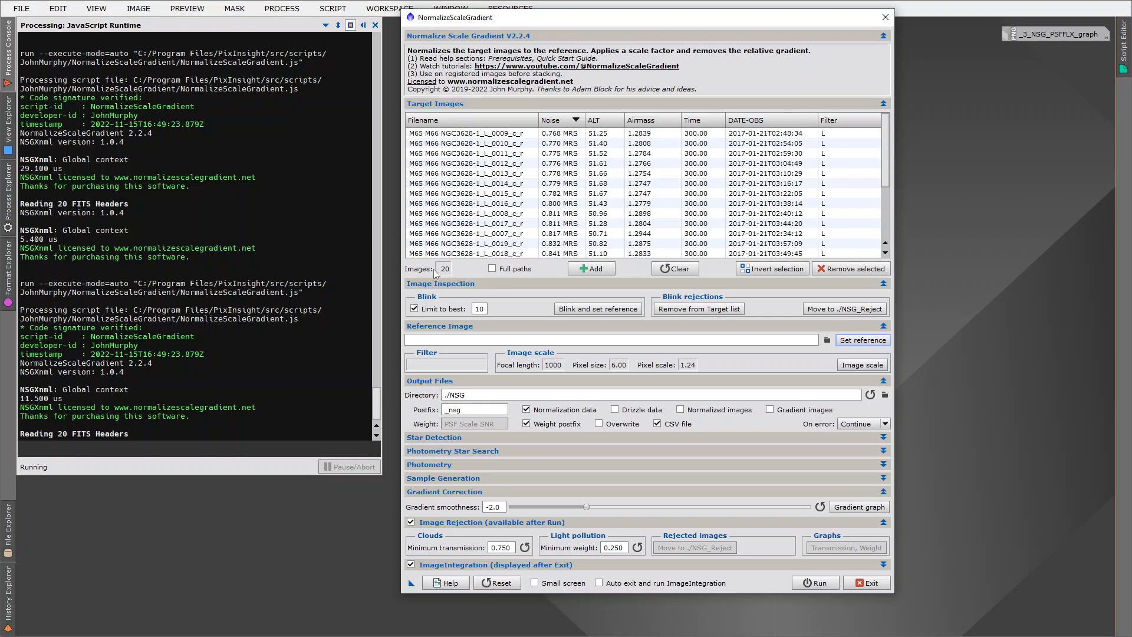
pyautogui.moveTo(465, 276)
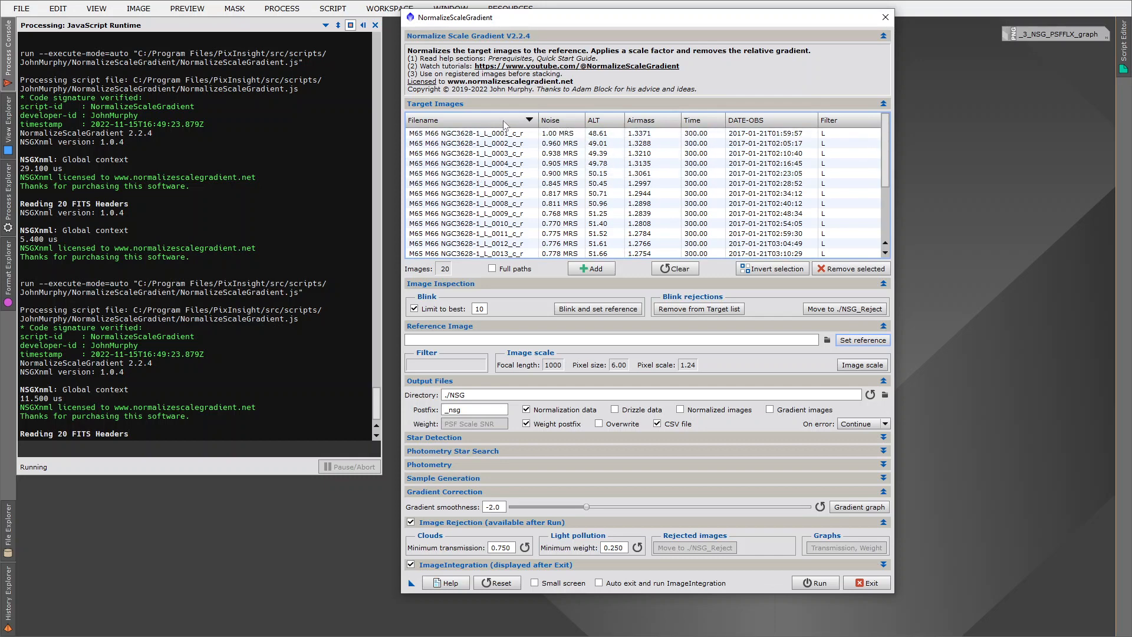
pyautogui.moveTo(581, 128)
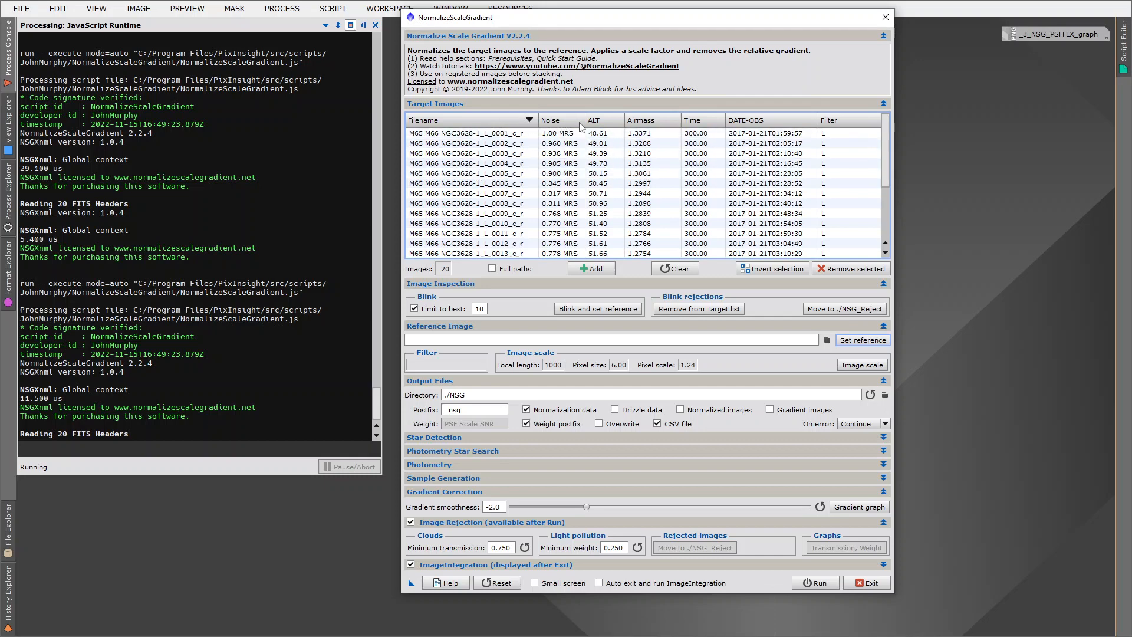
# Sort the 20 target images by noise, ascending from 0.768 to 1.00 MRS
pyautogui.click(550, 120)
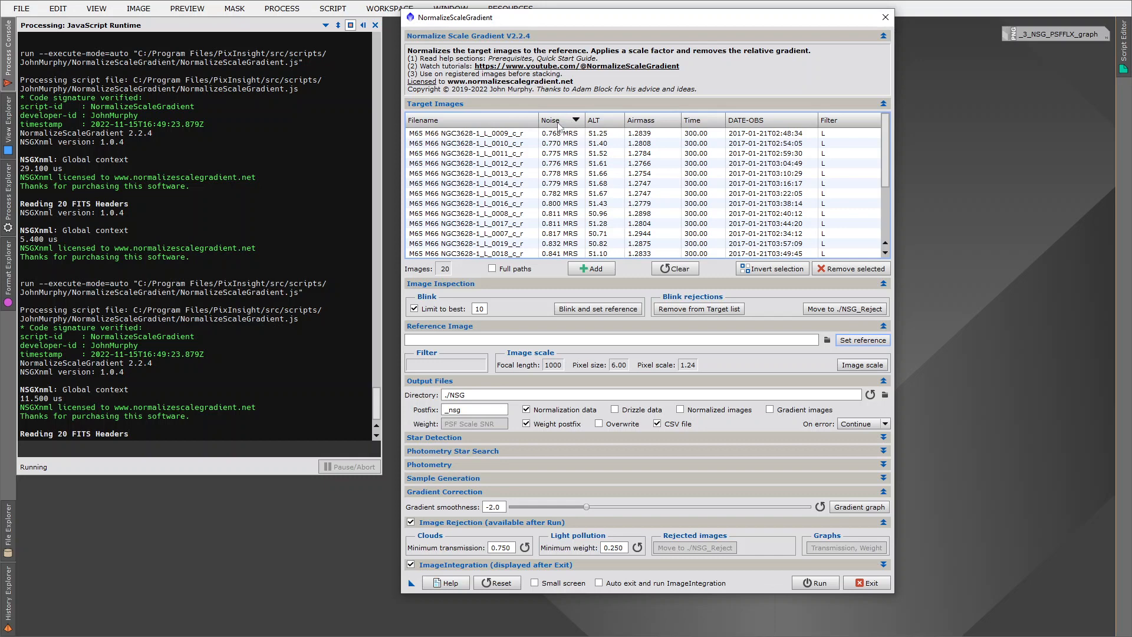
pyautogui.moveTo(576, 163)
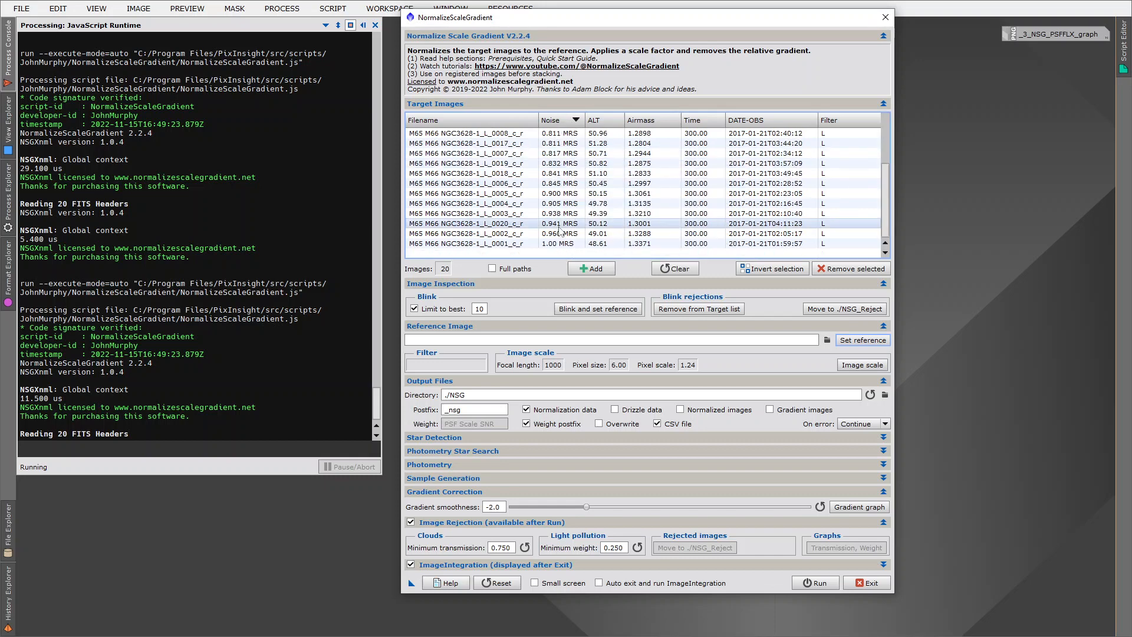
pyautogui.moveTo(560, 231)
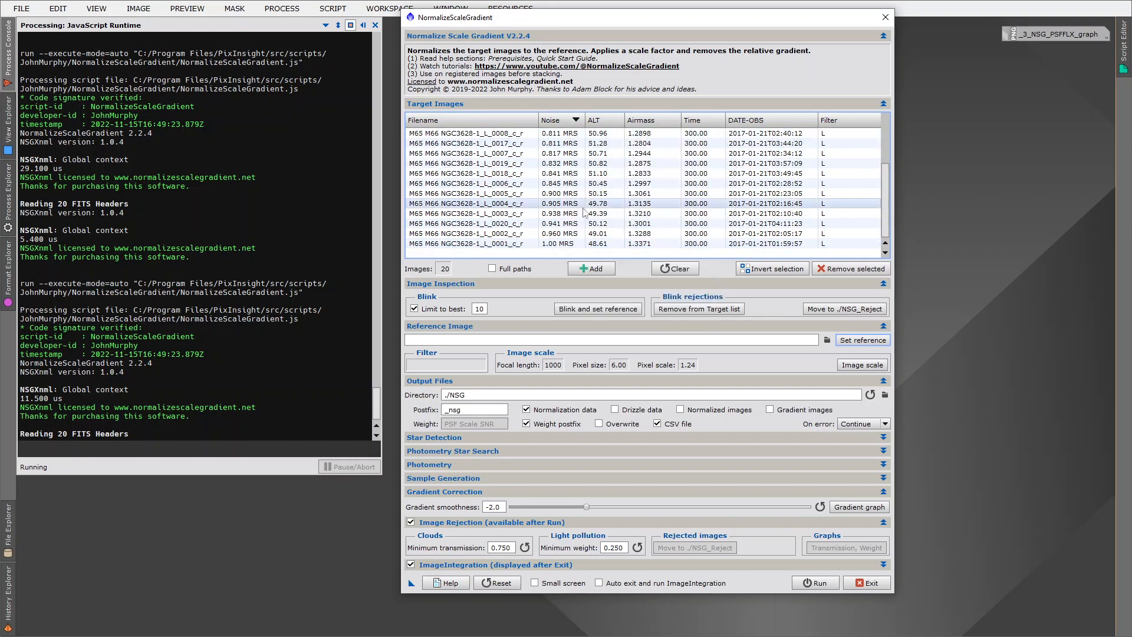
pyautogui.moveTo(564, 247)
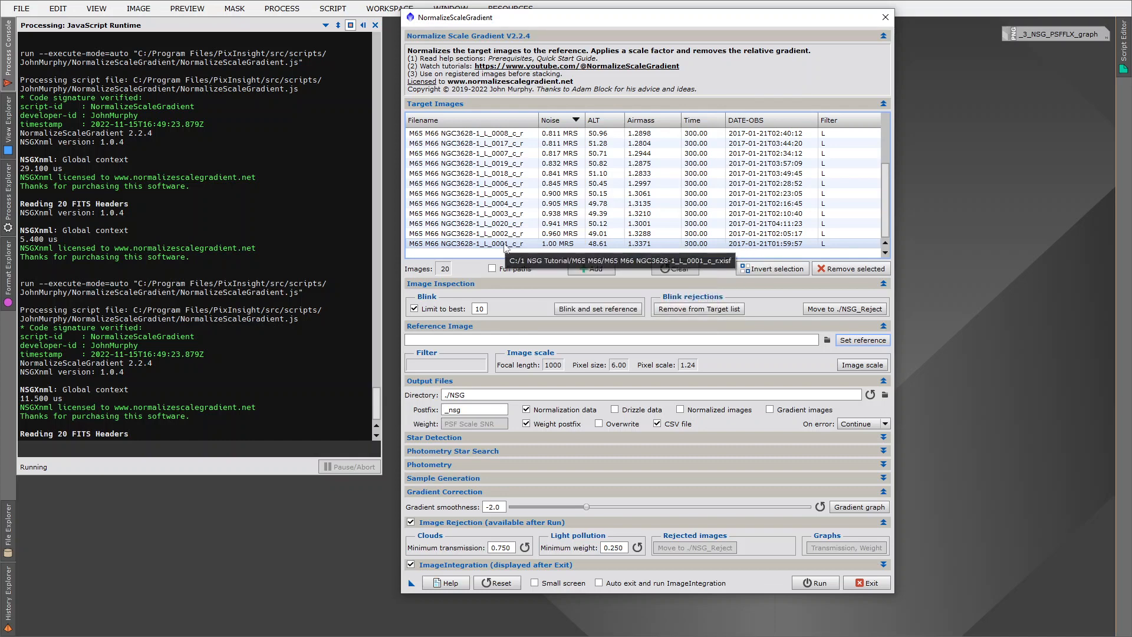
pyautogui.moveTo(569, 251)
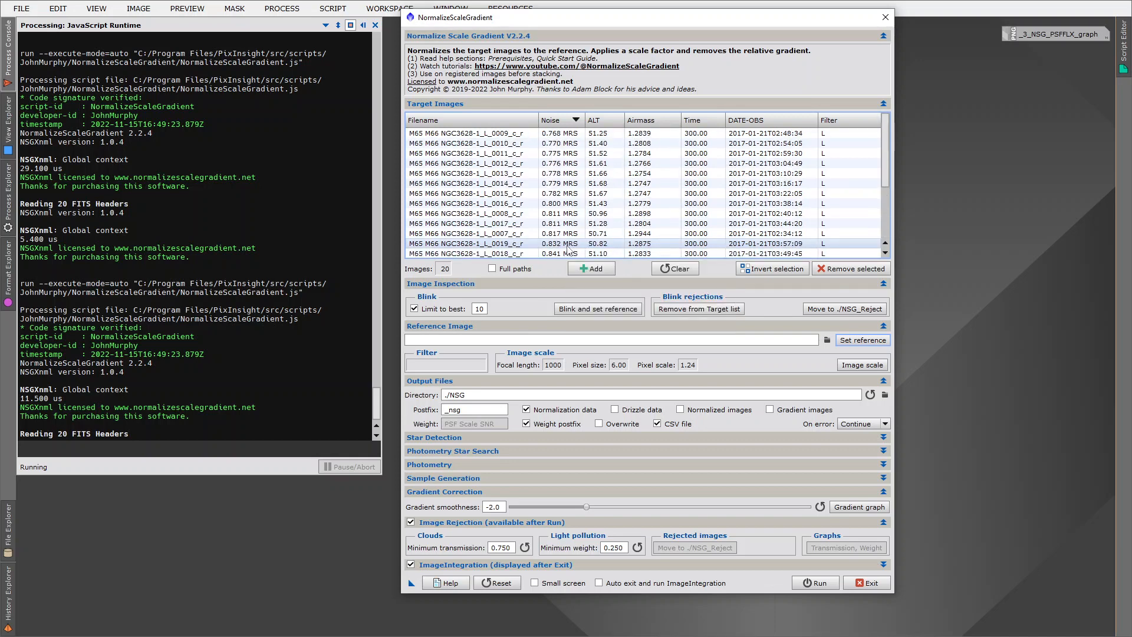
pyautogui.click(469, 133)
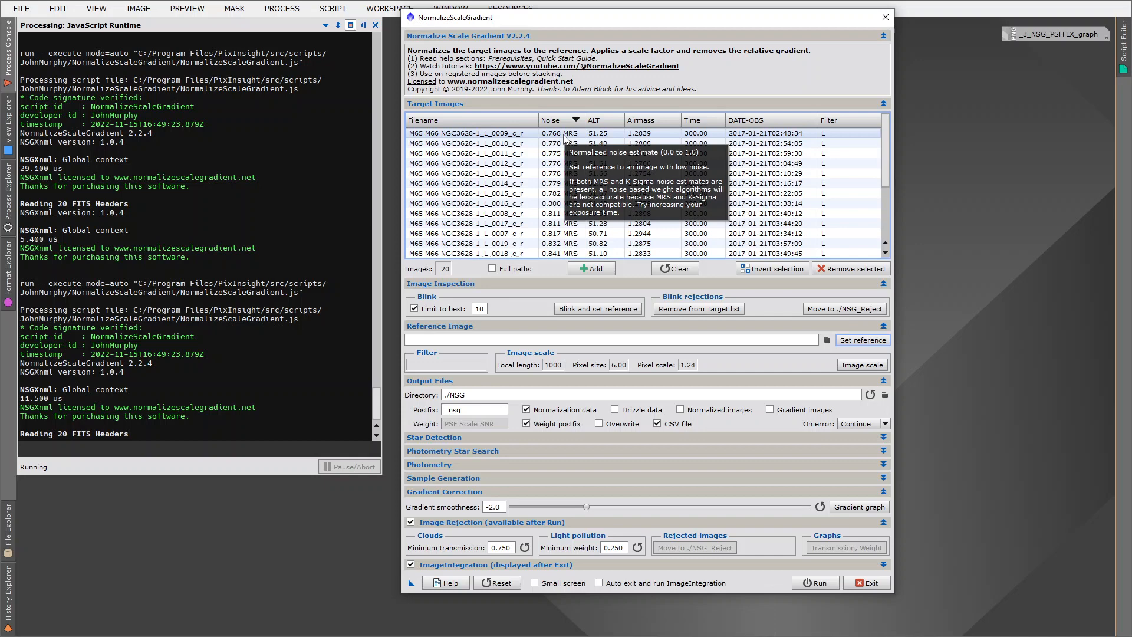
pyautogui.click(466, 163)
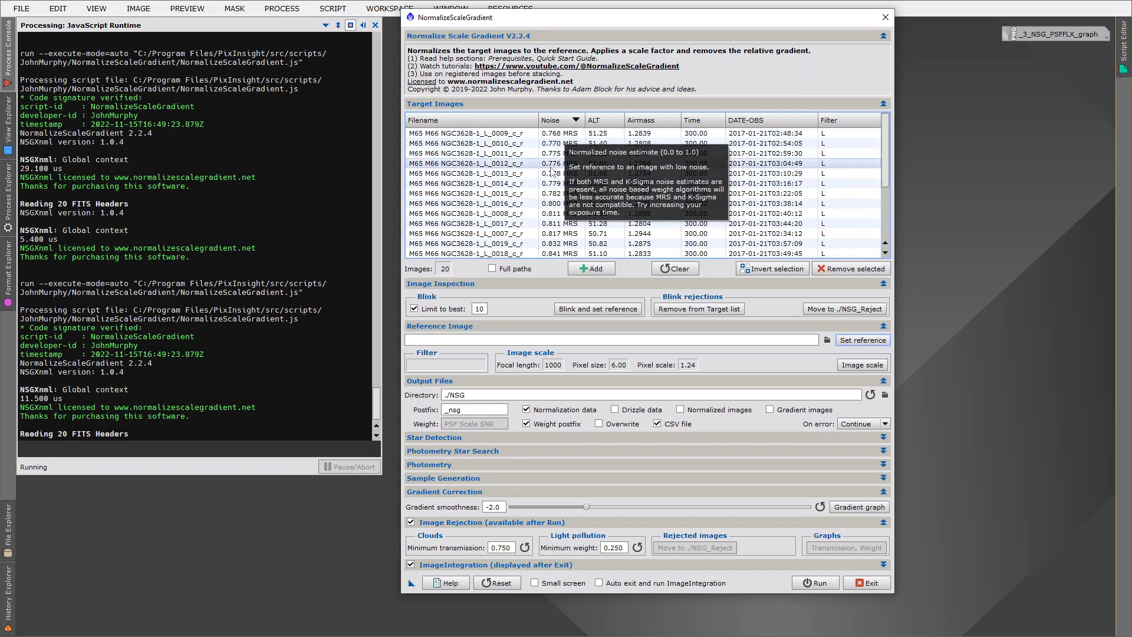
pyautogui.click(469, 183)
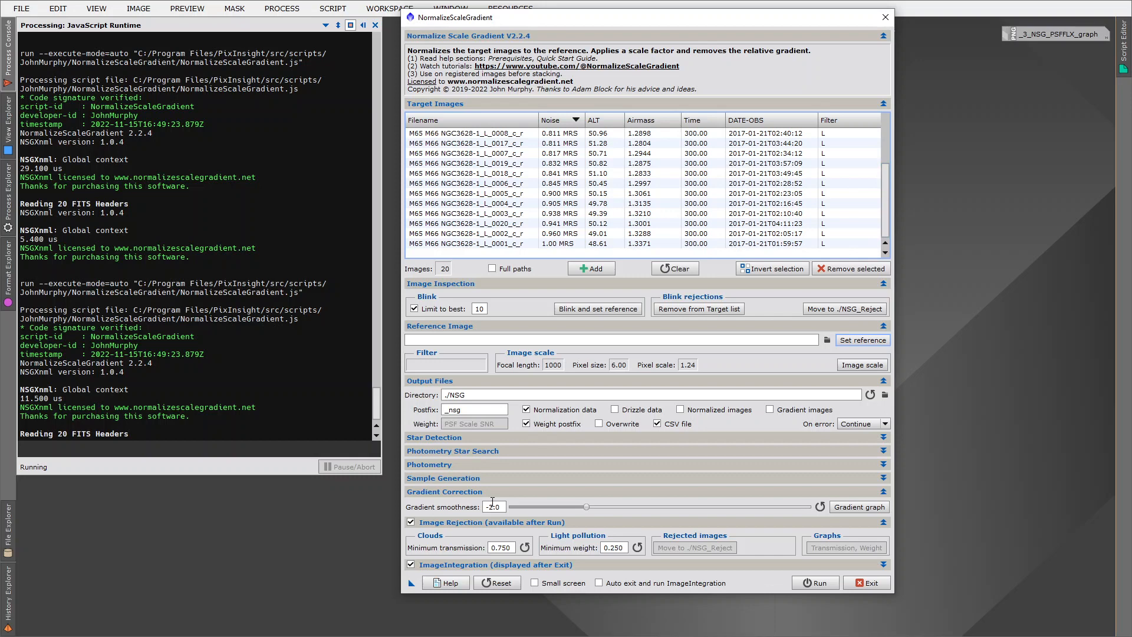
pyautogui.moveTo(638, 511)
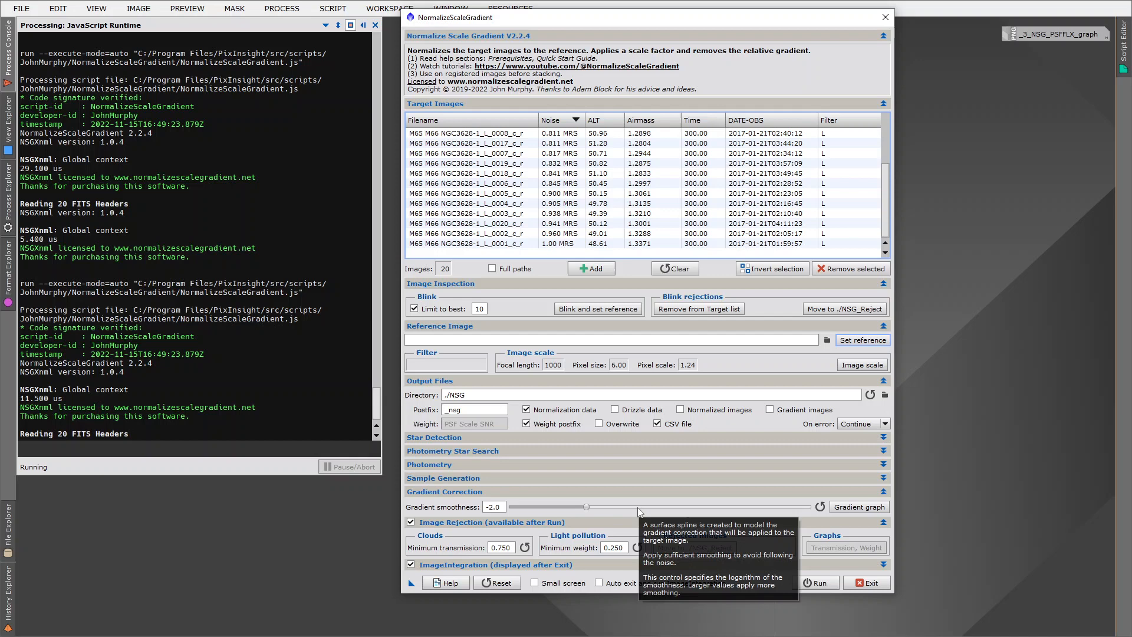
pyautogui.moveTo(638, 512)
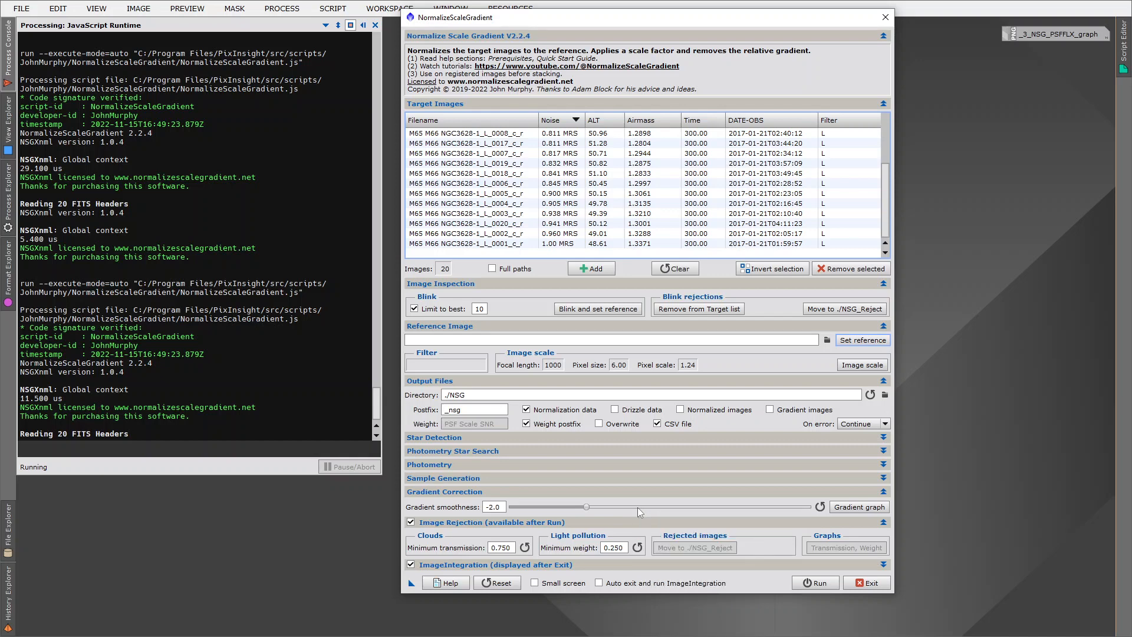
# Select the noisiest target frame, M65 M66 NGC3628-1_L_0001_c_r at 1.00 MRS
pyautogui.click(465, 244)
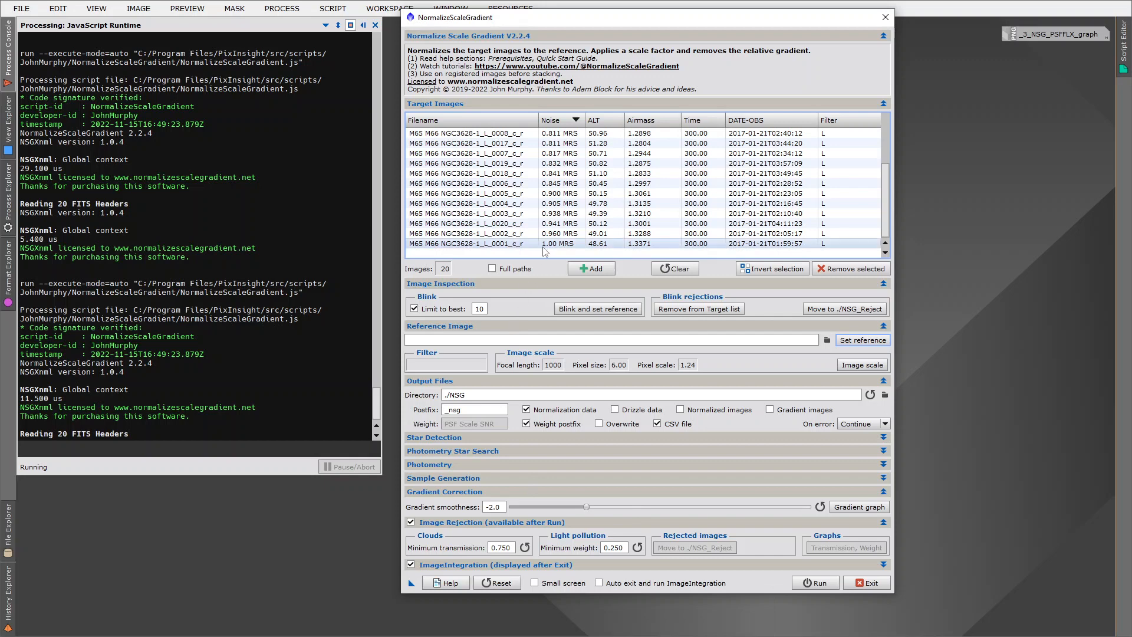
pyautogui.click(556, 243)
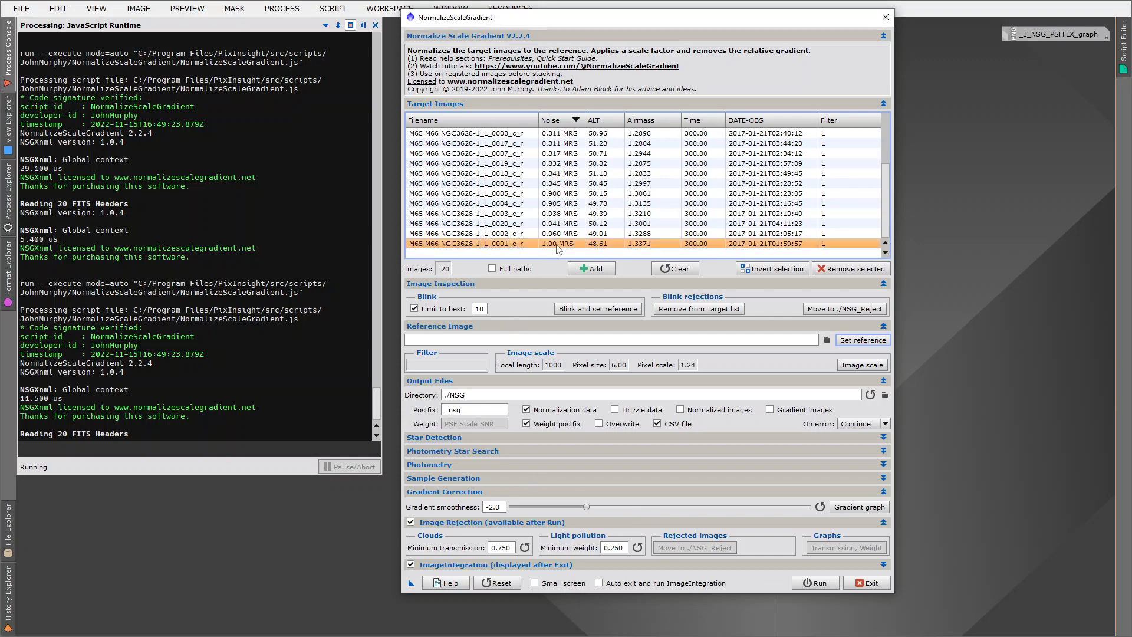
pyautogui.moveTo(505, 501)
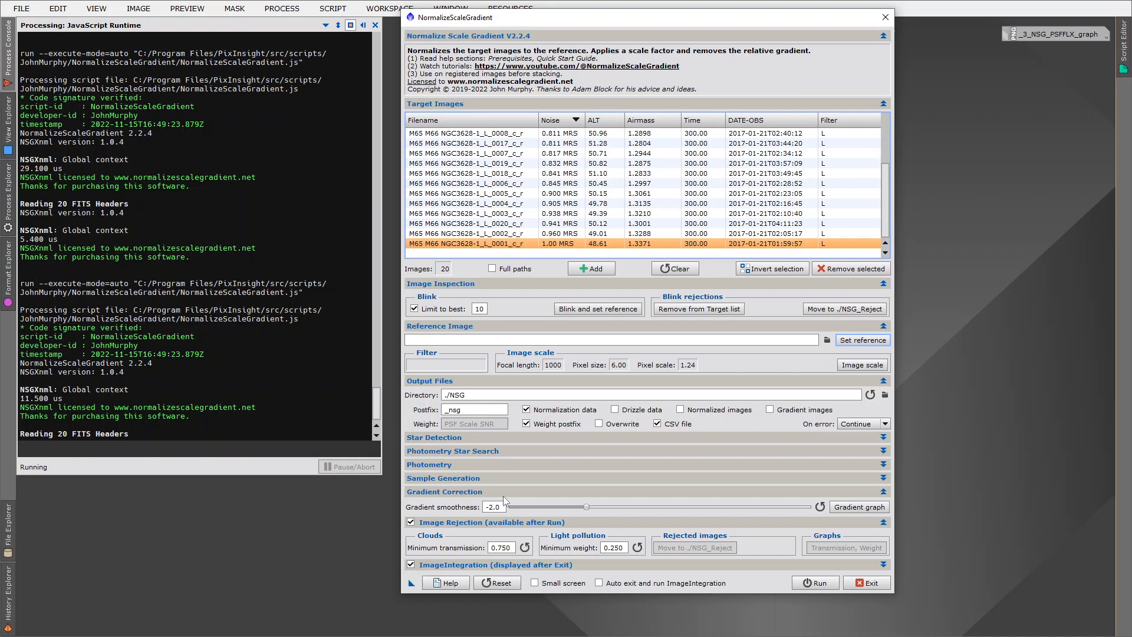
pyautogui.moveTo(663, 257)
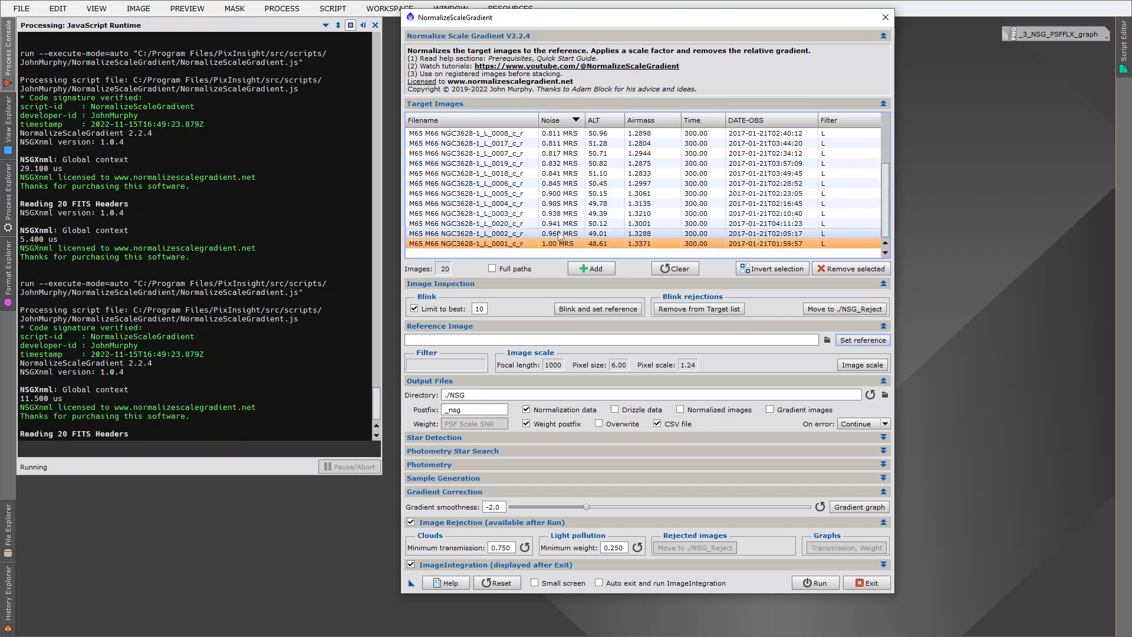
pyautogui.moveTo(869, 205)
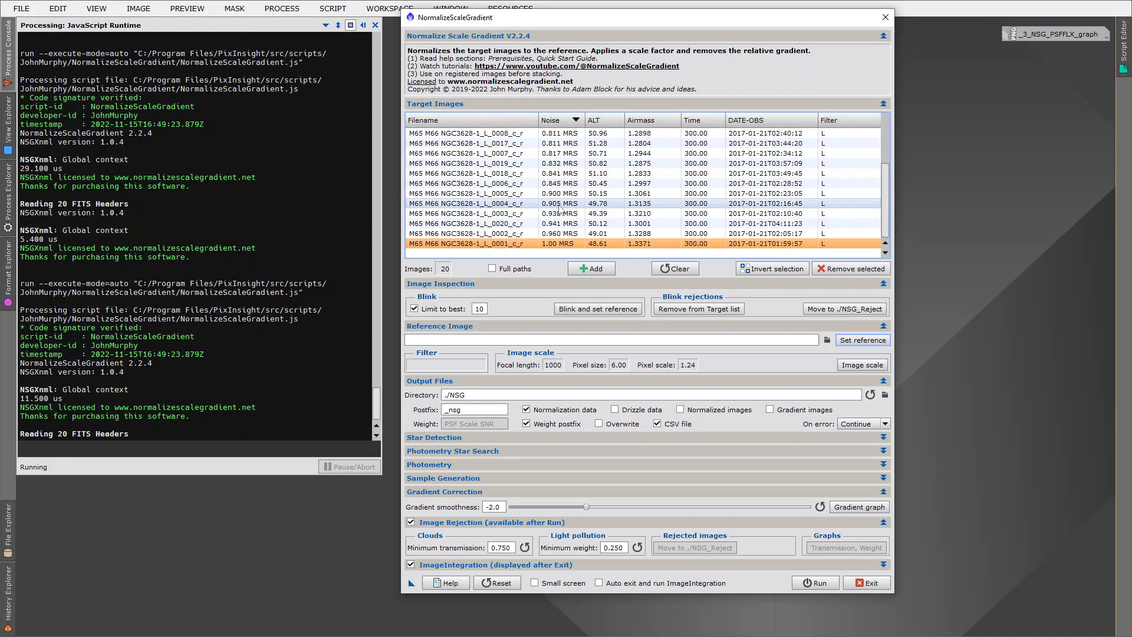
pyautogui.click(466, 133)
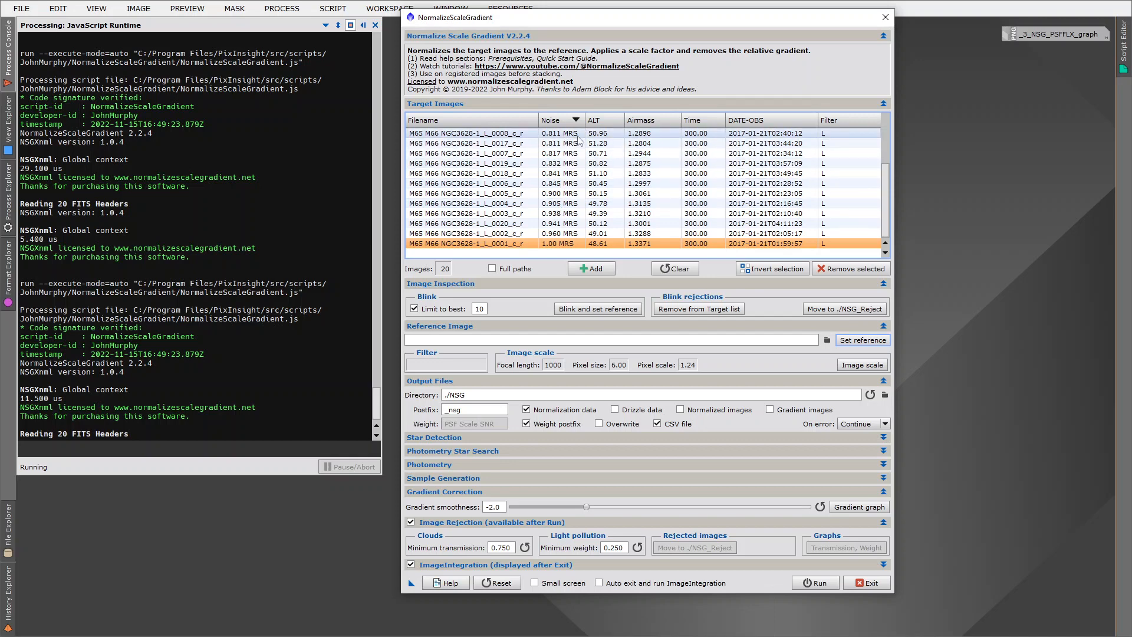
pyautogui.moveTo(578, 138)
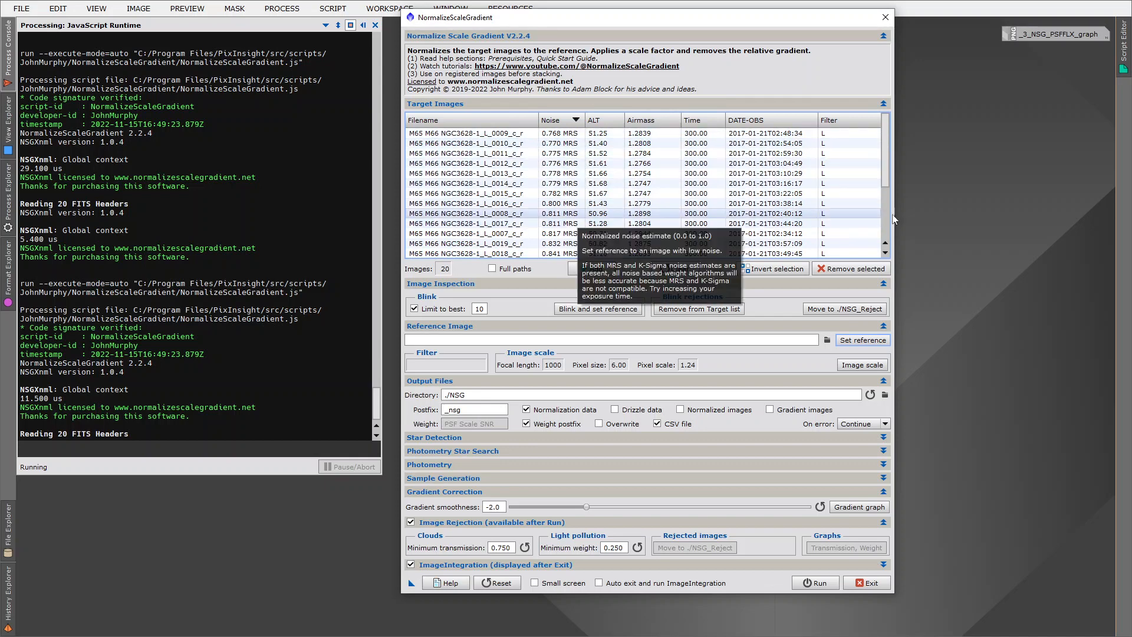
pyautogui.moveTo(940, 202)
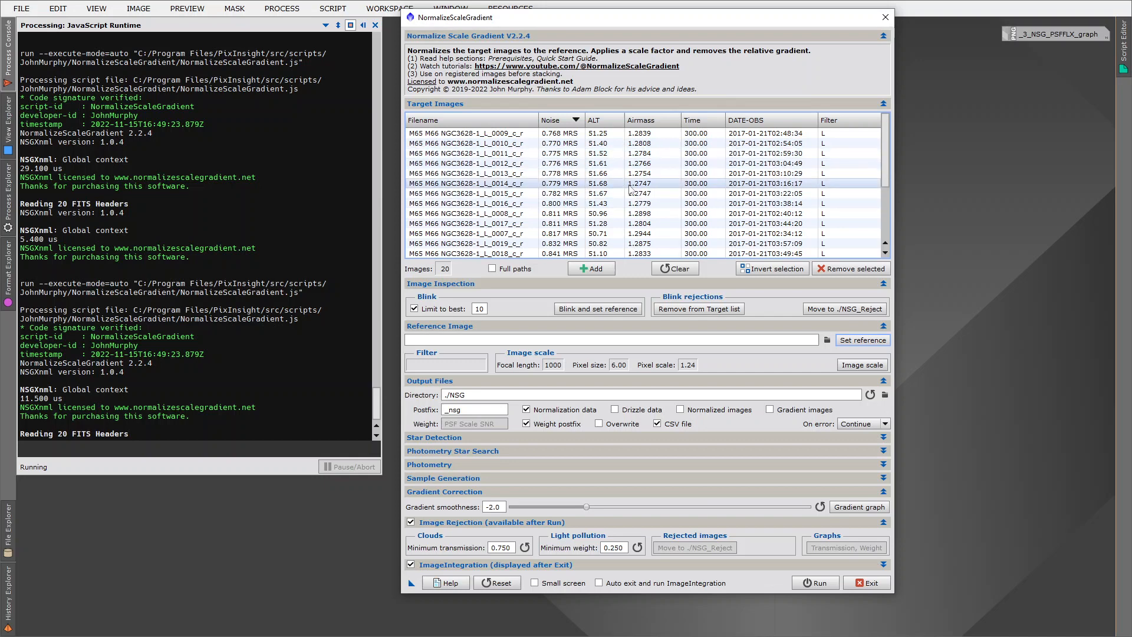
pyautogui.moveTo(613, 192)
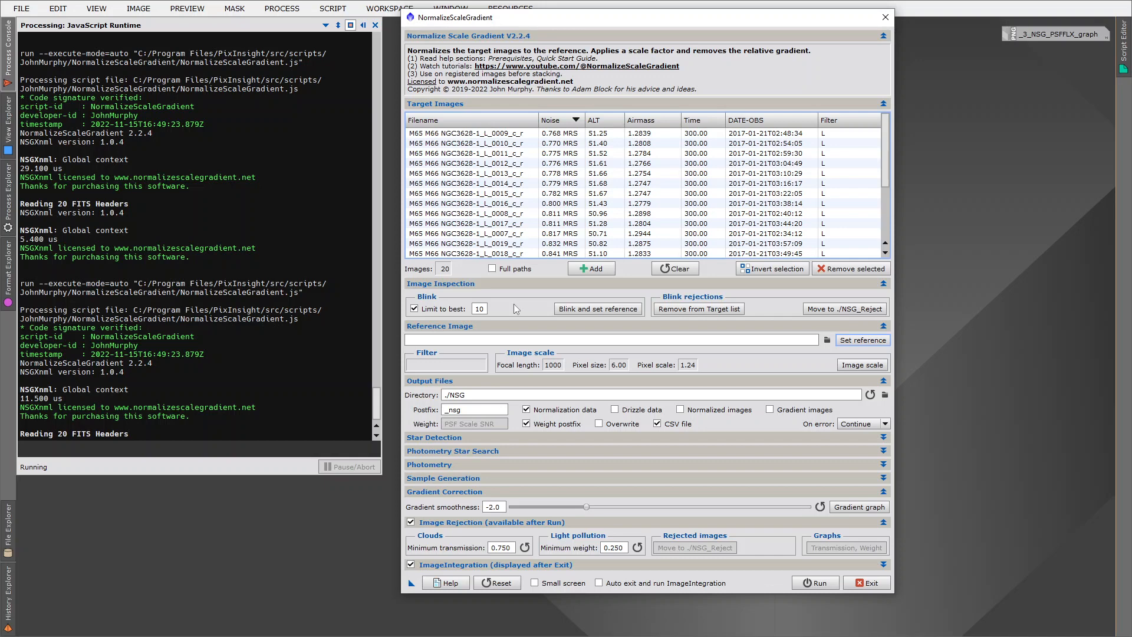
pyautogui.moveTo(403, 403)
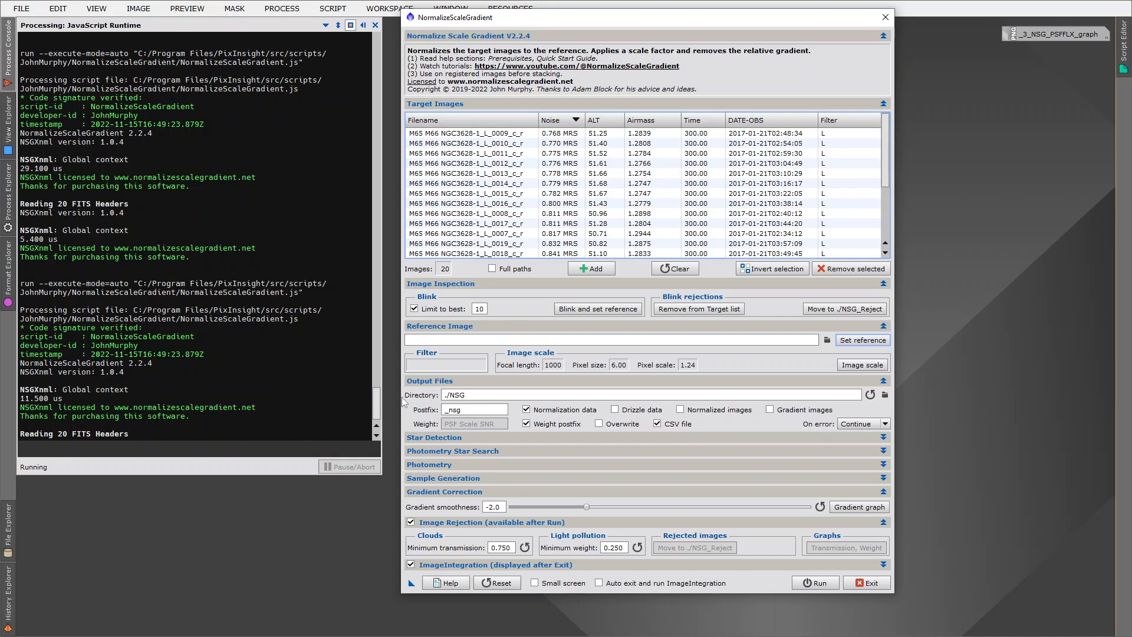